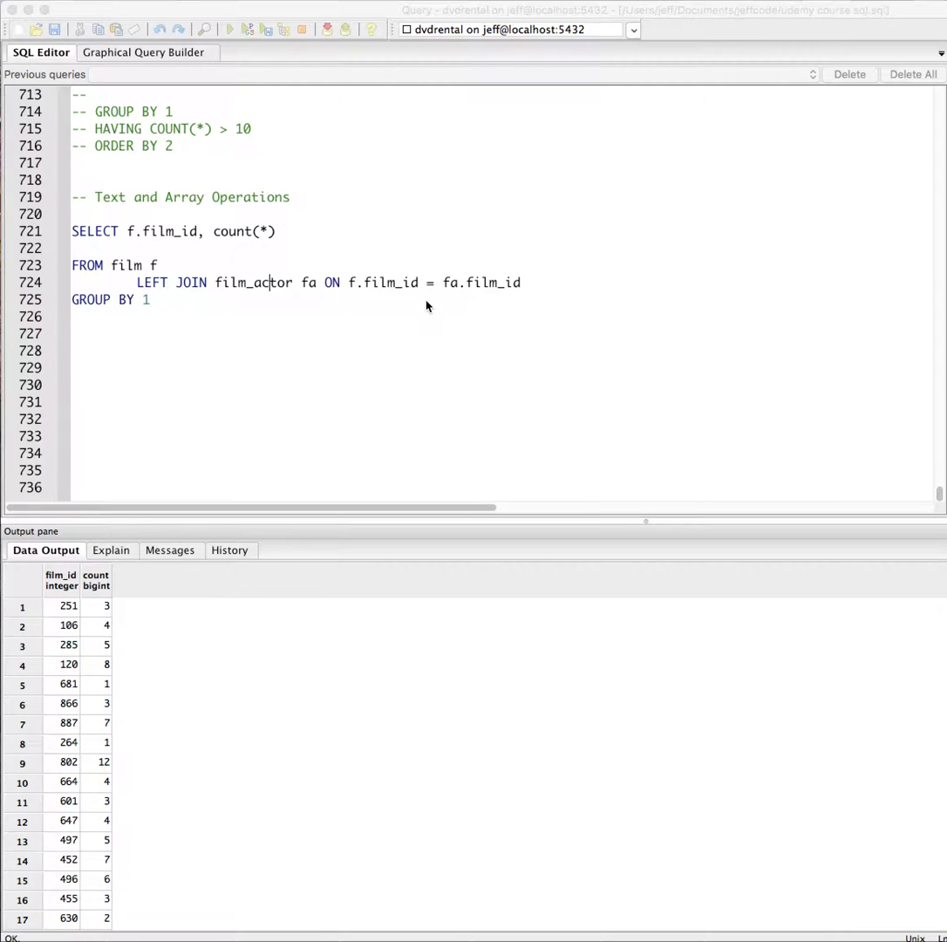
mouse_move(332, 171)
text(--)
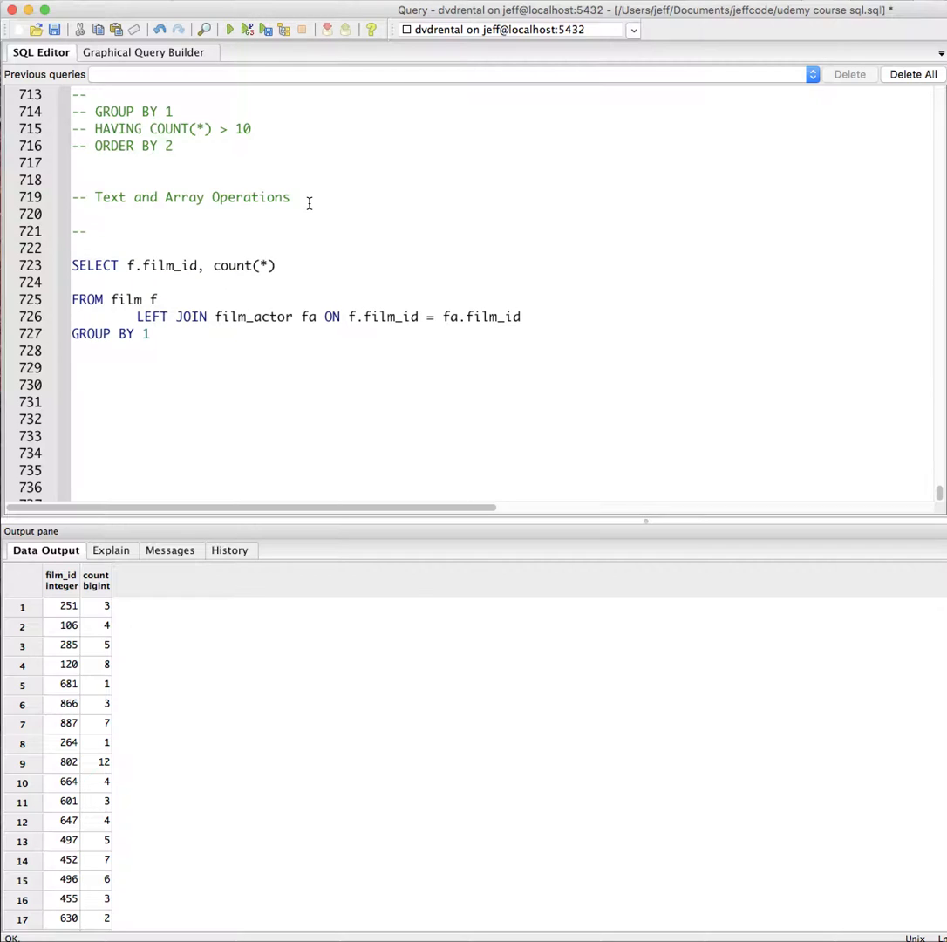
Write the example array comment -- {1,45,6,800} under the heading
text({)
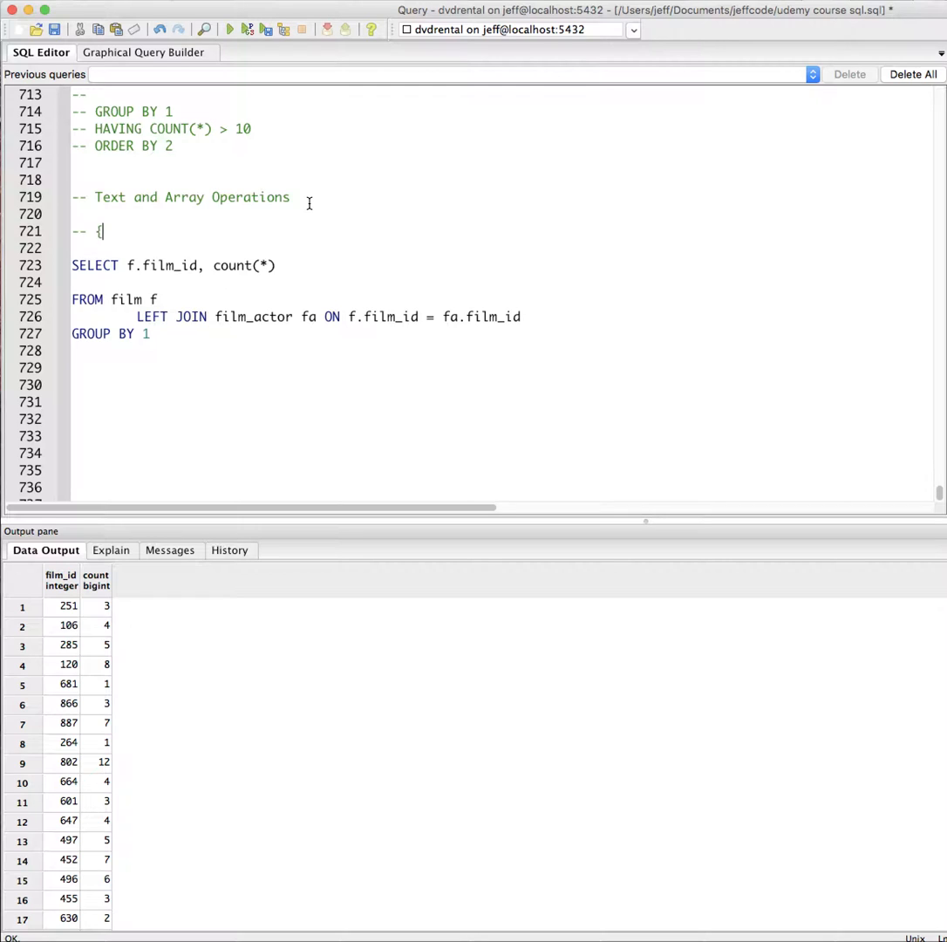
text(1,45,)
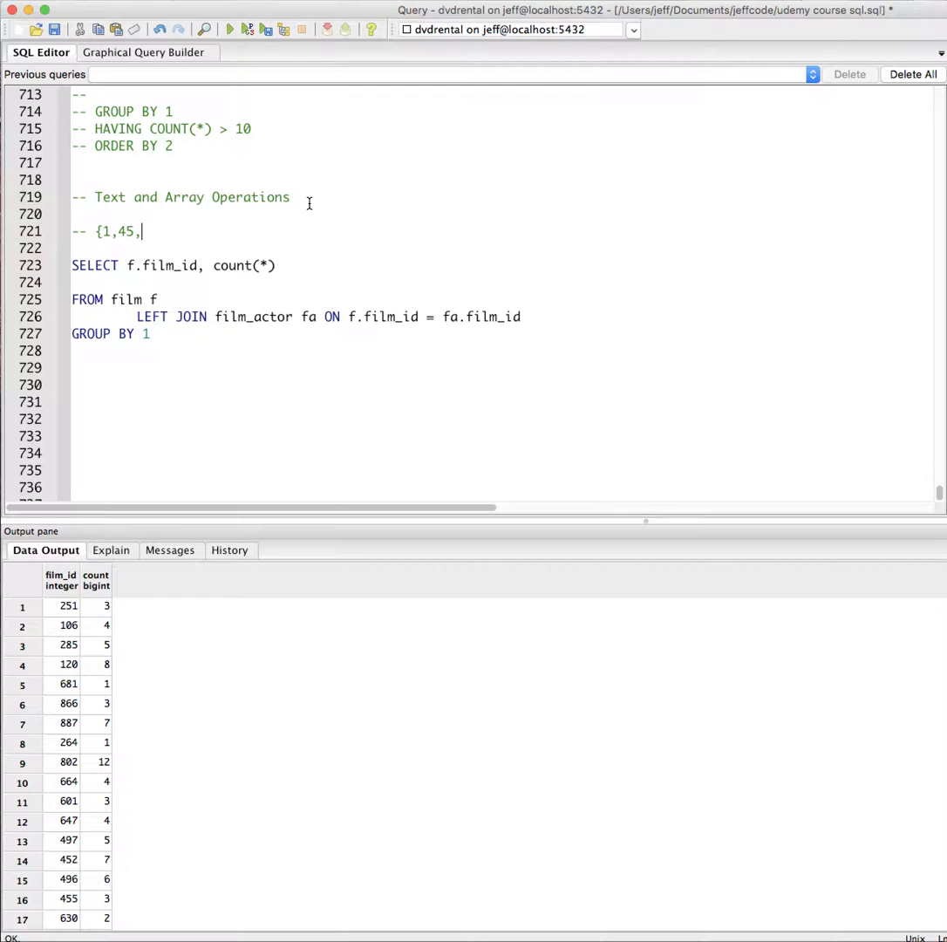
text(6, 80)
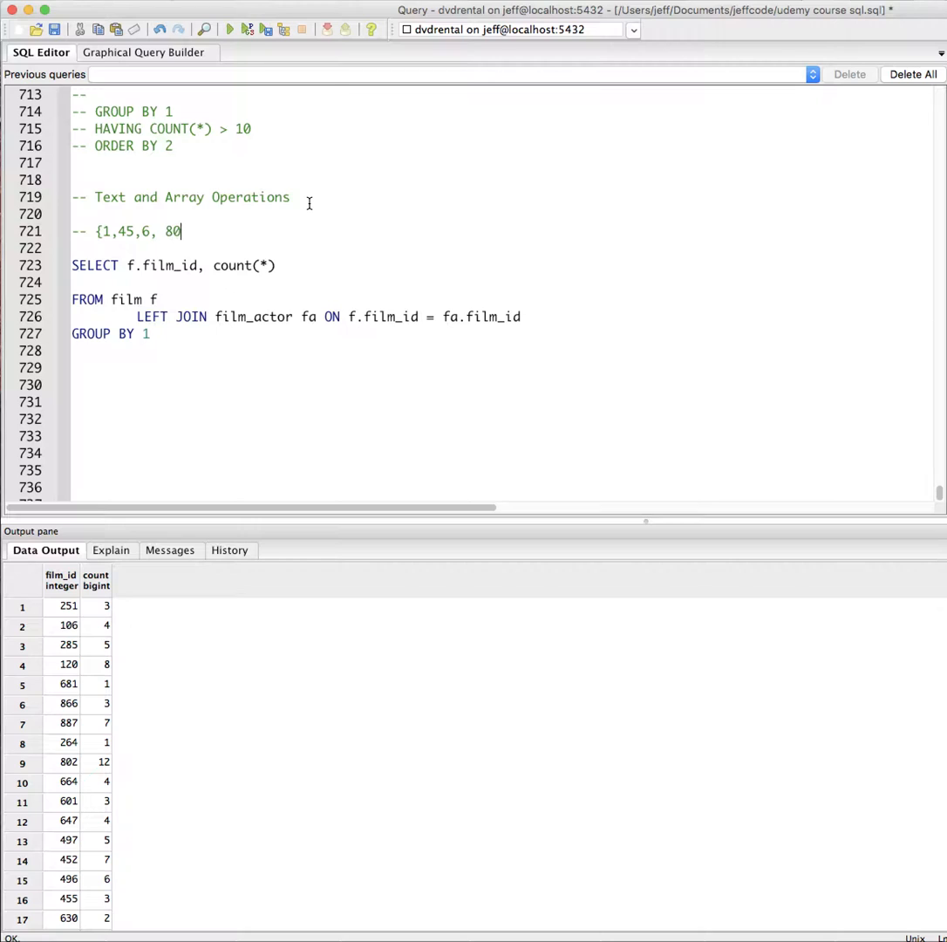
text(0})
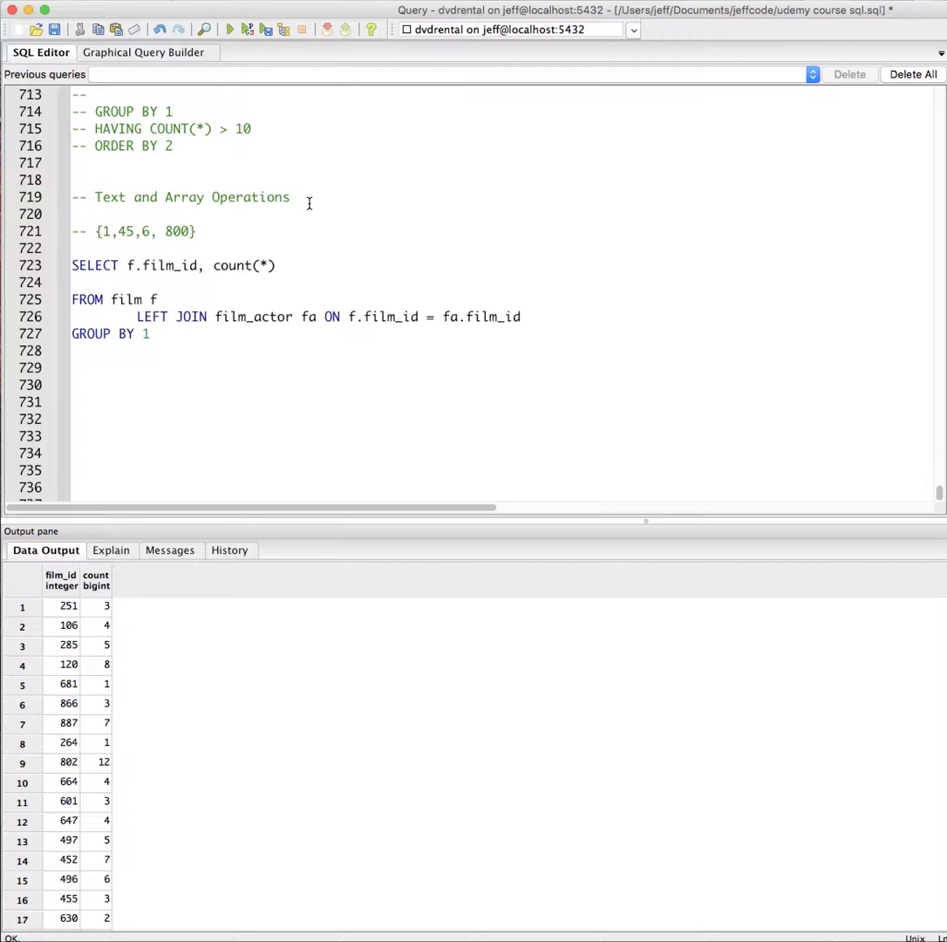
click(164, 230)
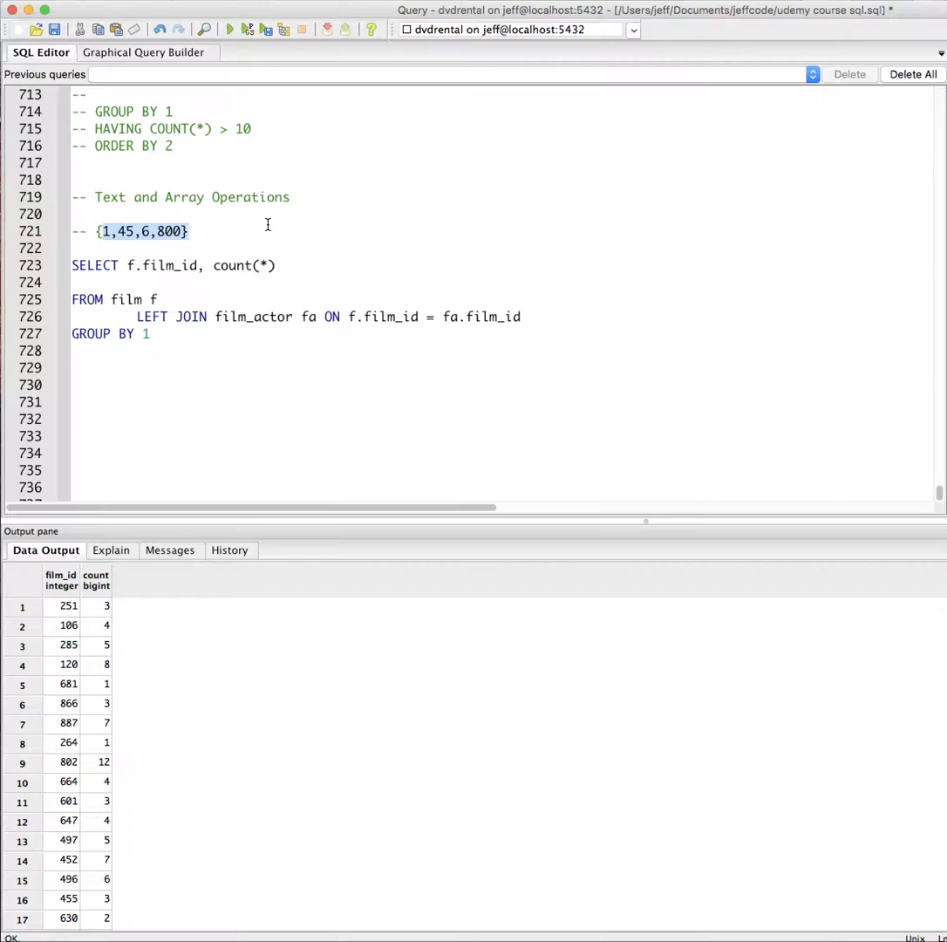
scroll(up, 3)
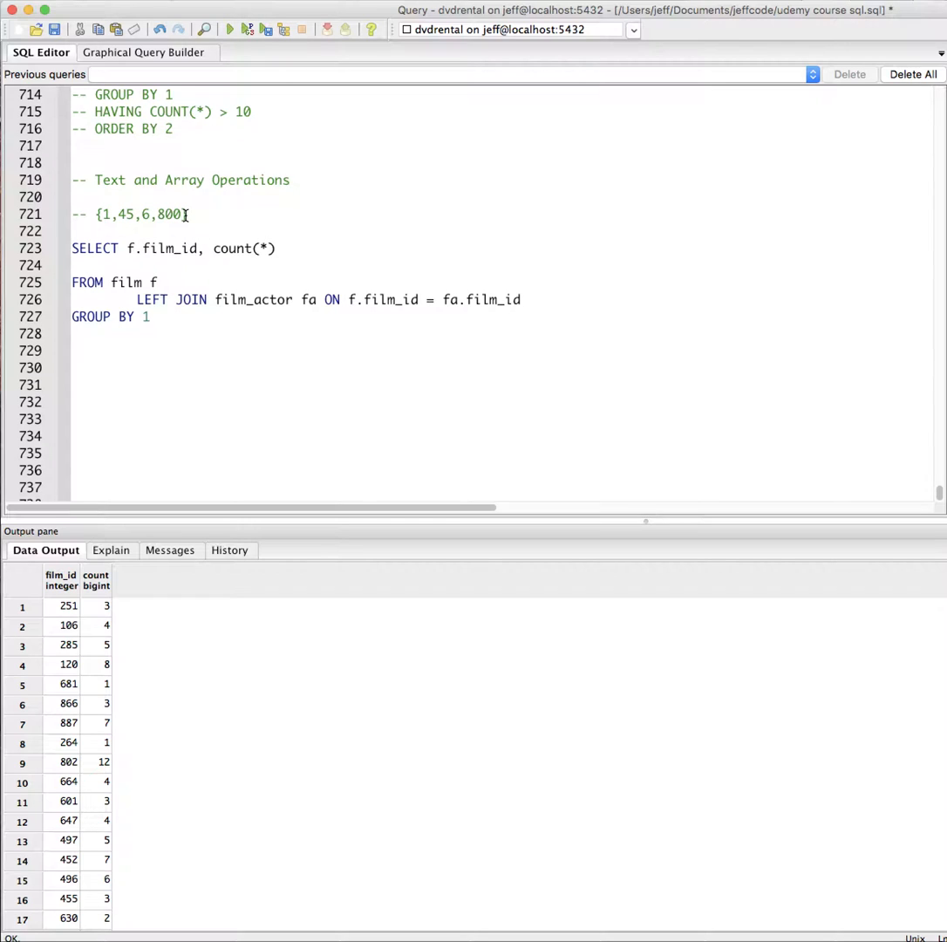
mouse_move(286, 175)
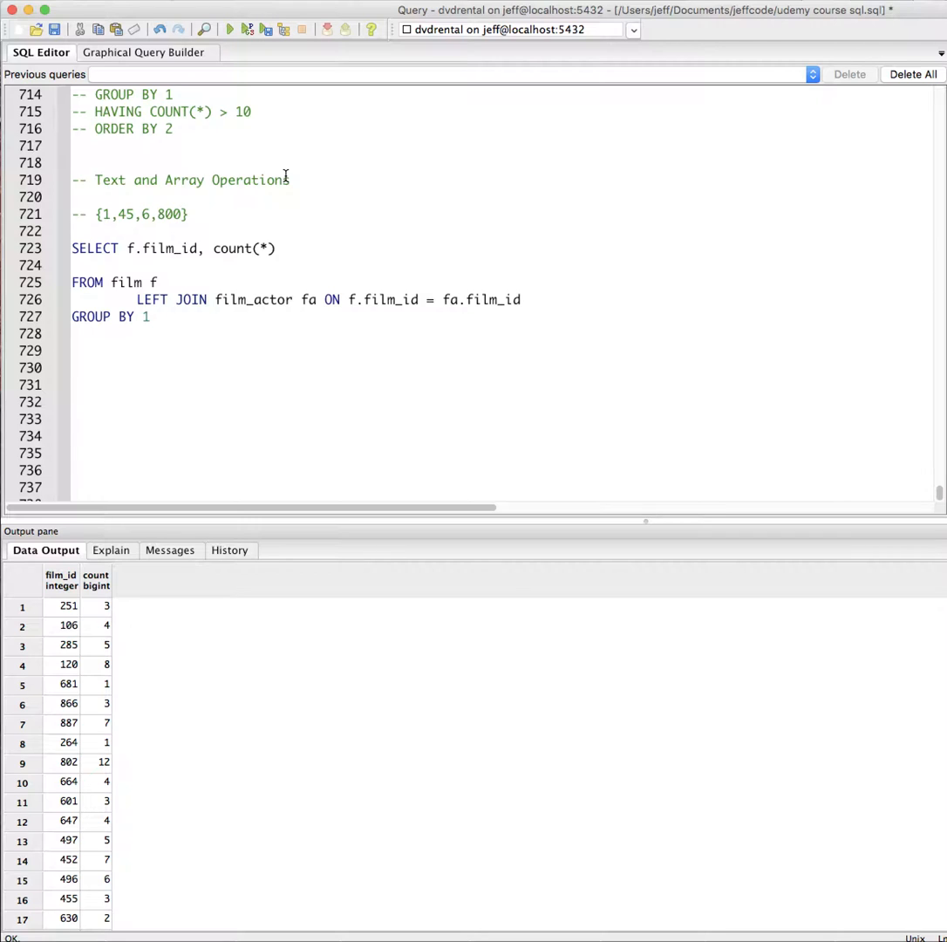
mouse_move(237, 265)
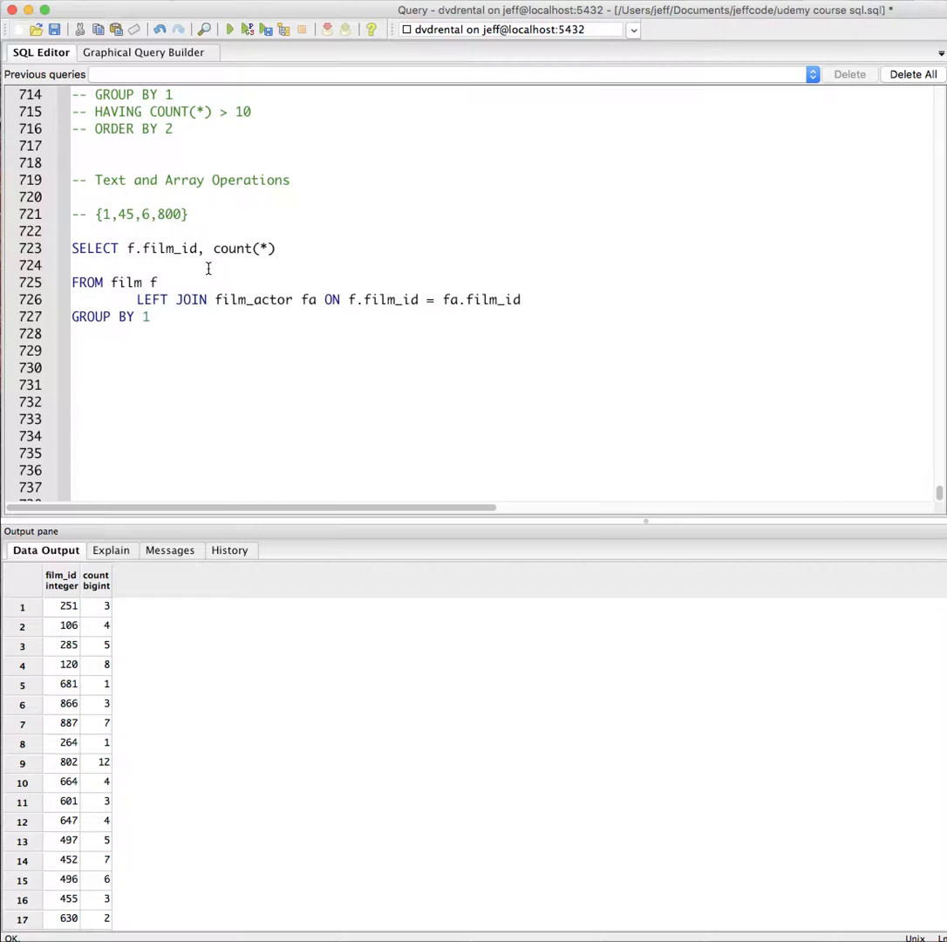
mouse_move(209, 214)
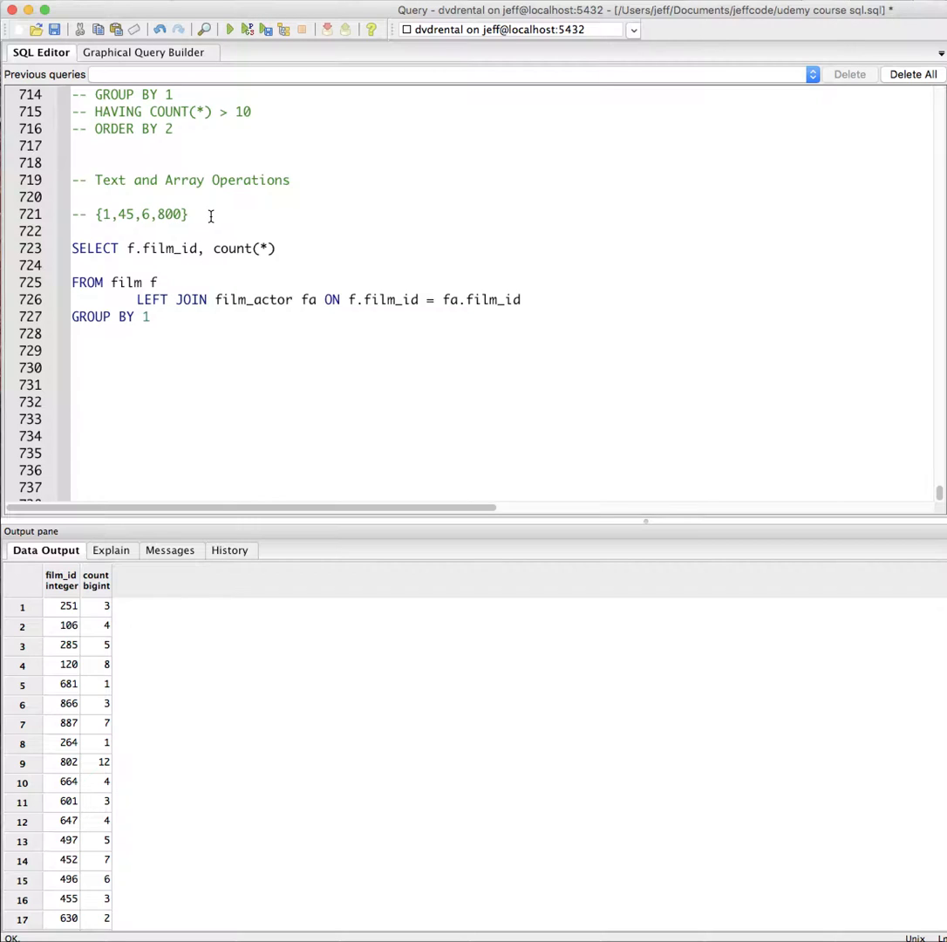
mouse_move(199, 317)
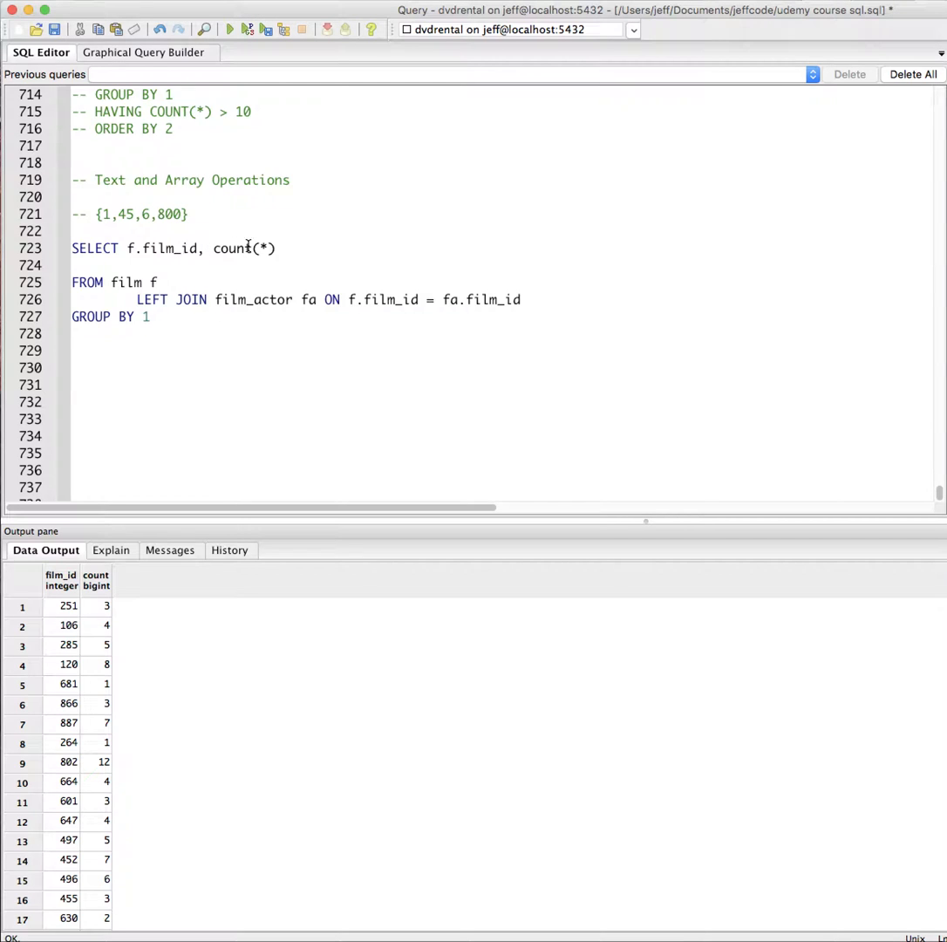
mouse_move(298, 248)
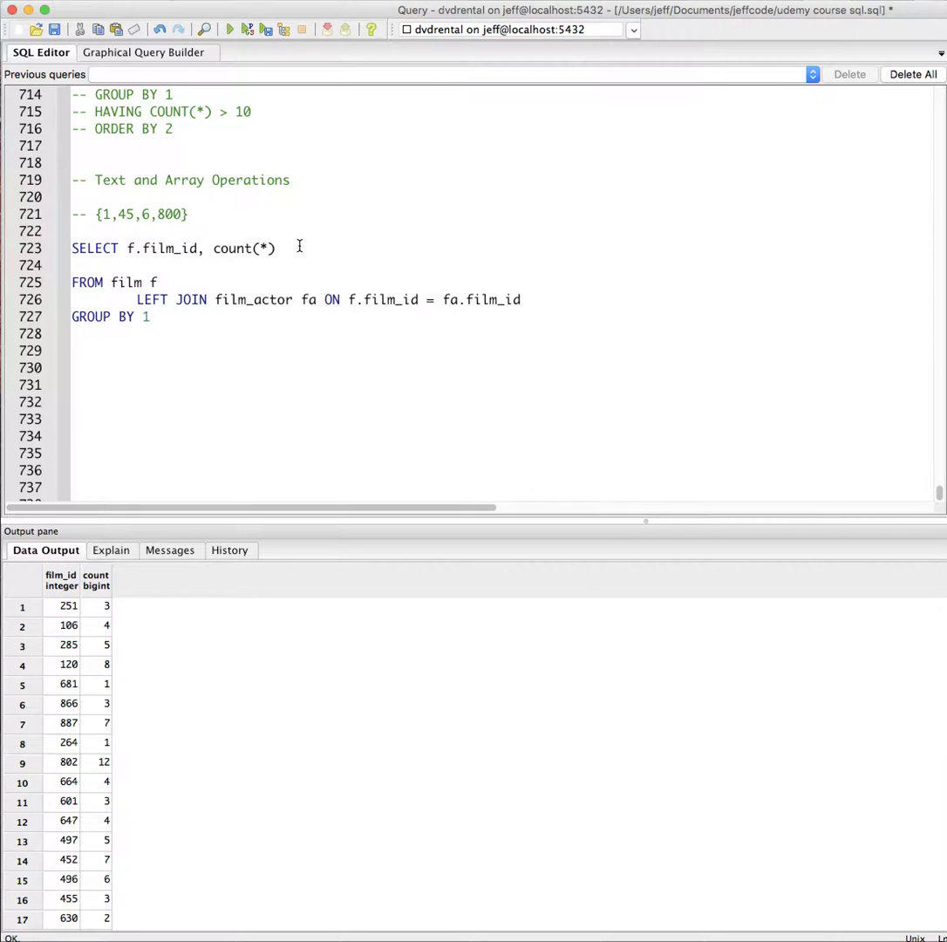
double_click(243, 247)
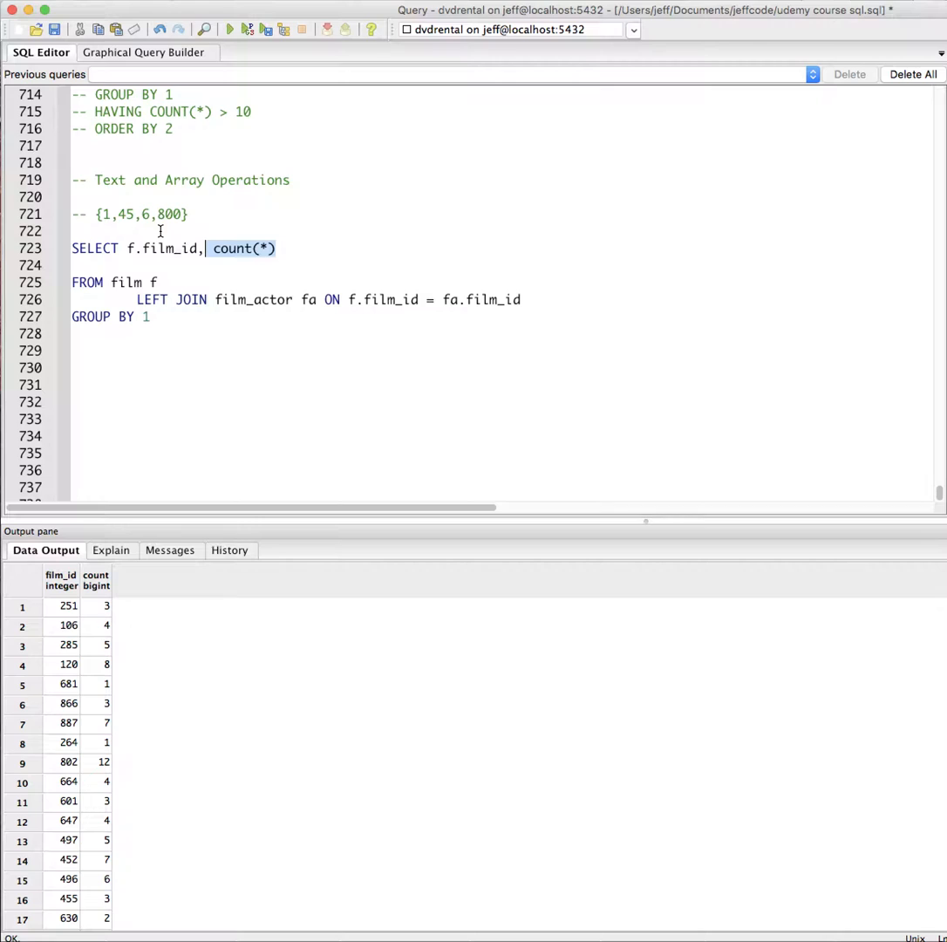
click(265, 300)
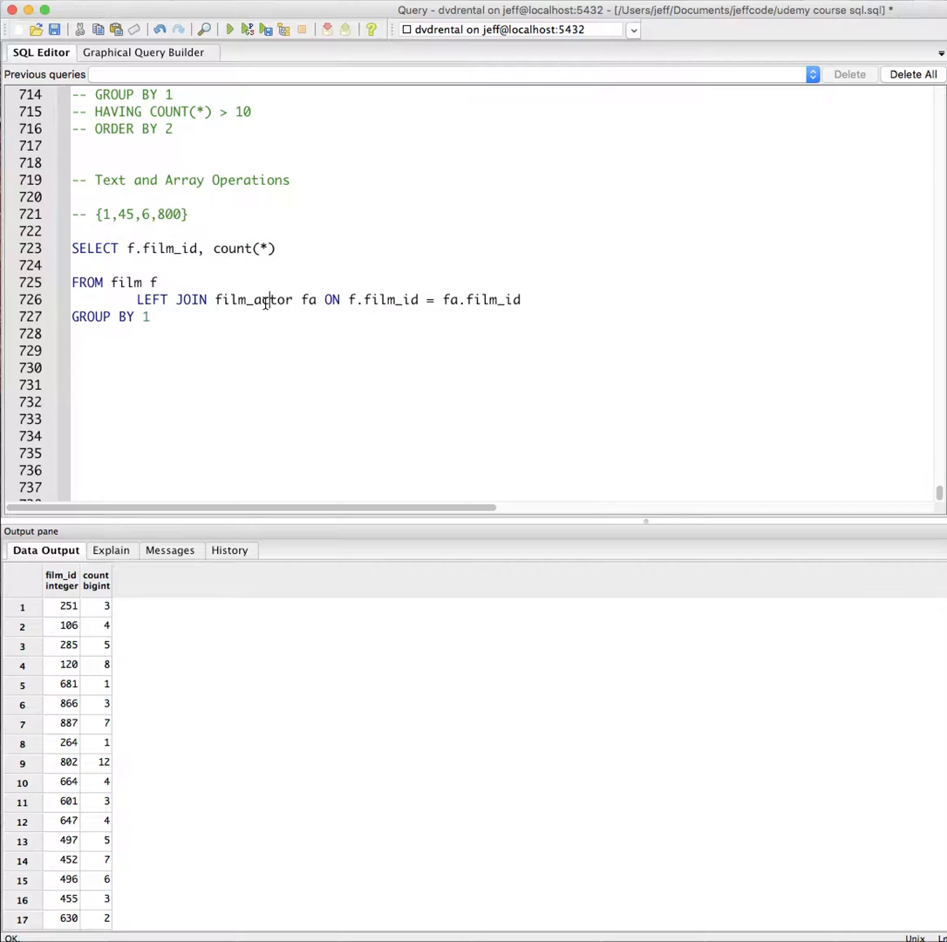
mouse_move(261, 300)
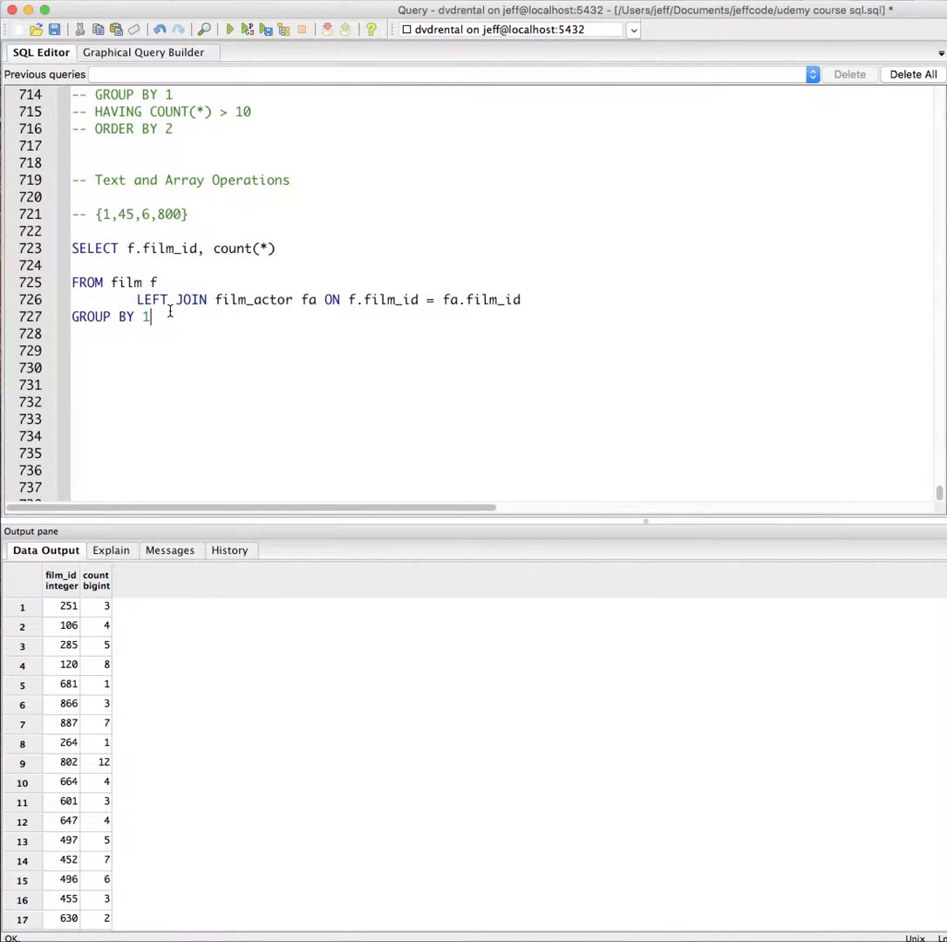
Append ORDER BY 2 DESC and run, showing film 508 first with 15 actors
text(ORDER)
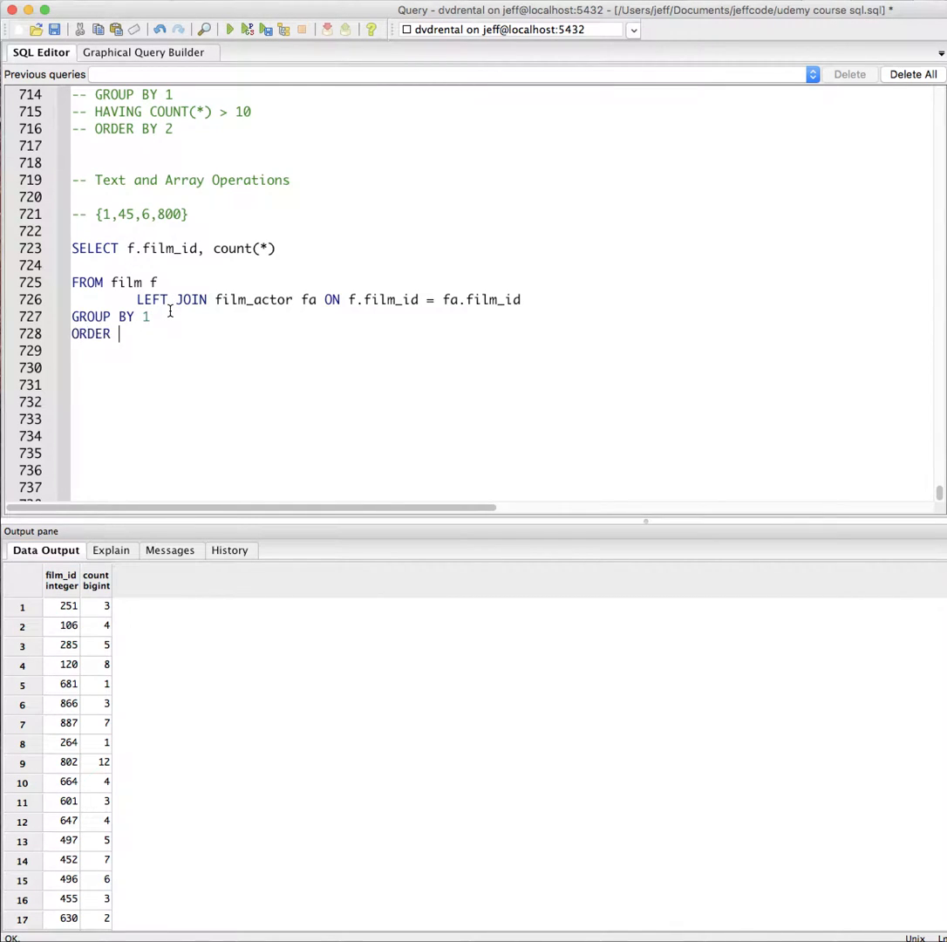
text(BY 2 DESC)
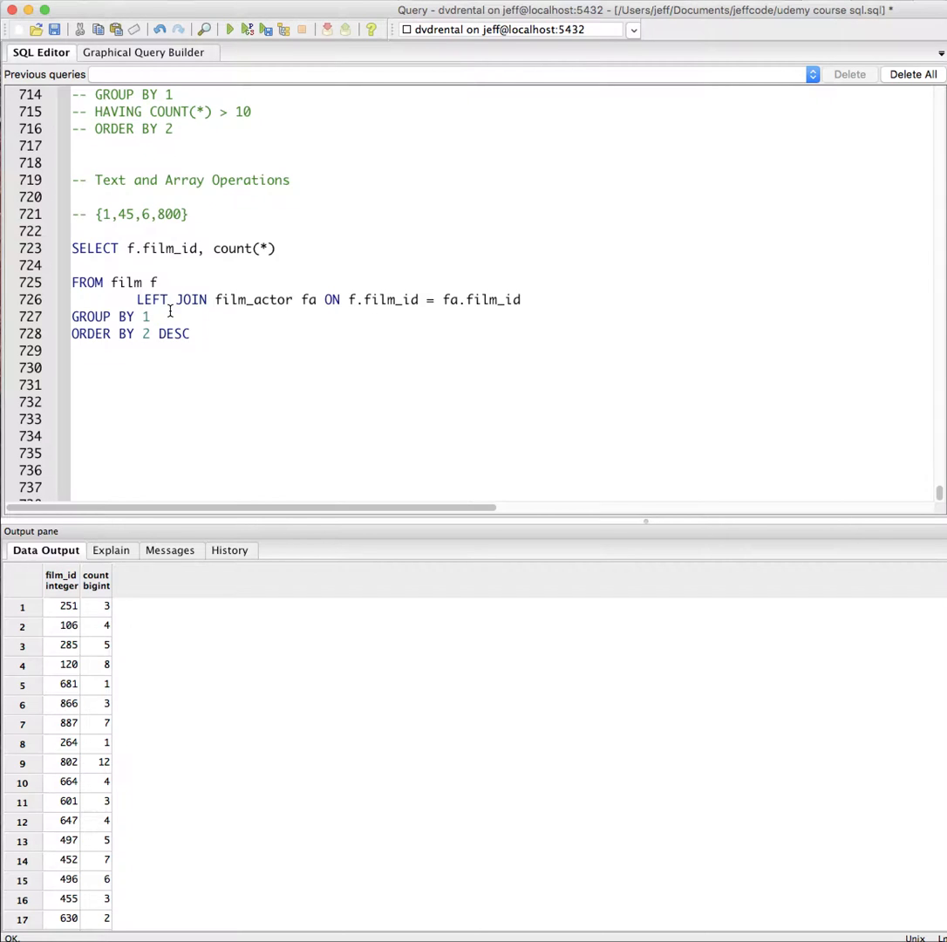
click(230, 28)
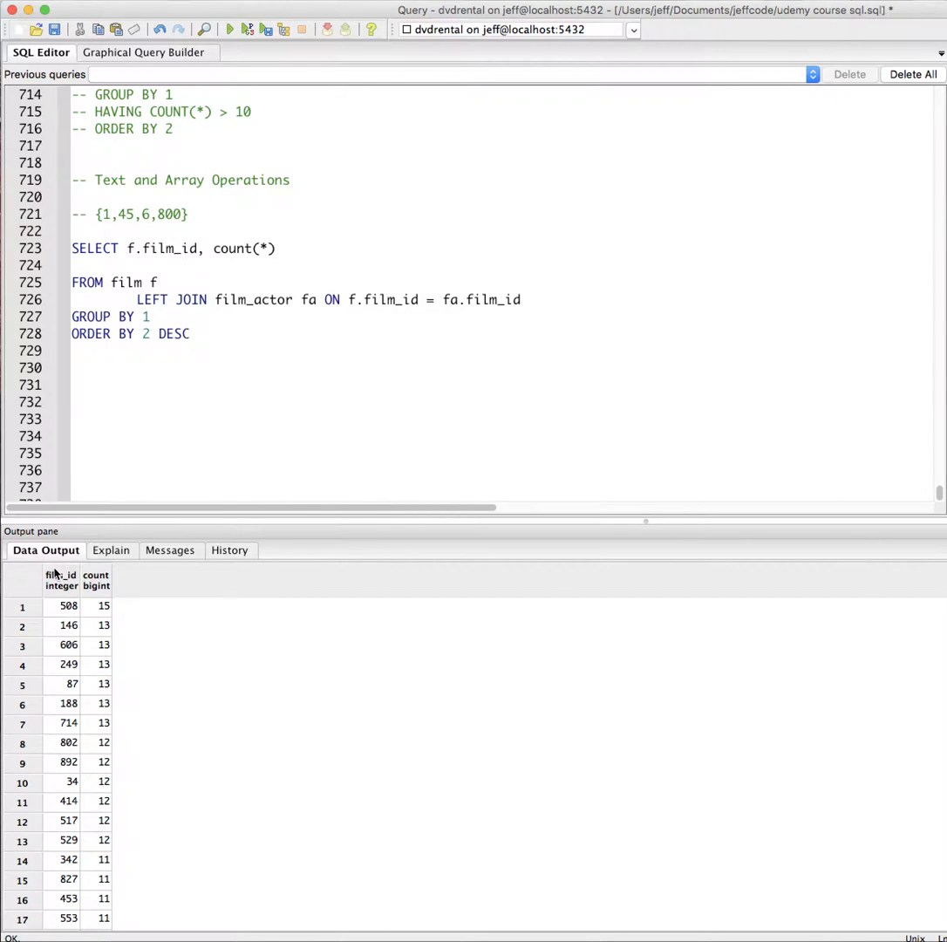
click(68, 607)
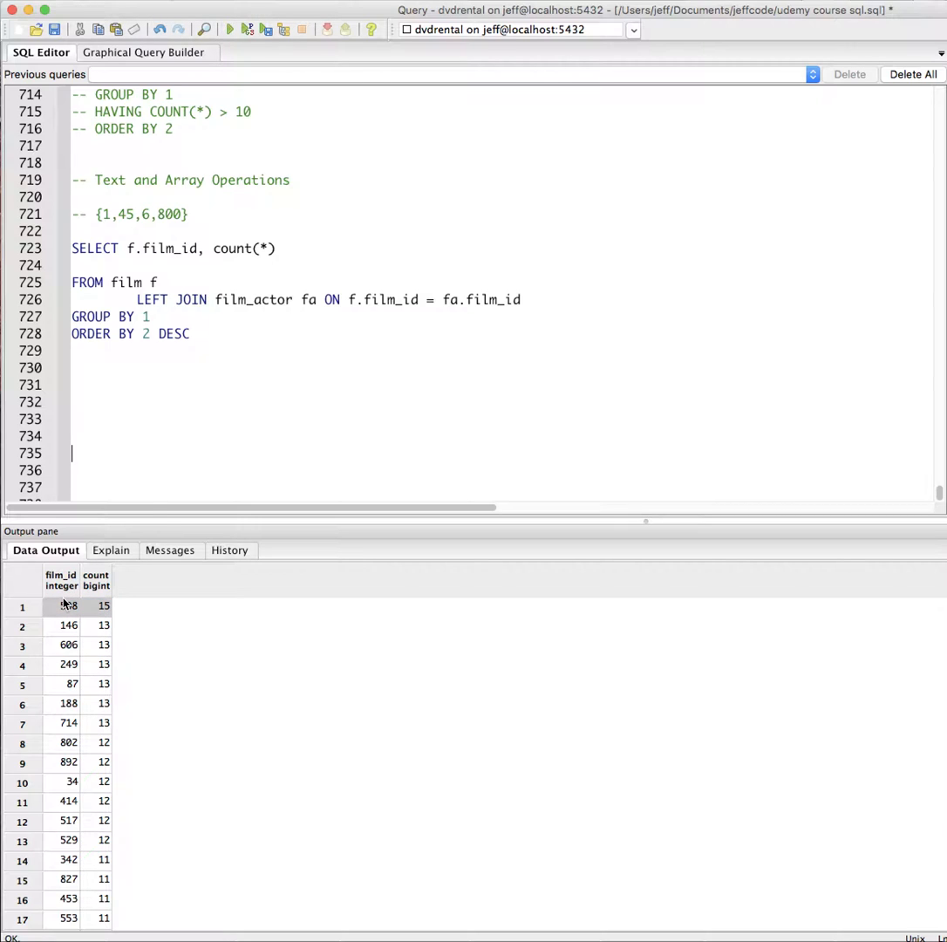
click(96, 607)
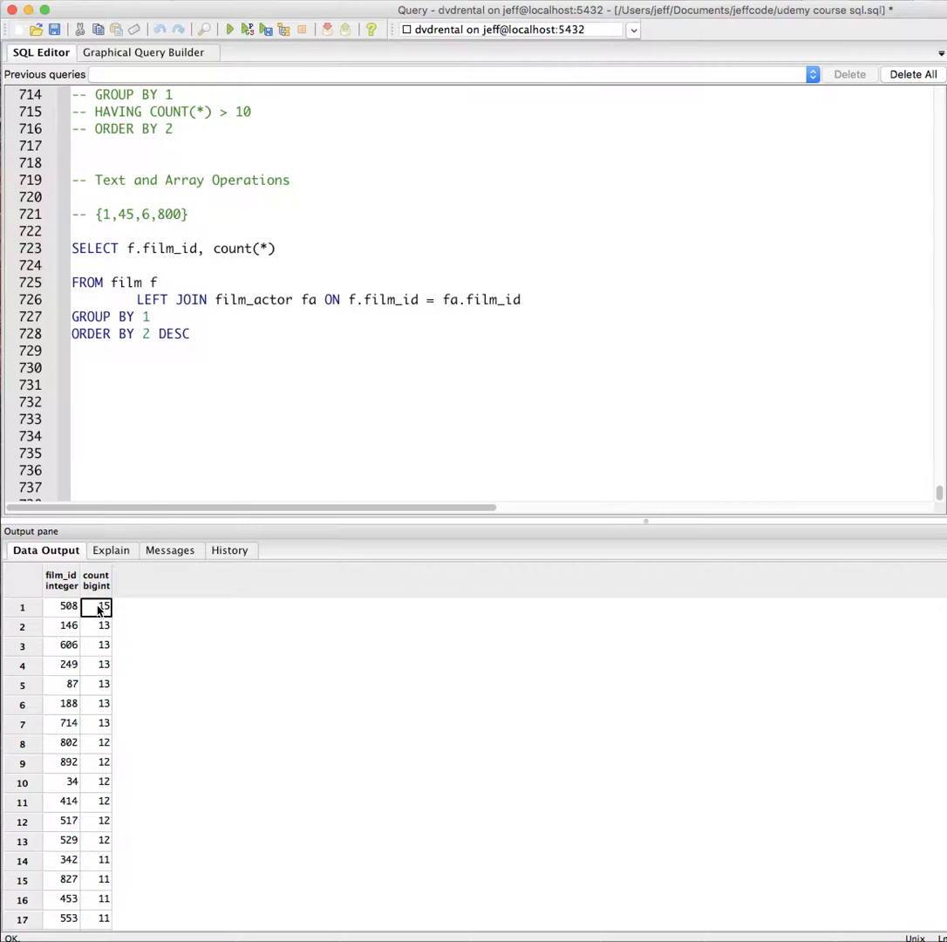
mouse_move(157, 582)
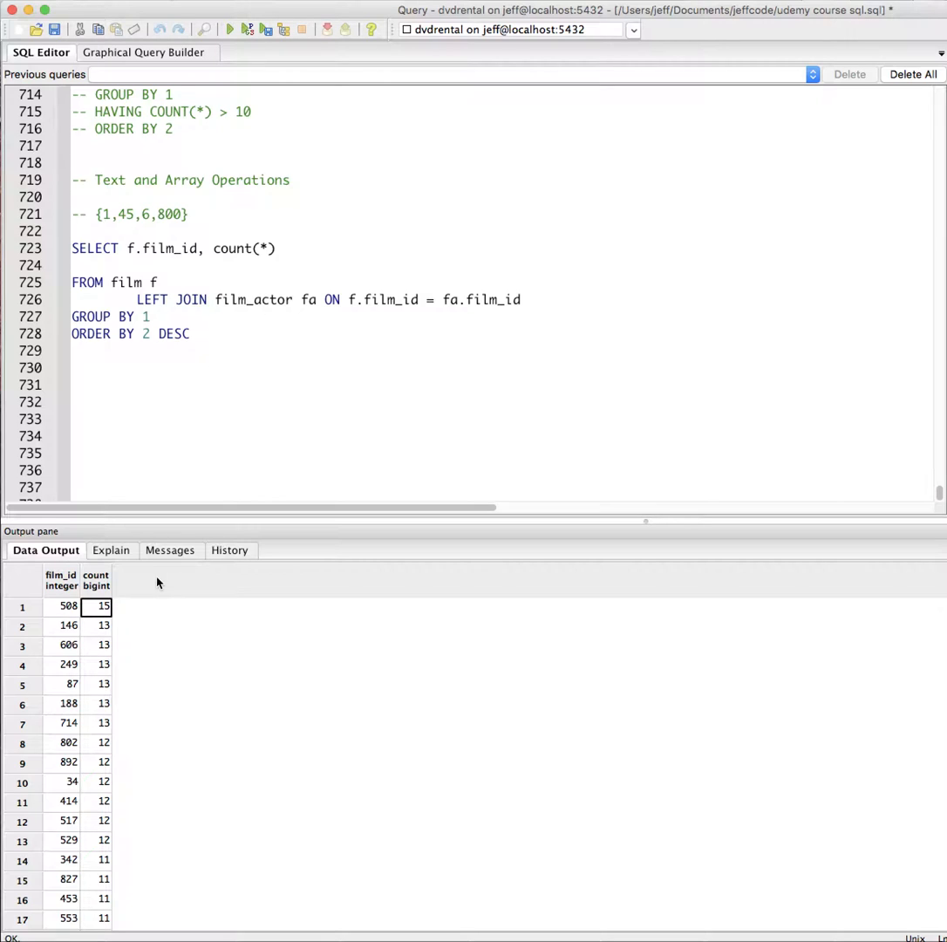
mouse_move(77, 609)
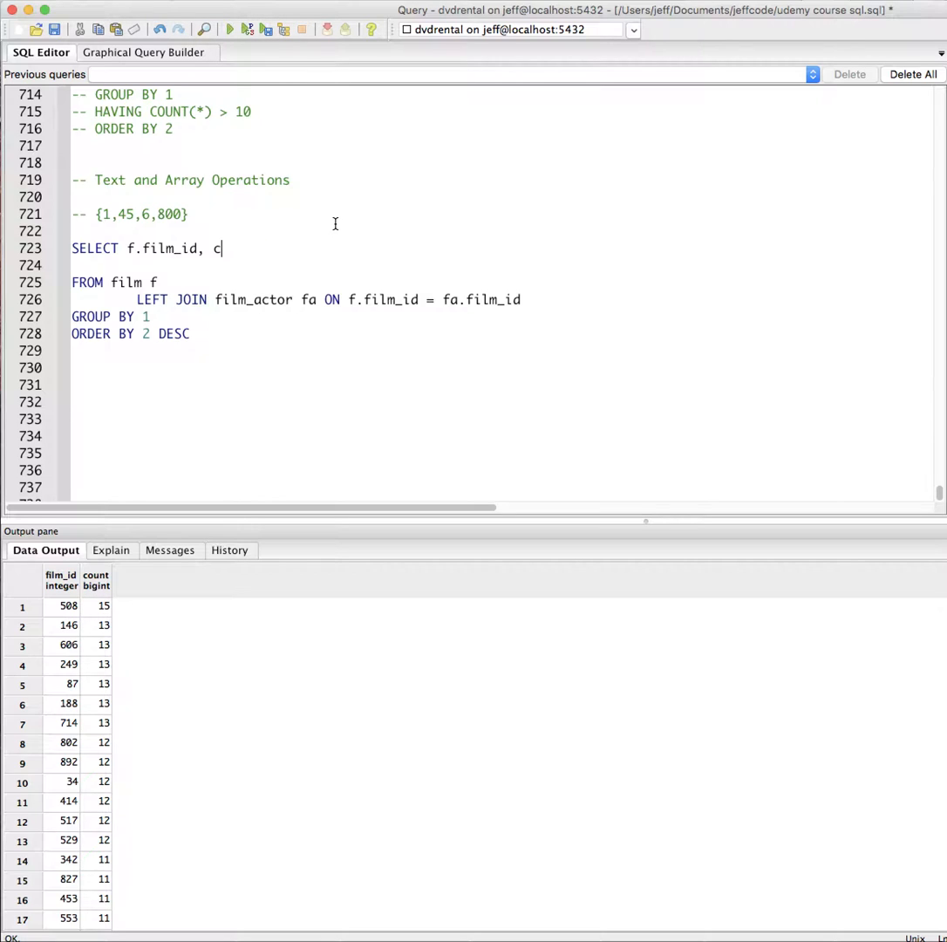
Replace count(*) with fa.* and drop GROUP BY 1, exposing films without actors
key(Backspace)
text(fa)
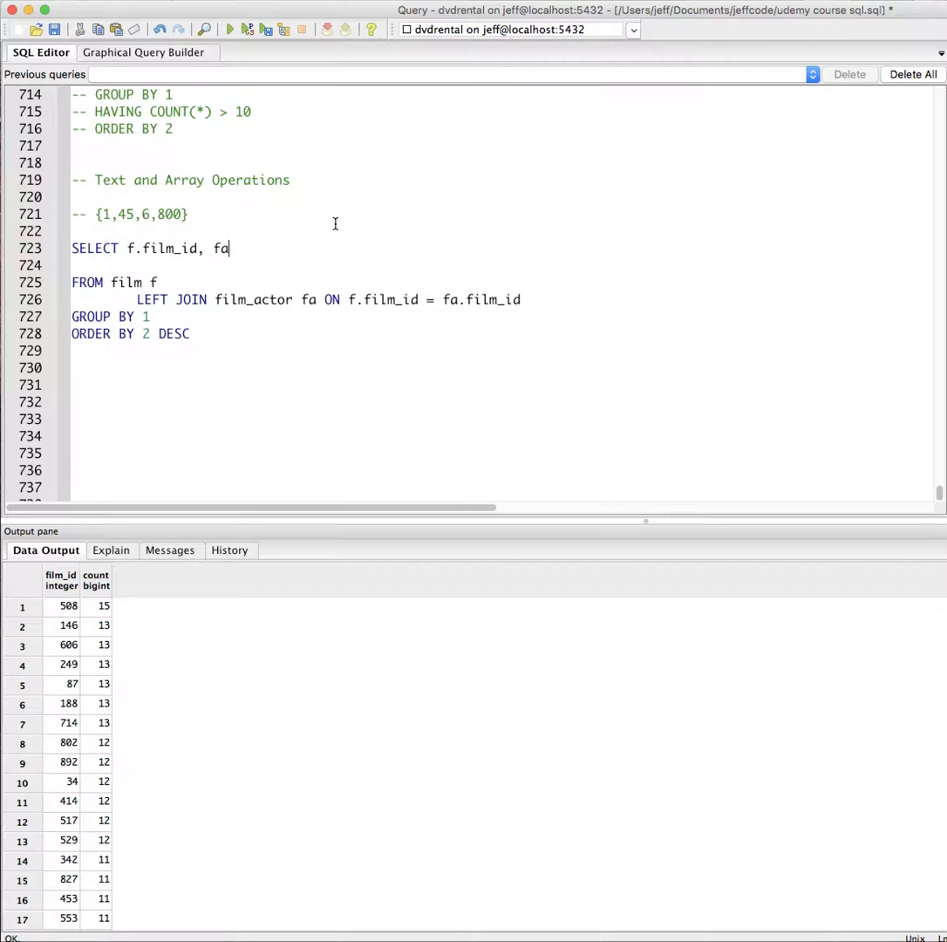
text(.*)
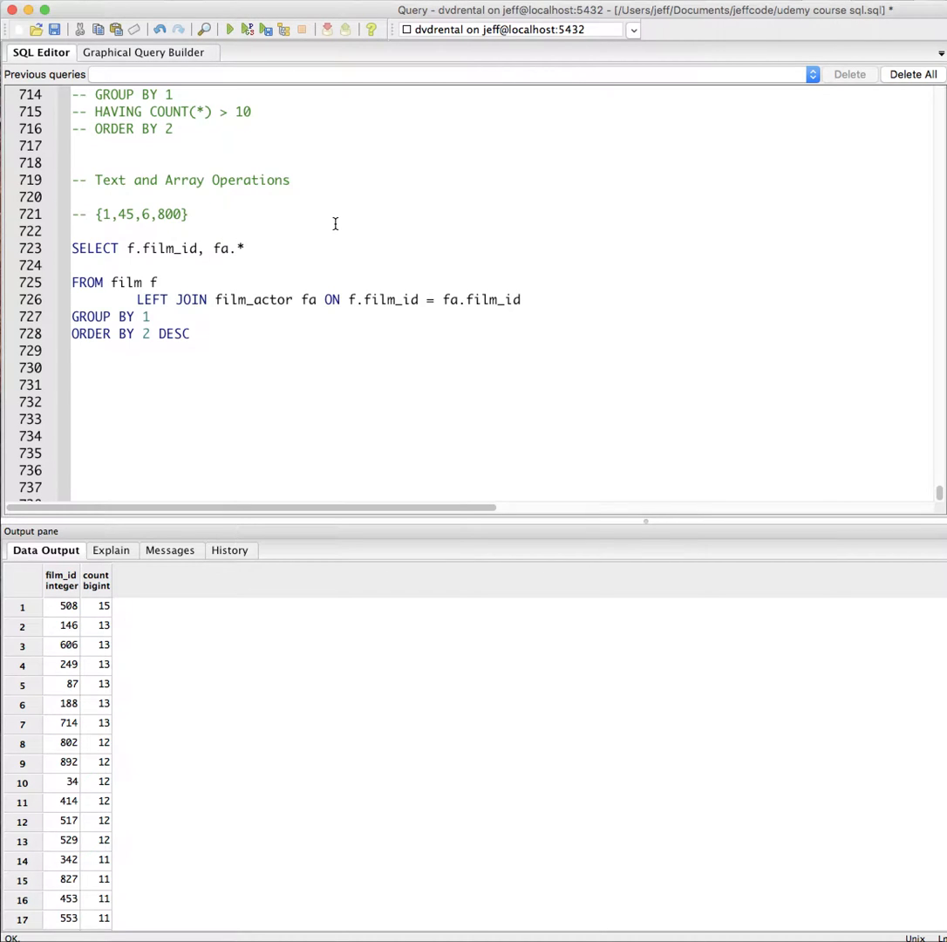
click(228, 28)
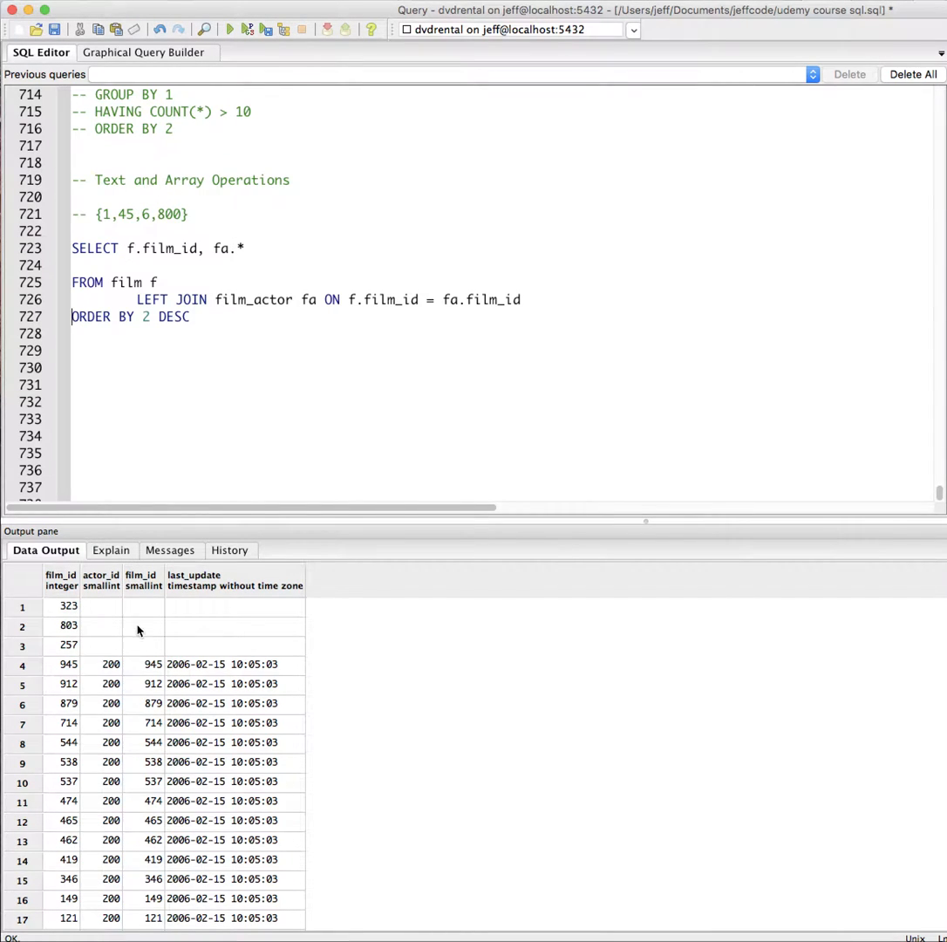
mouse_move(153, 638)
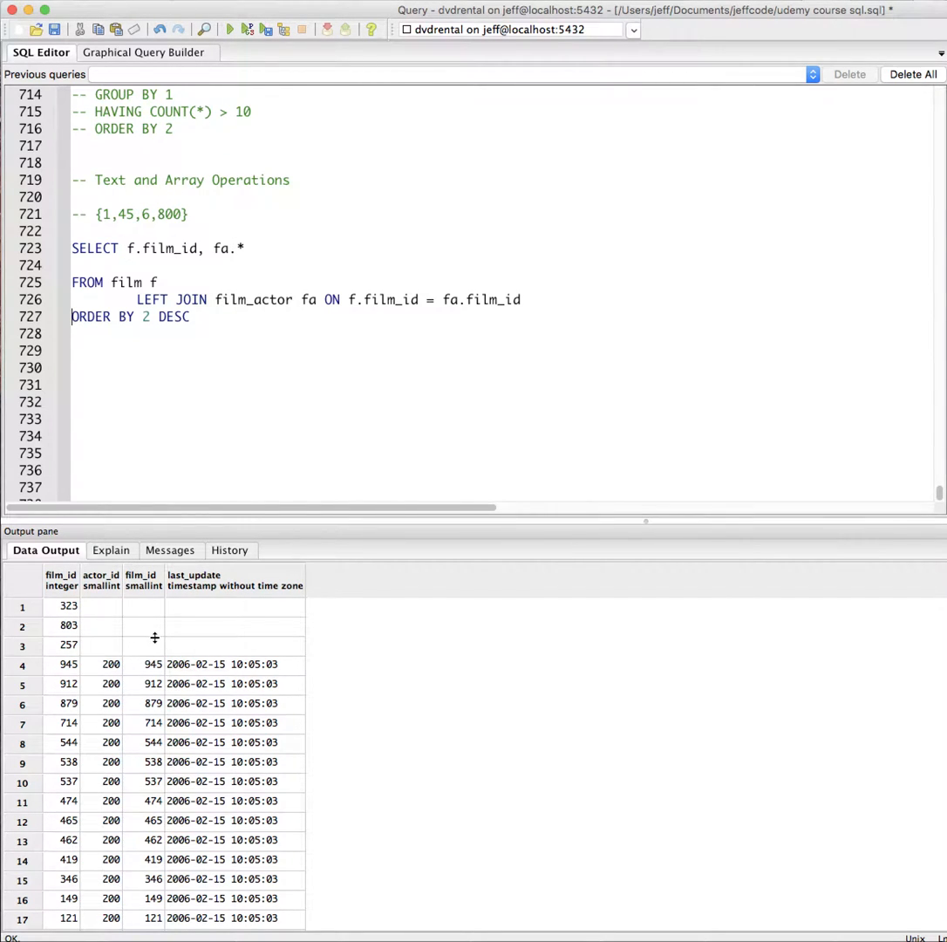
click(234, 664)
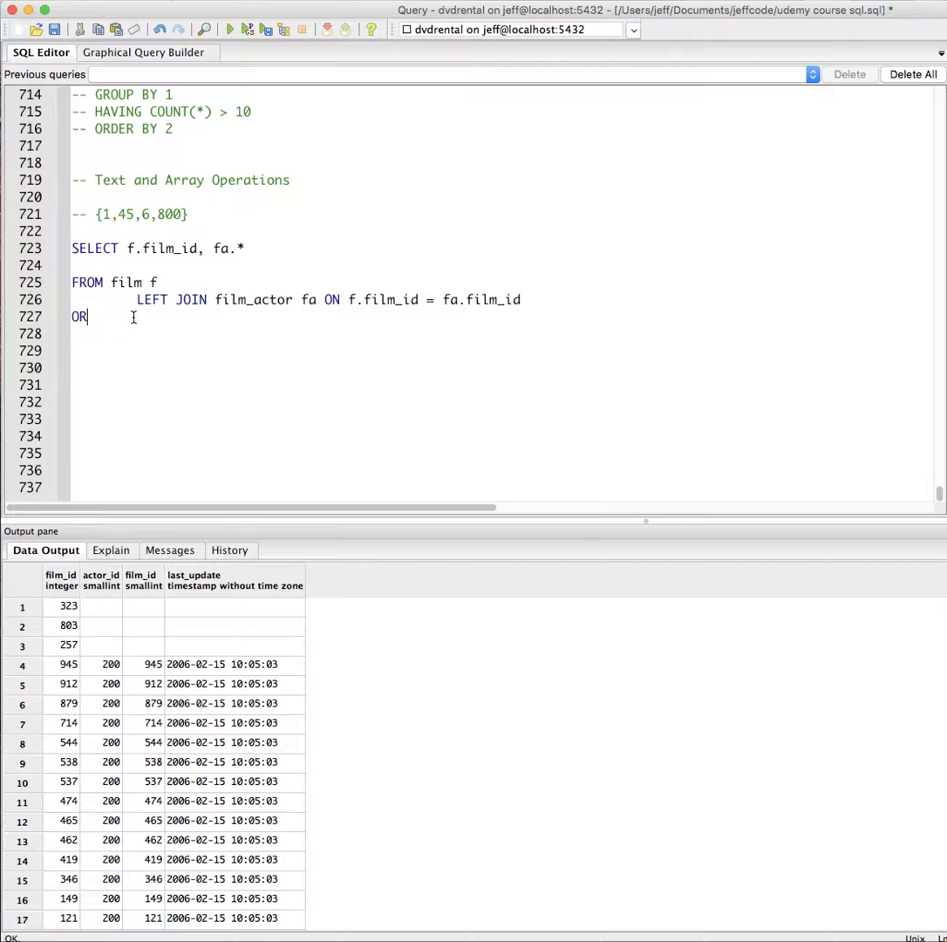
Finish ORDER BY 1,2 and run the join, listing film 1 with actors 1, 10, 20
text(DER BY 1,2)
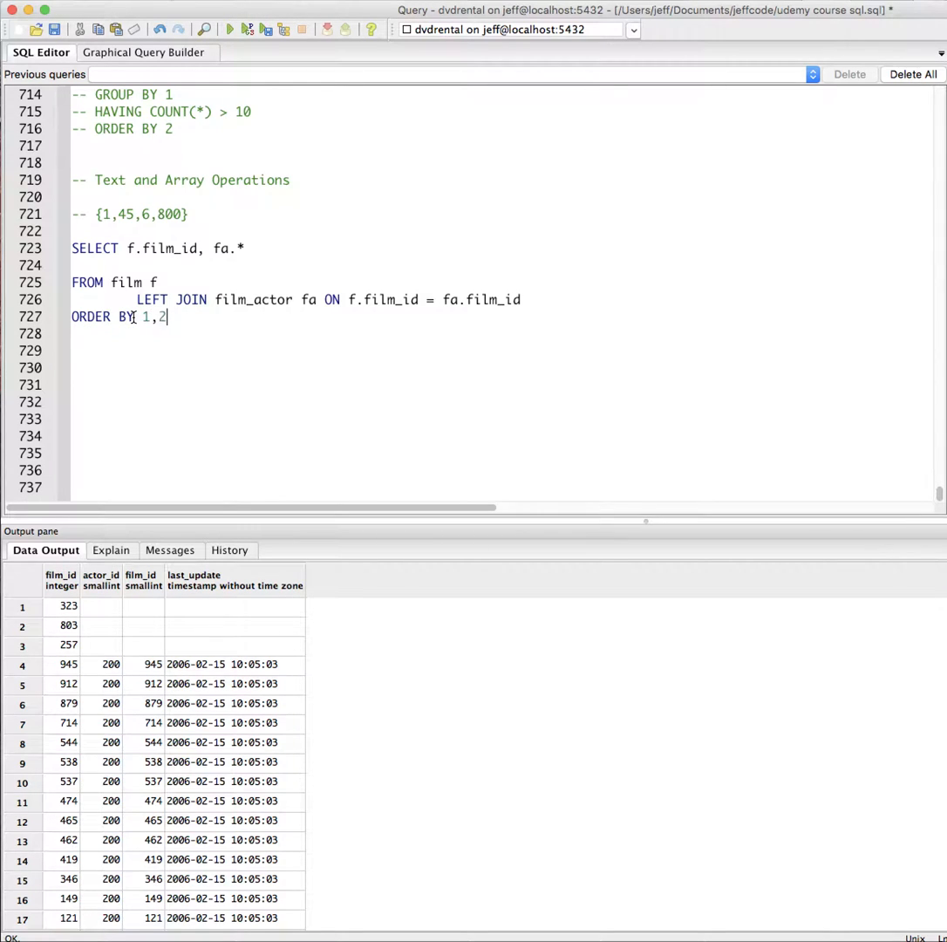
click(230, 28)
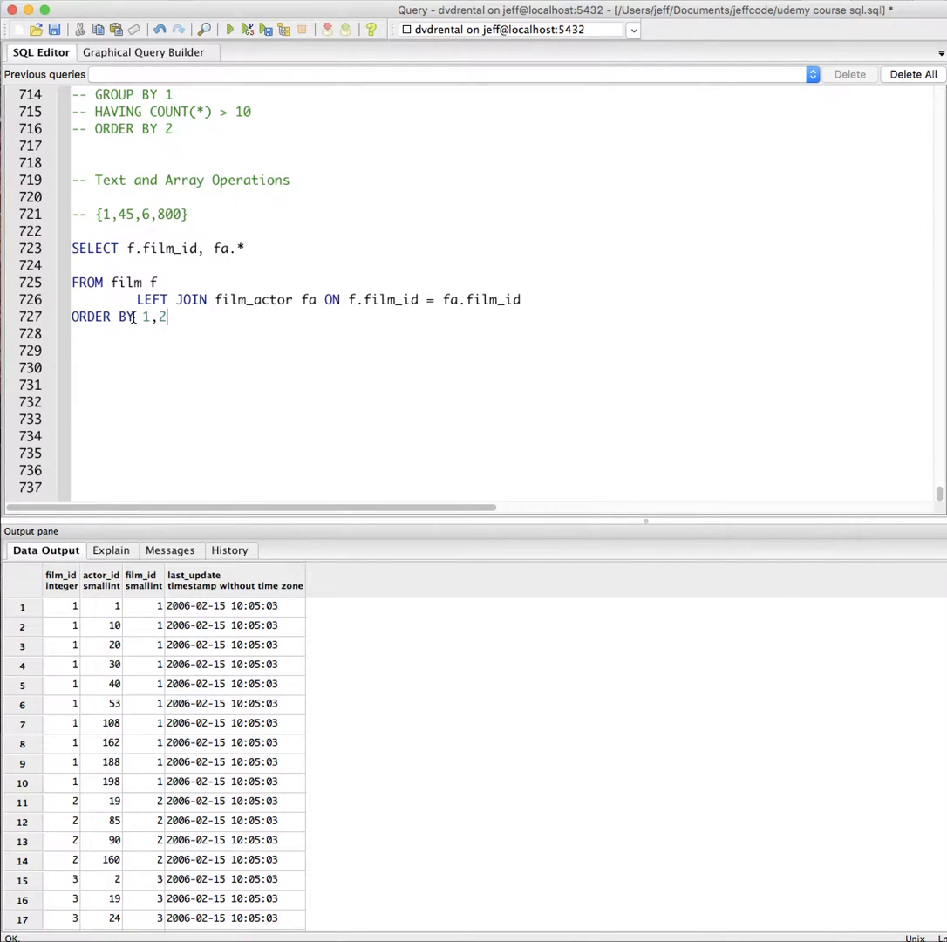
click(61, 607)
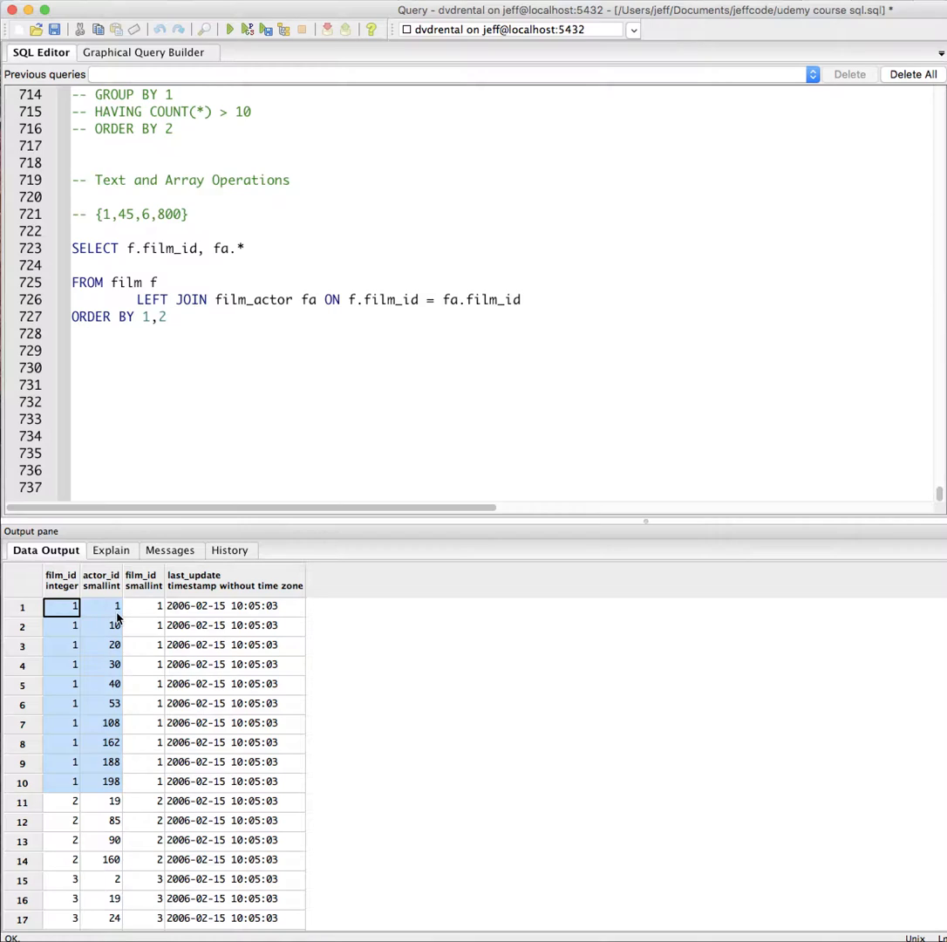
mouse_move(112, 612)
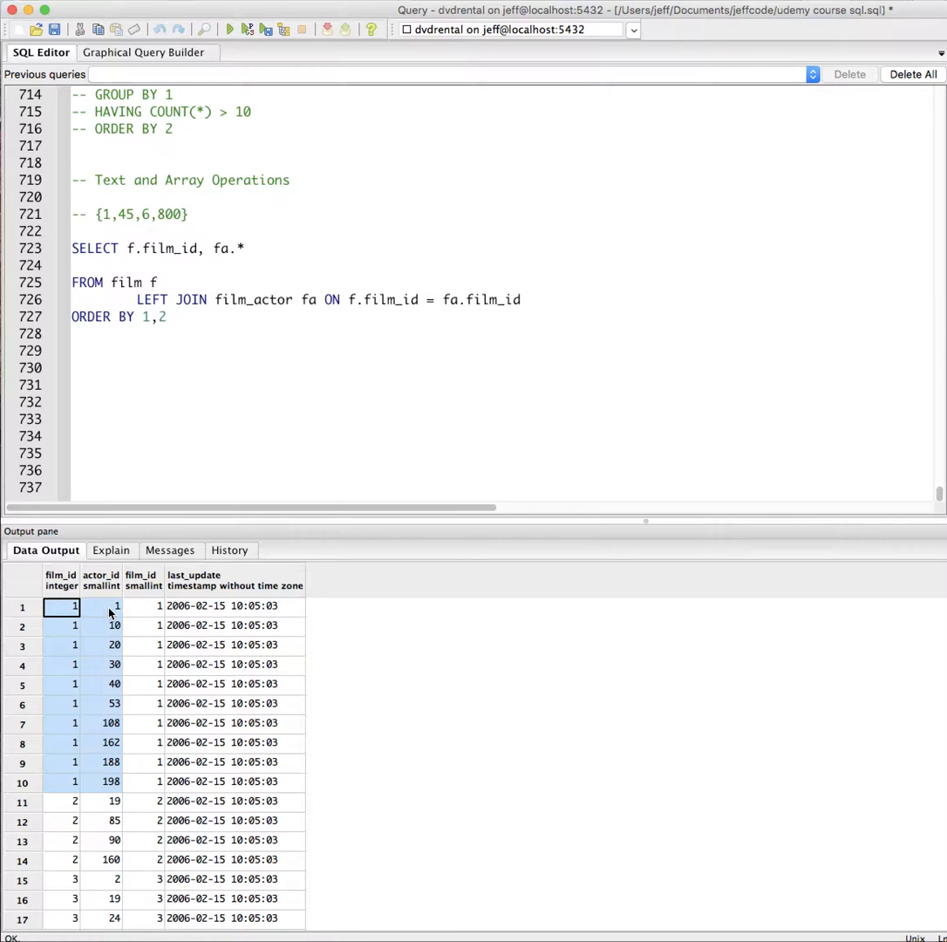
mouse_move(114, 659)
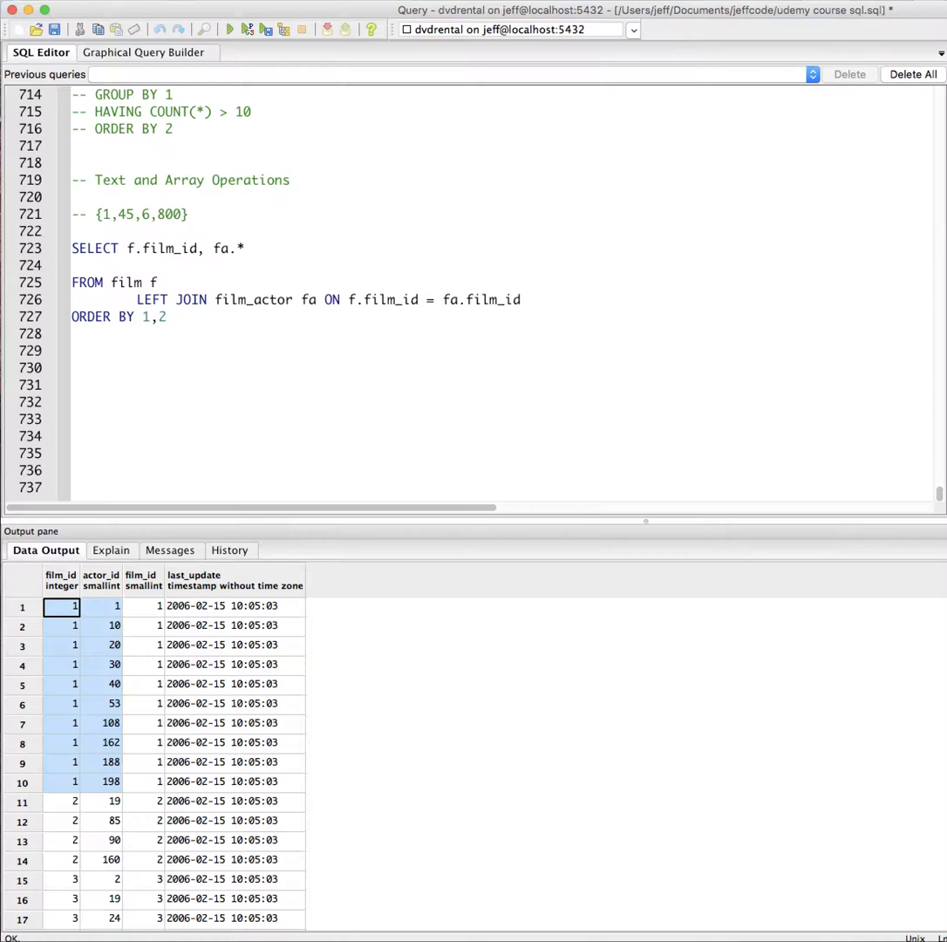
mouse_move(103, 776)
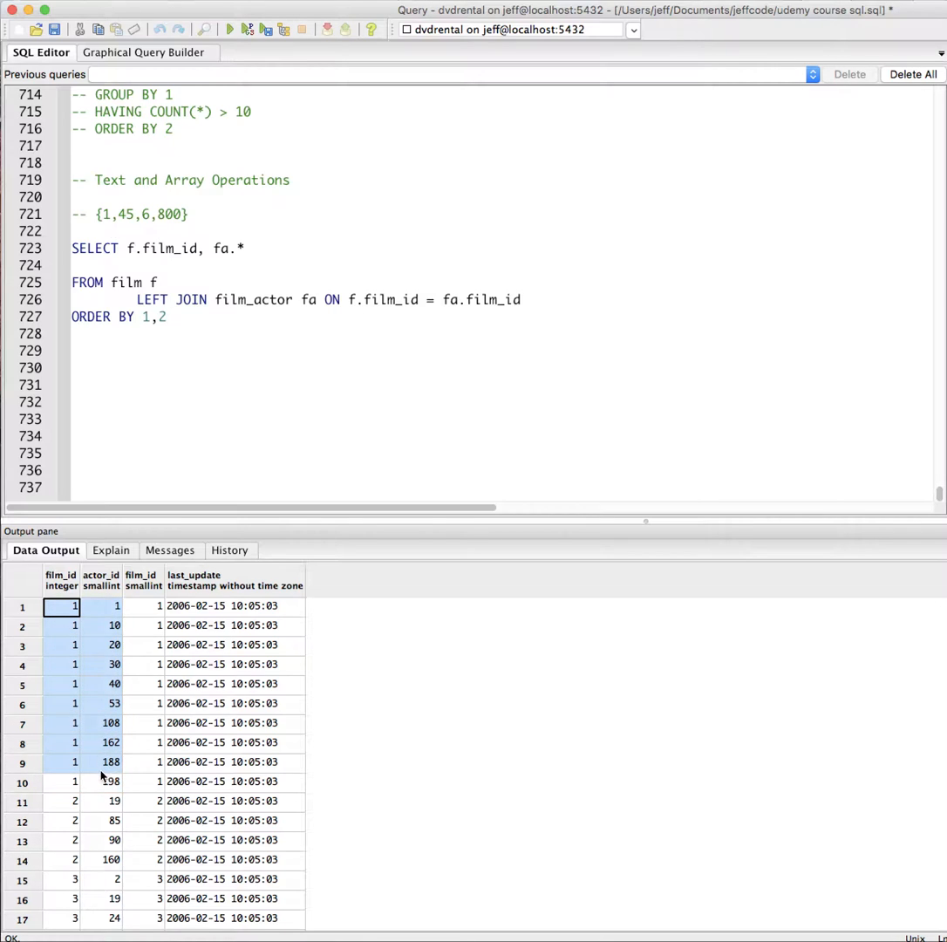
Replace fa.* with COUNT(*) and add GROUP BY 1 to the join query
click(248, 248)
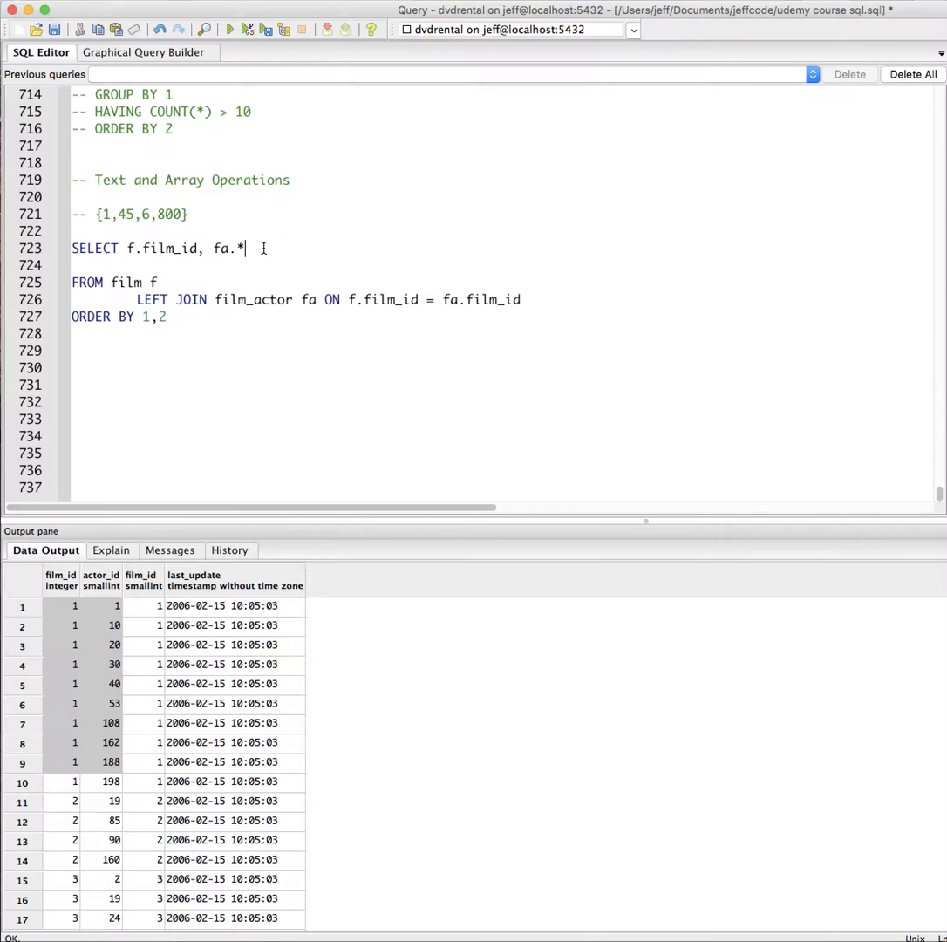
key(Backspace)
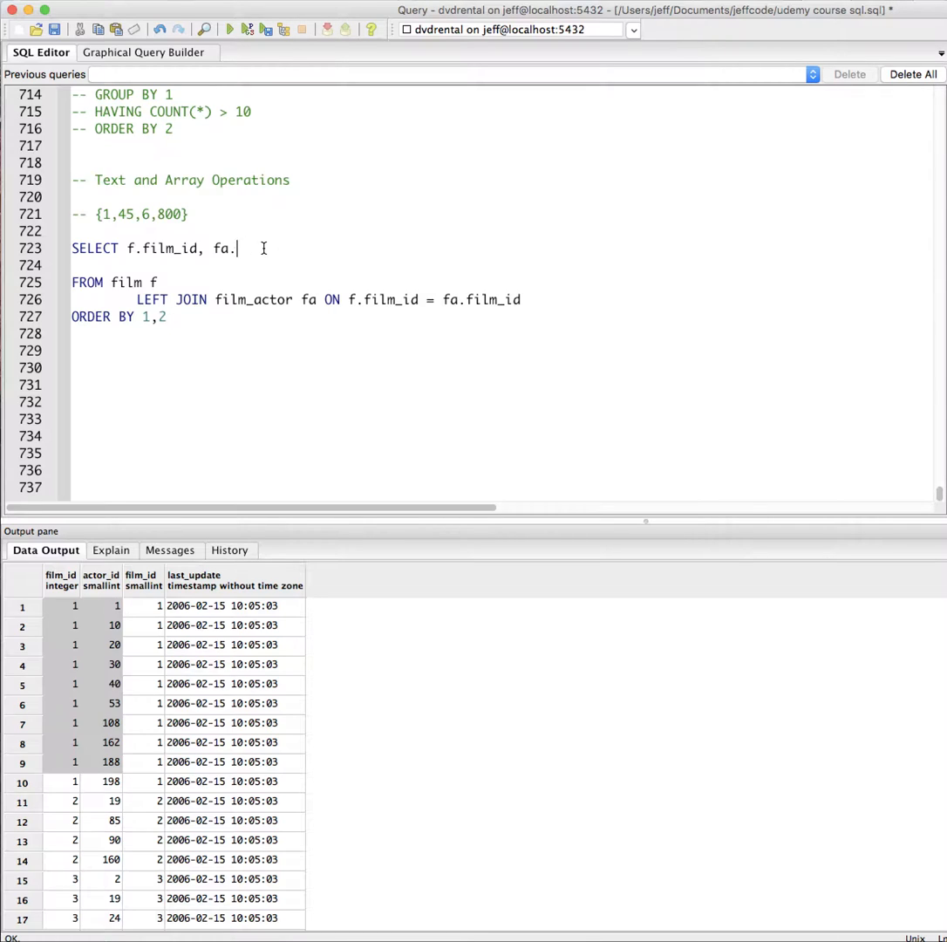
key(Backspace)
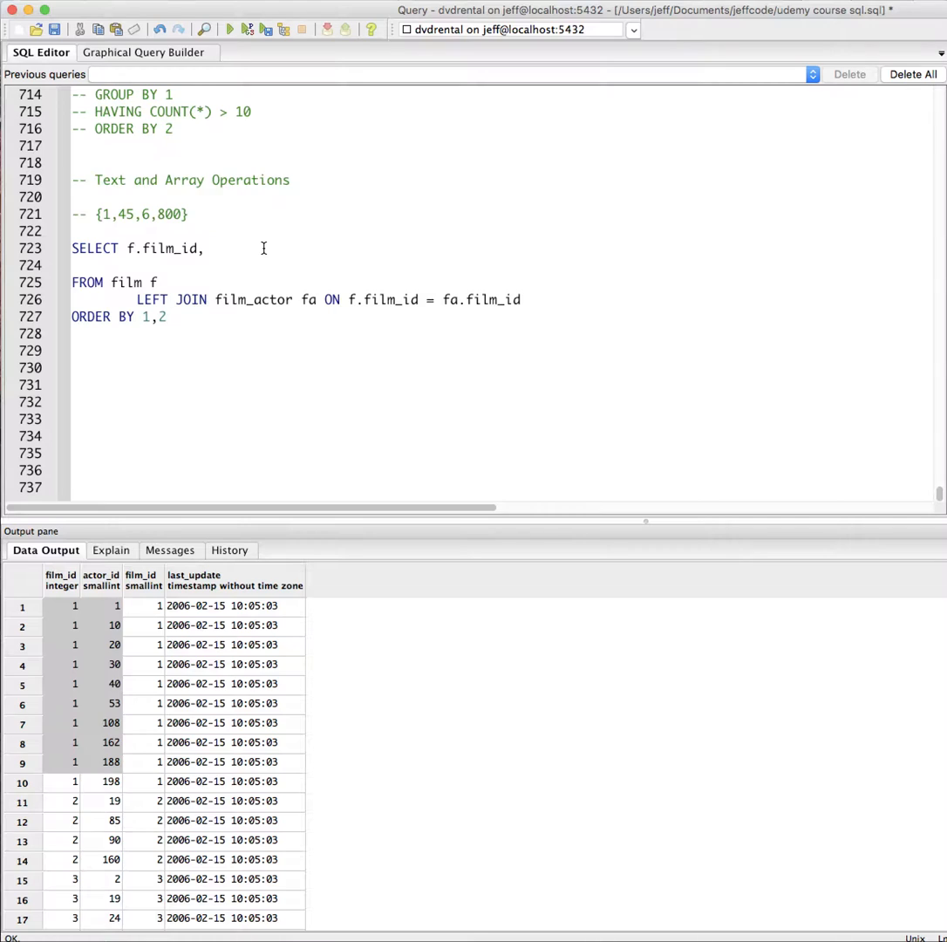
text(COUNT(*),)
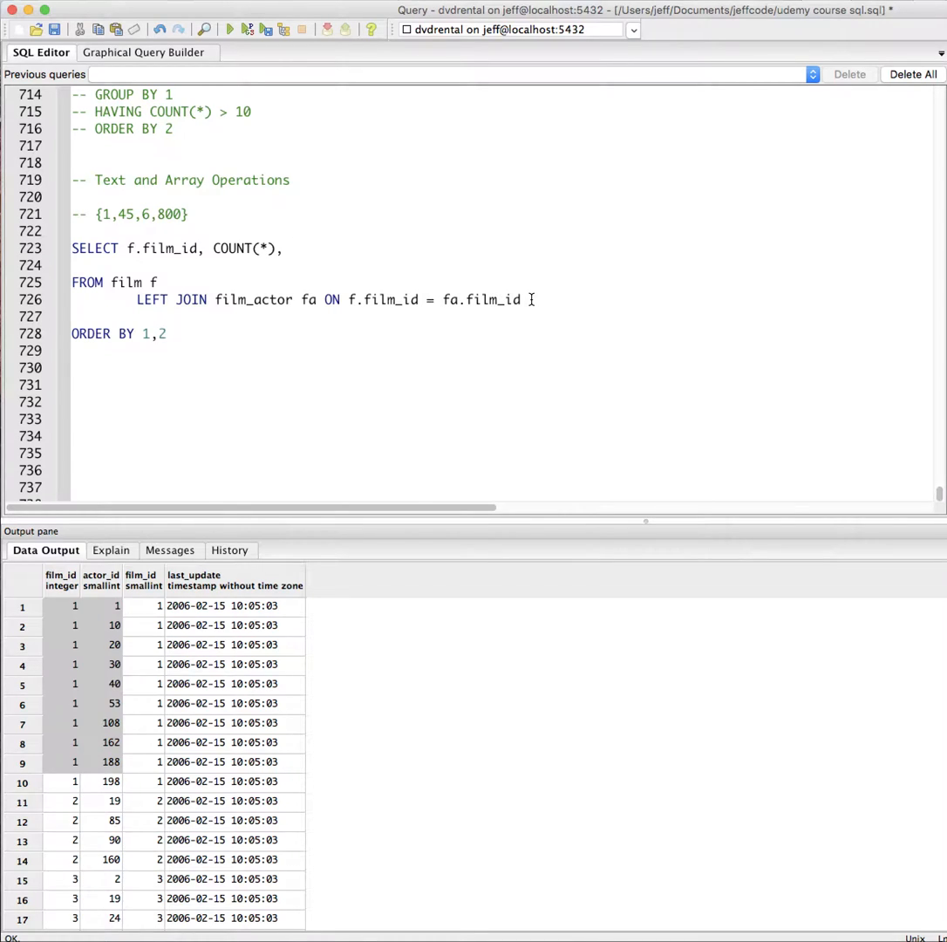
key(Return)
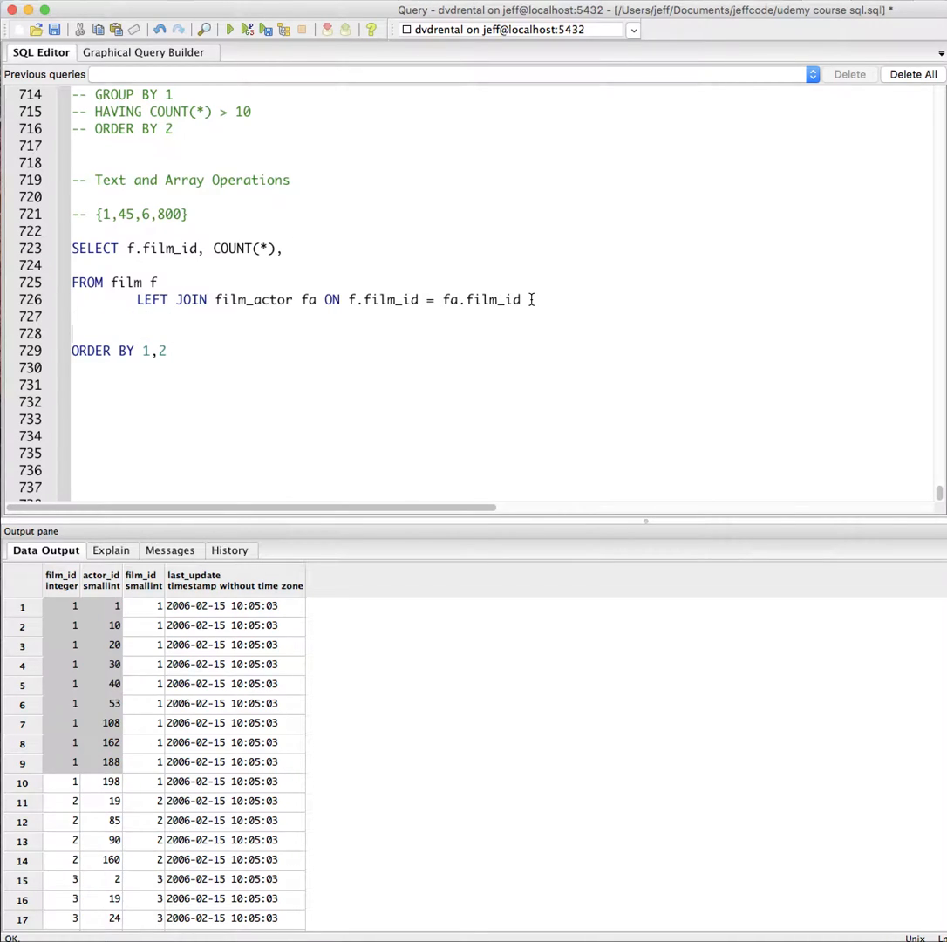
text(GROUP B)
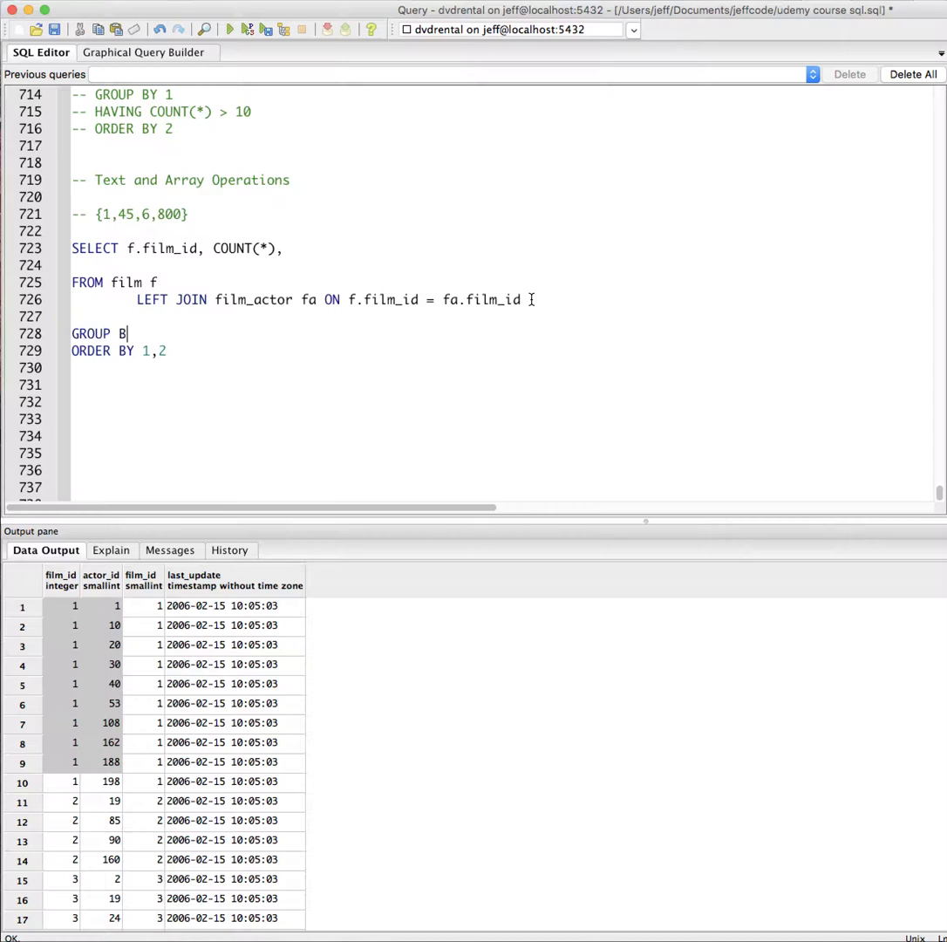
text(Y 1)
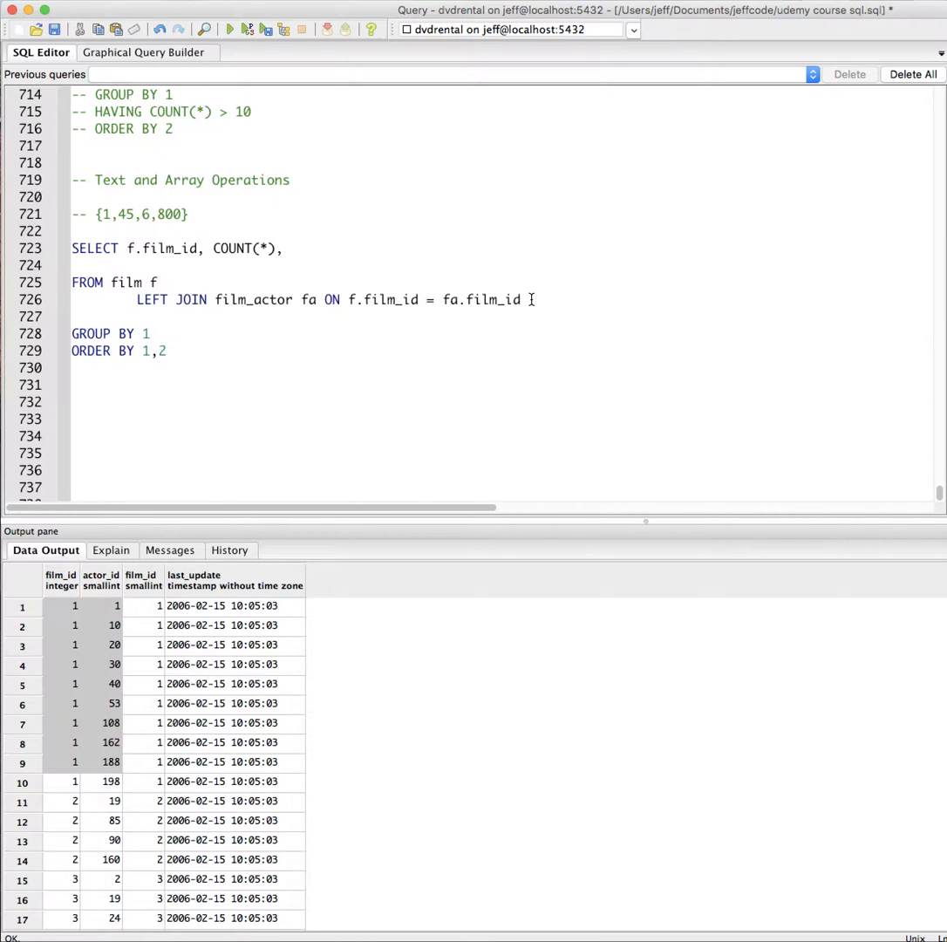
Run the grouped query, fix the trailing comma error, and rerun showing film 1 with 10
click(231, 28)
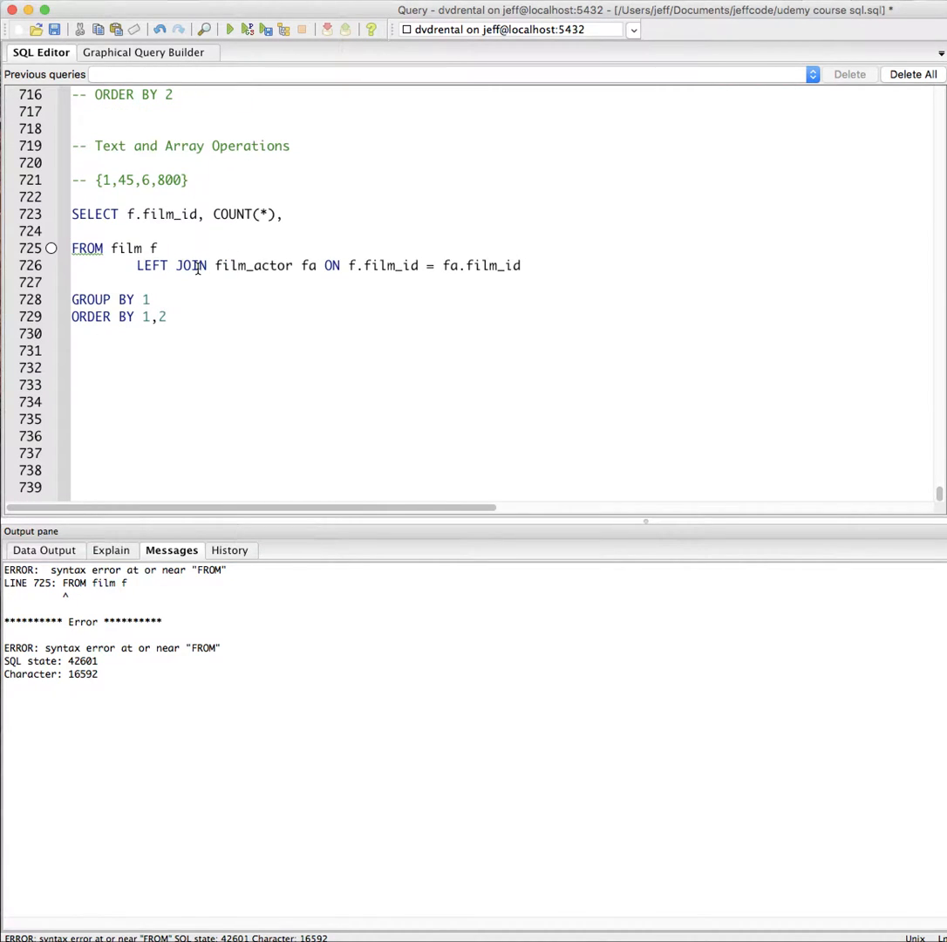
click(231, 28)
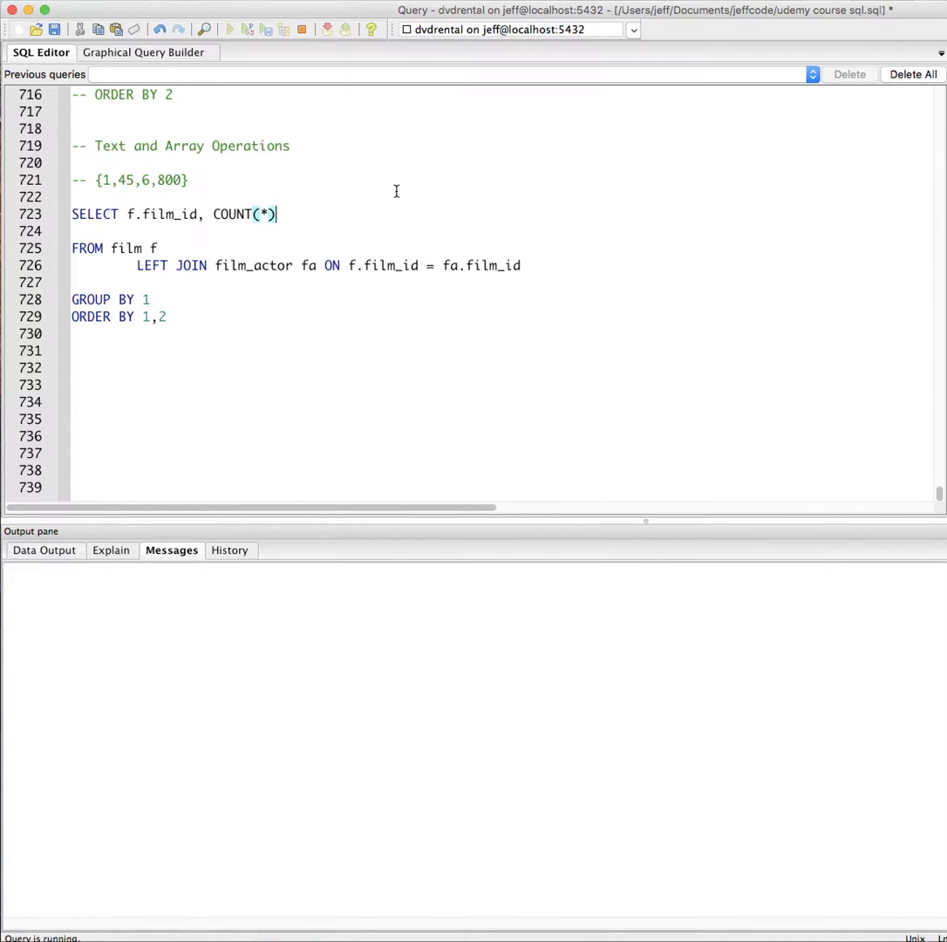
click(230, 28)
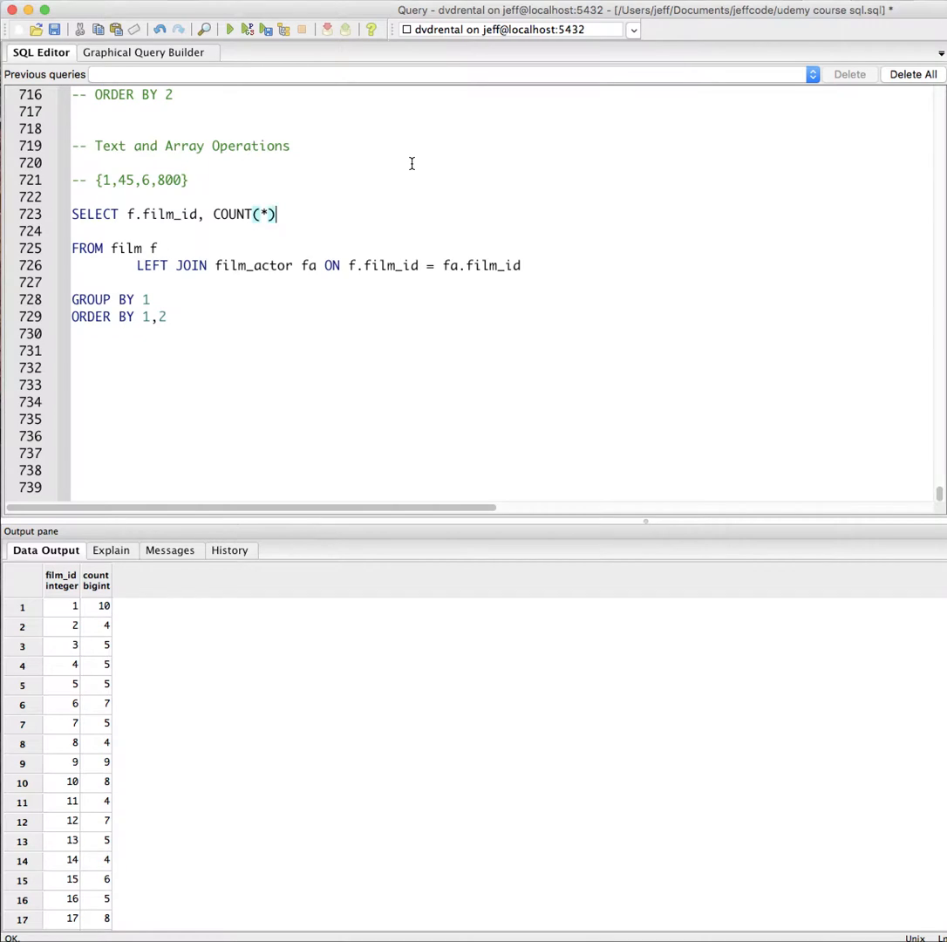
Add , array_agg(fa.actor_id) to the select list and run, listing film 1's actor IDs
text(, arr)
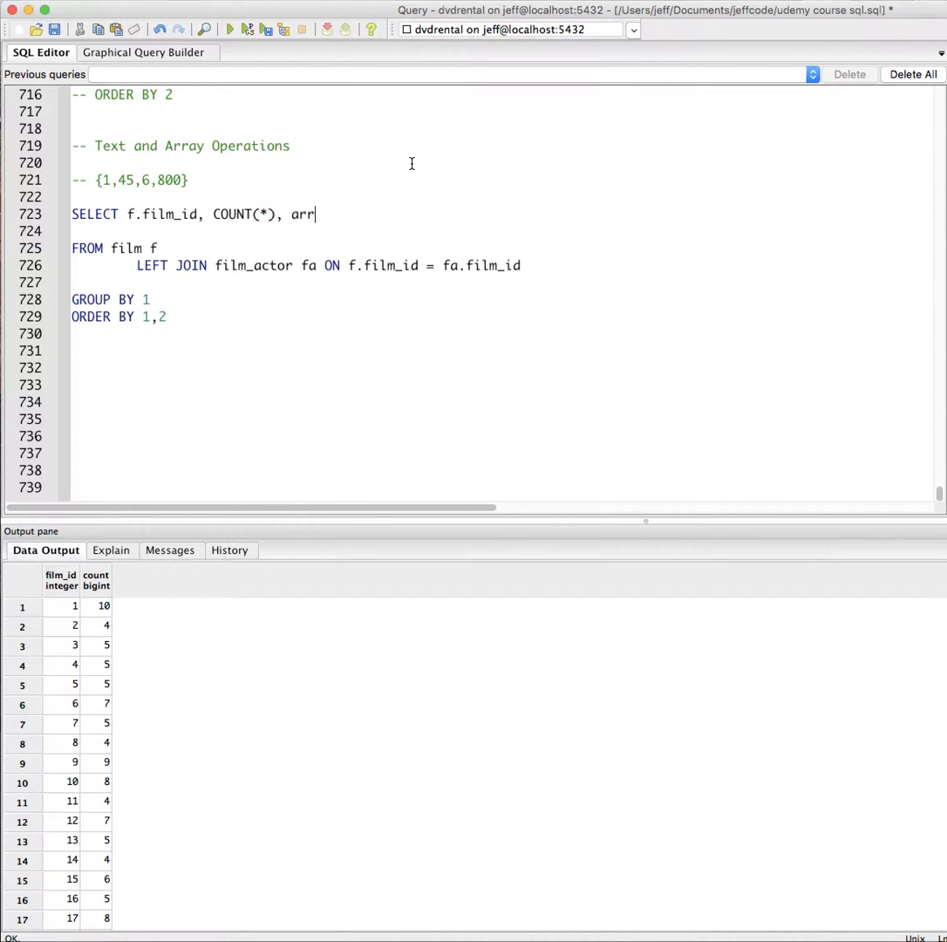
text(ay_agg()
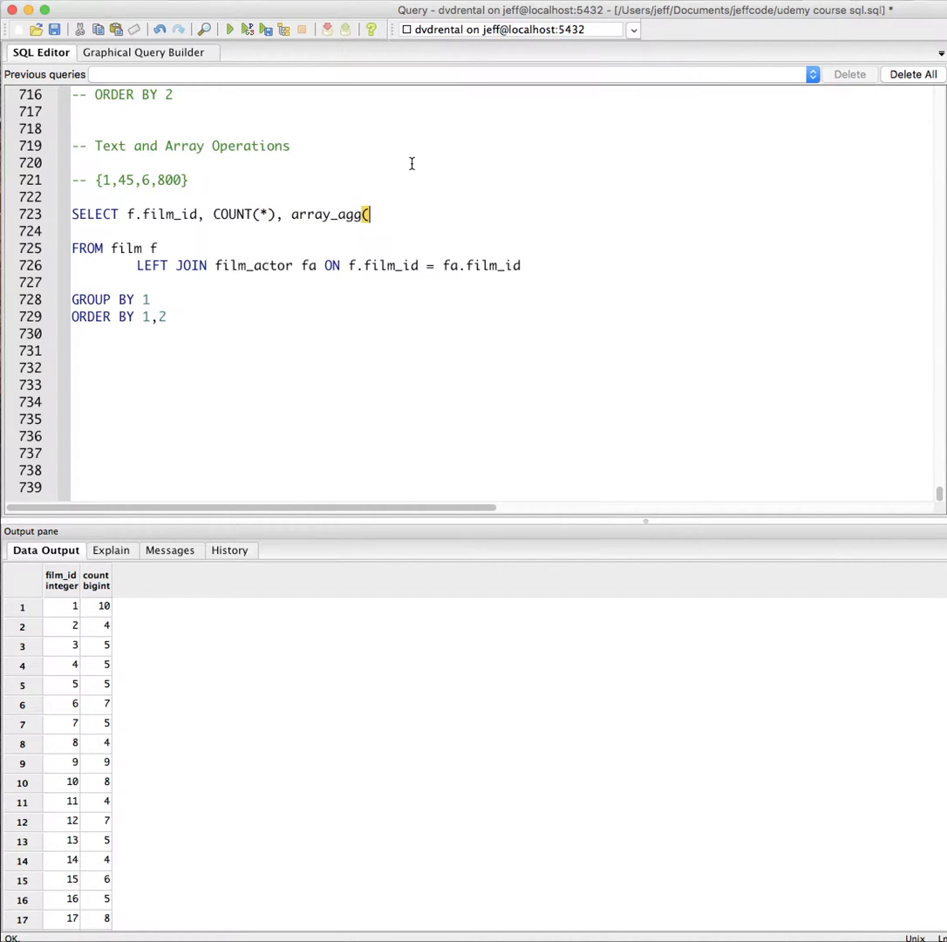
text(fa)
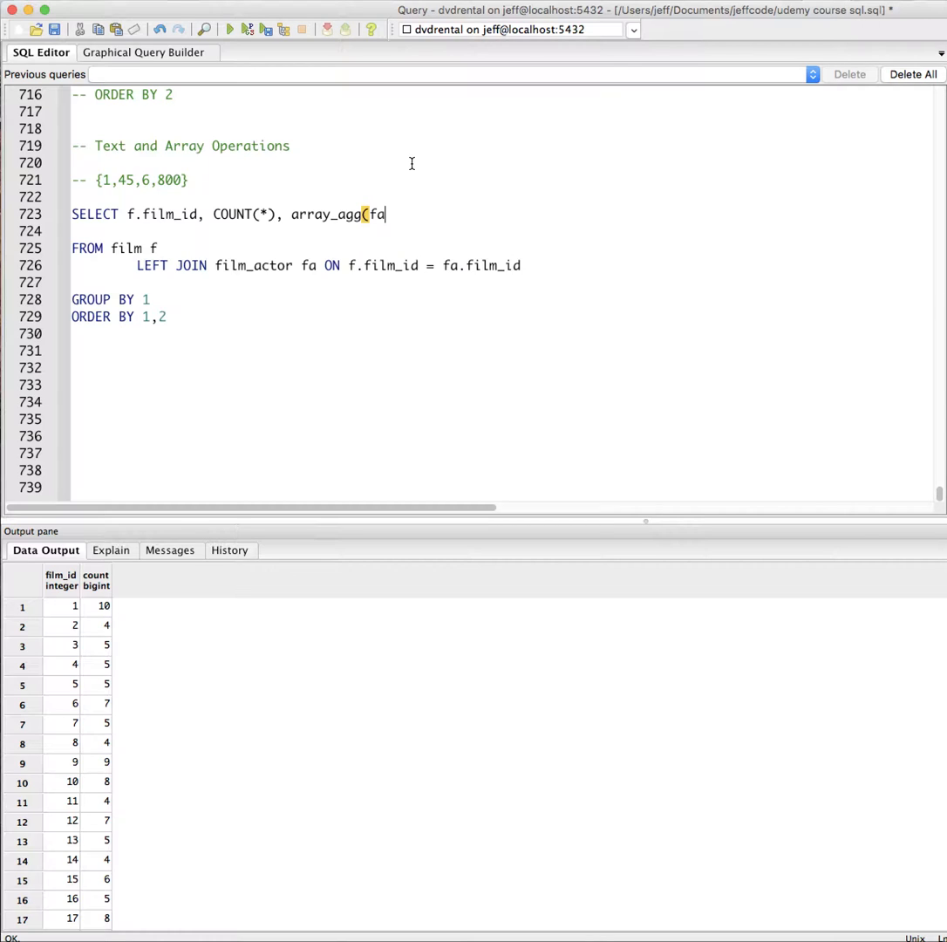
text(.actor_id))
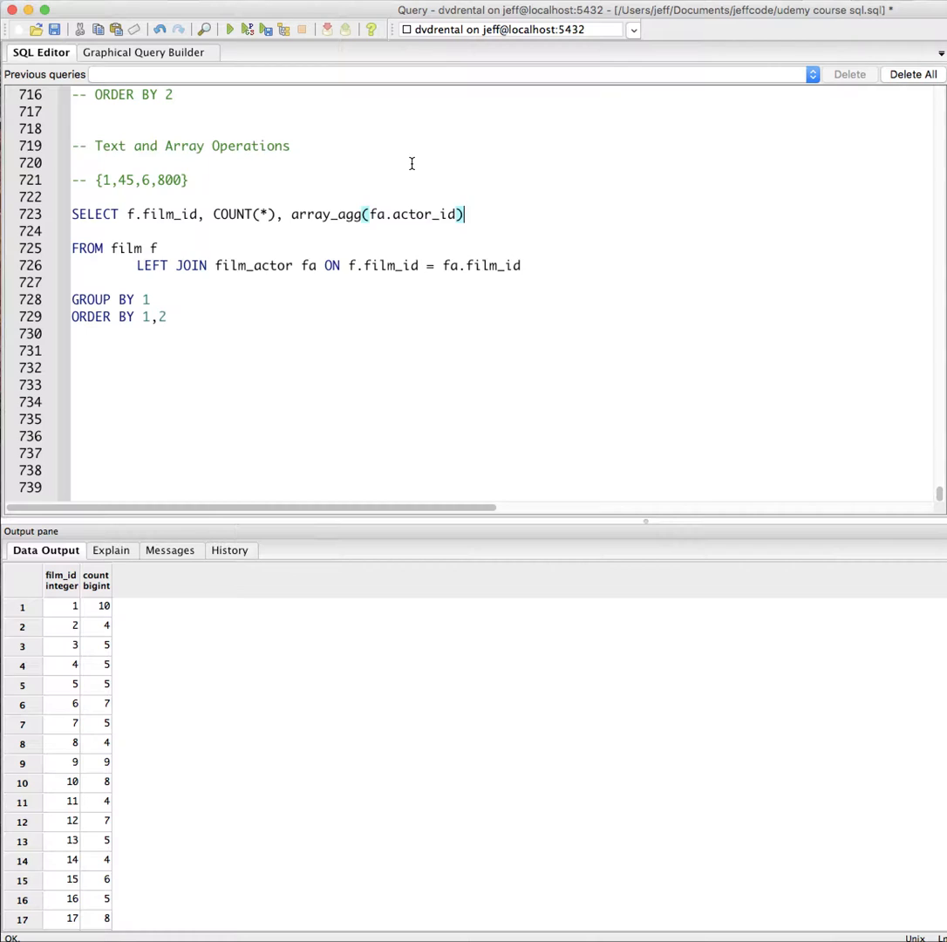
click(231, 28)
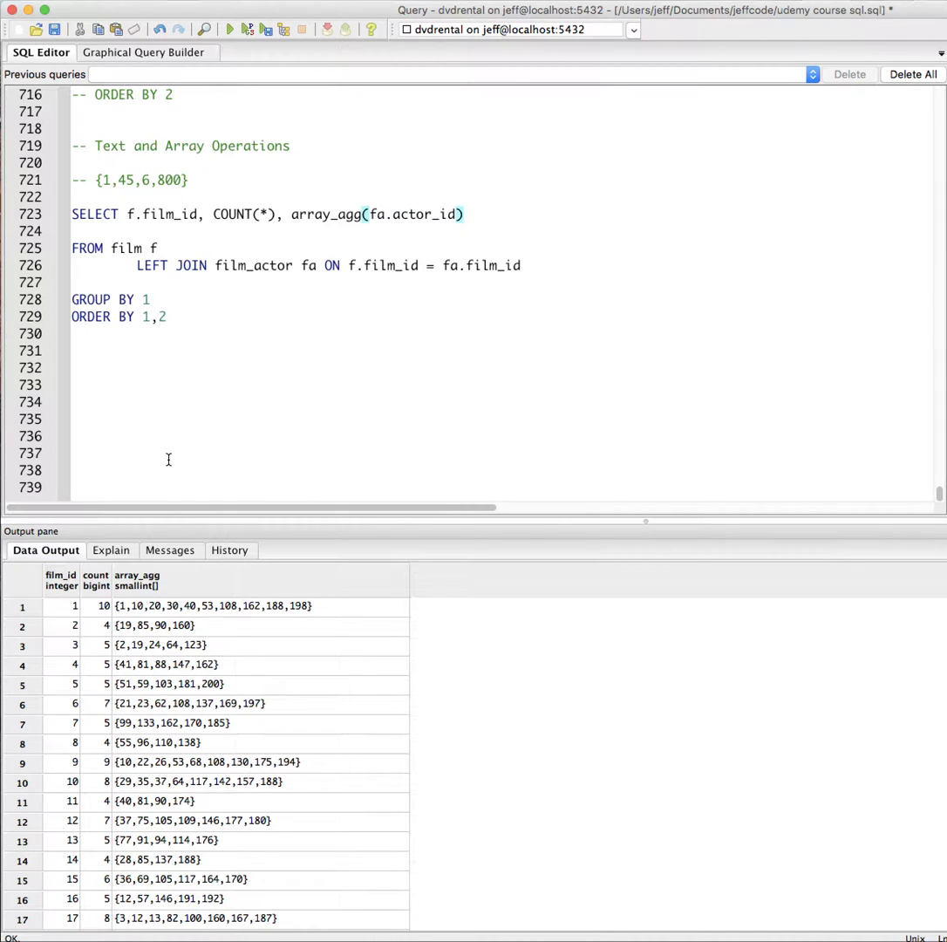
Inspect film 1's id and its aggregated actor ID array in the results
click(61, 607)
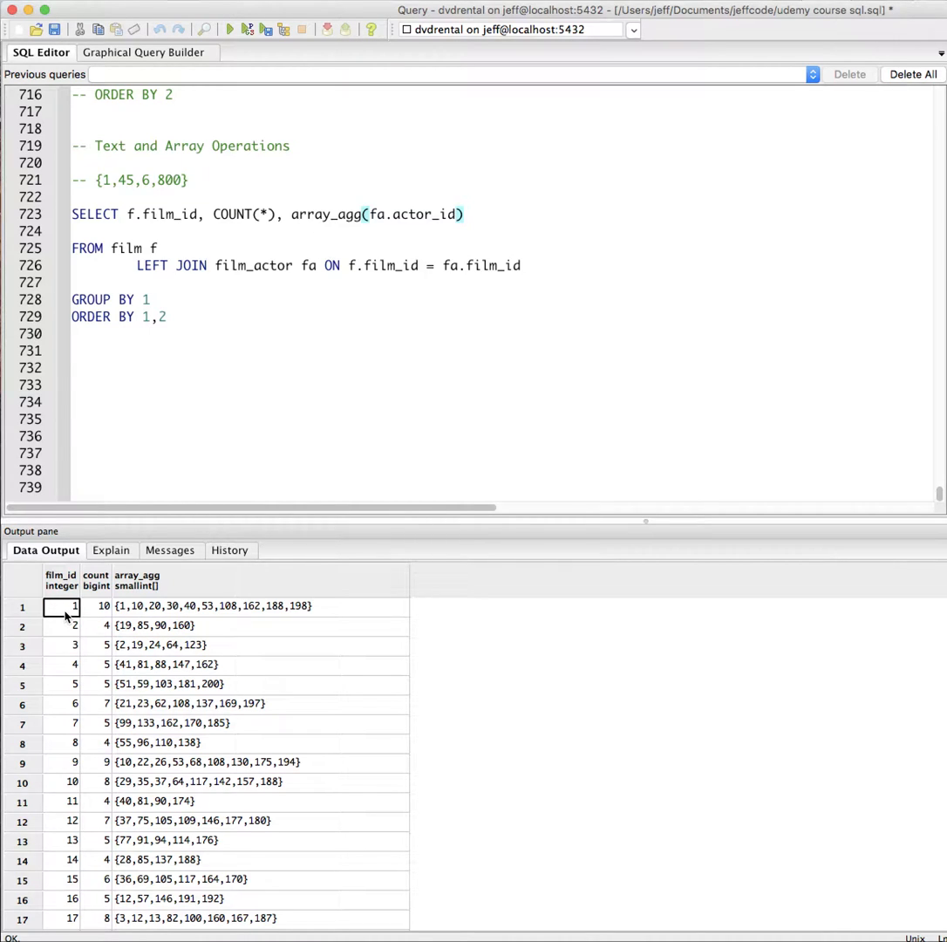
mouse_move(96, 614)
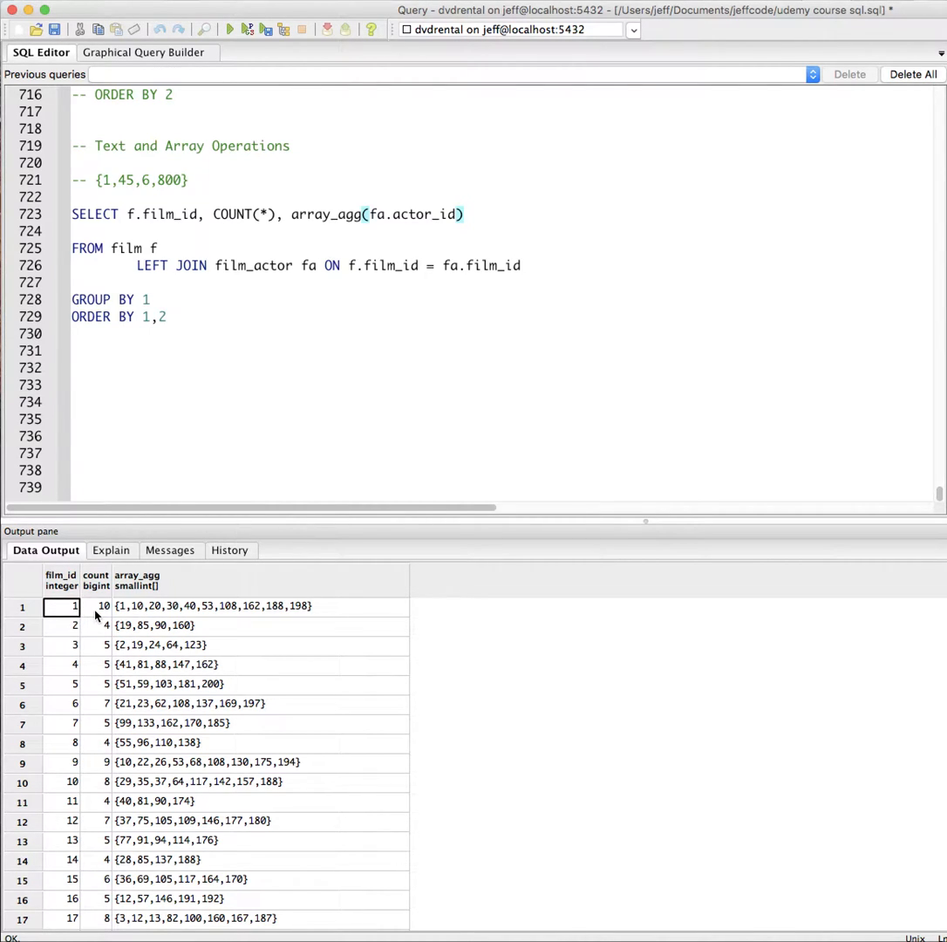
click(96, 607)
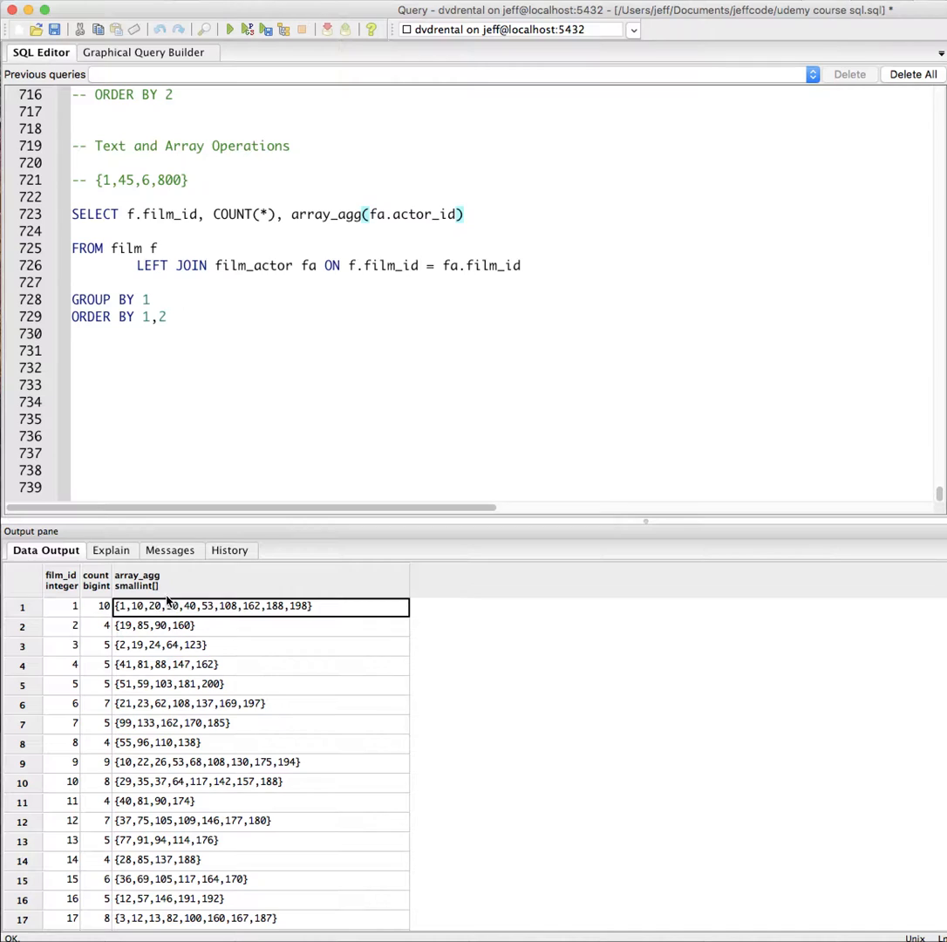
mouse_move(155, 591)
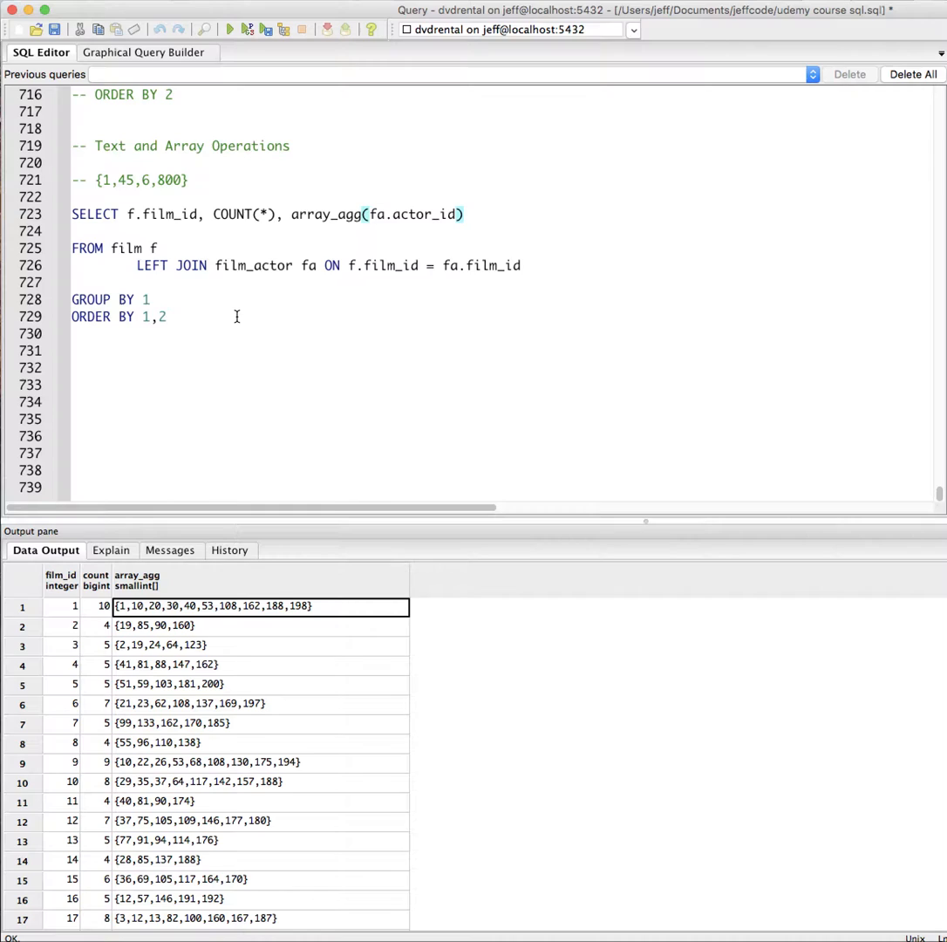
mouse_move(218, 331)
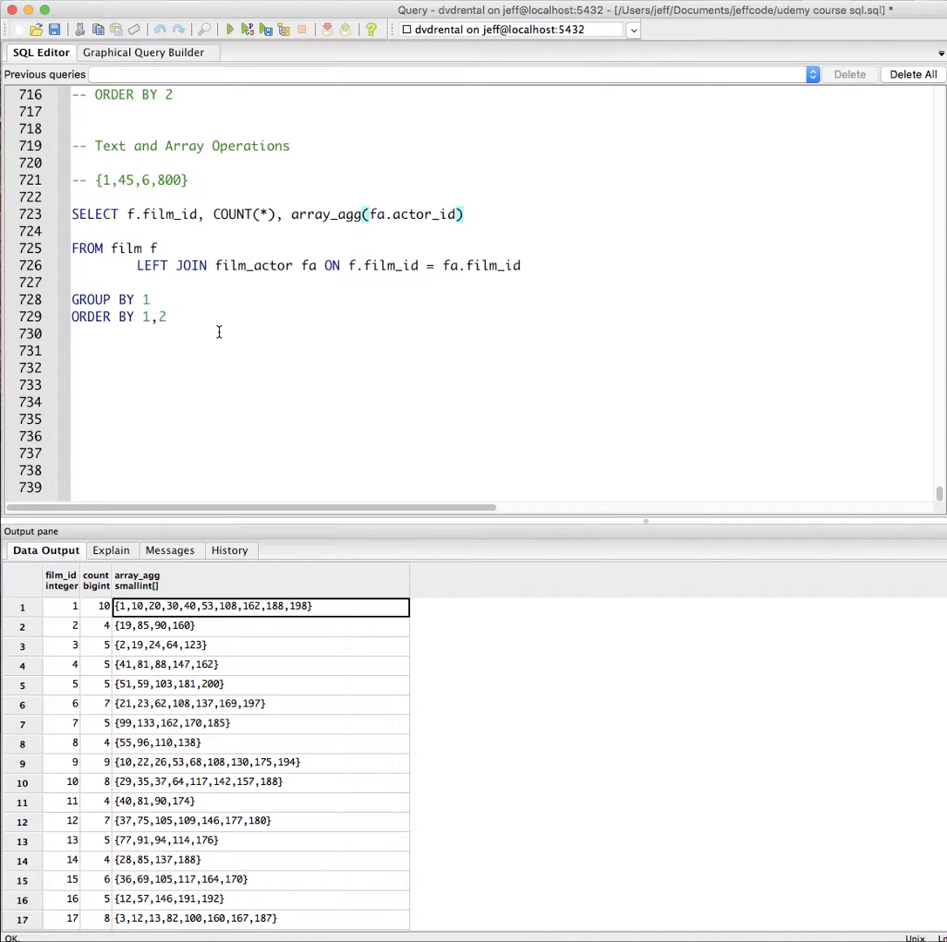
mouse_move(246, 342)
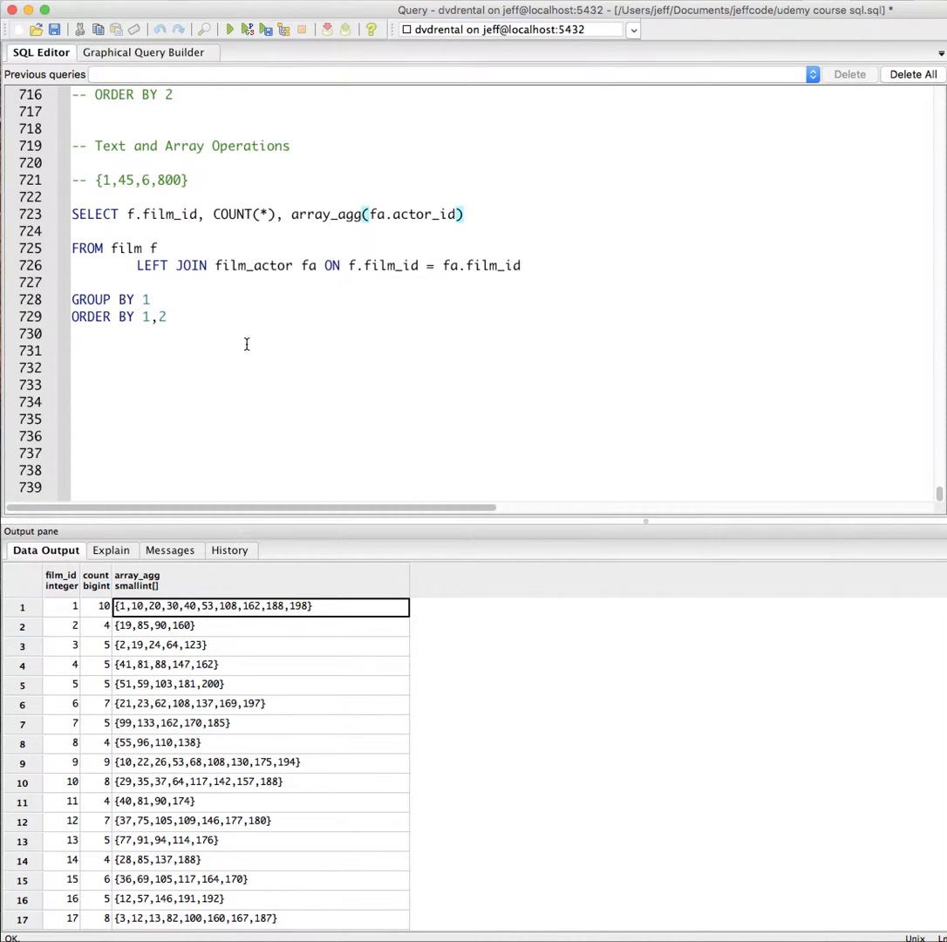
mouse_move(52, 614)
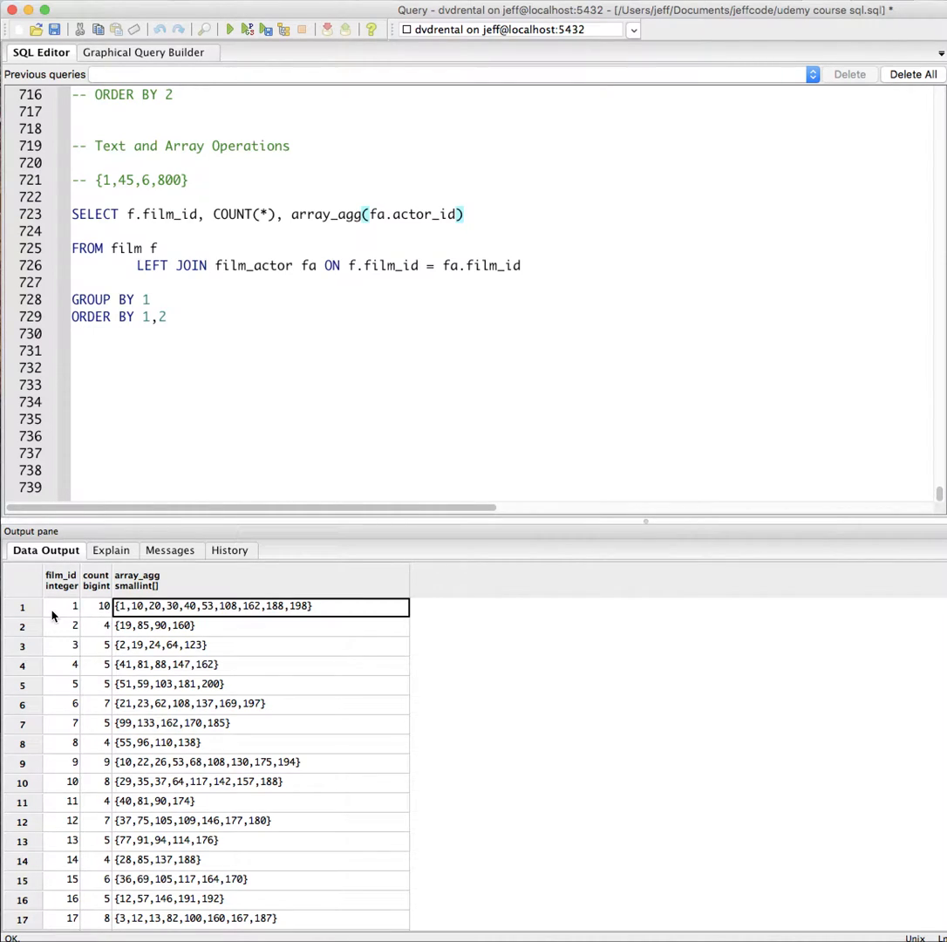
mouse_move(227, 620)
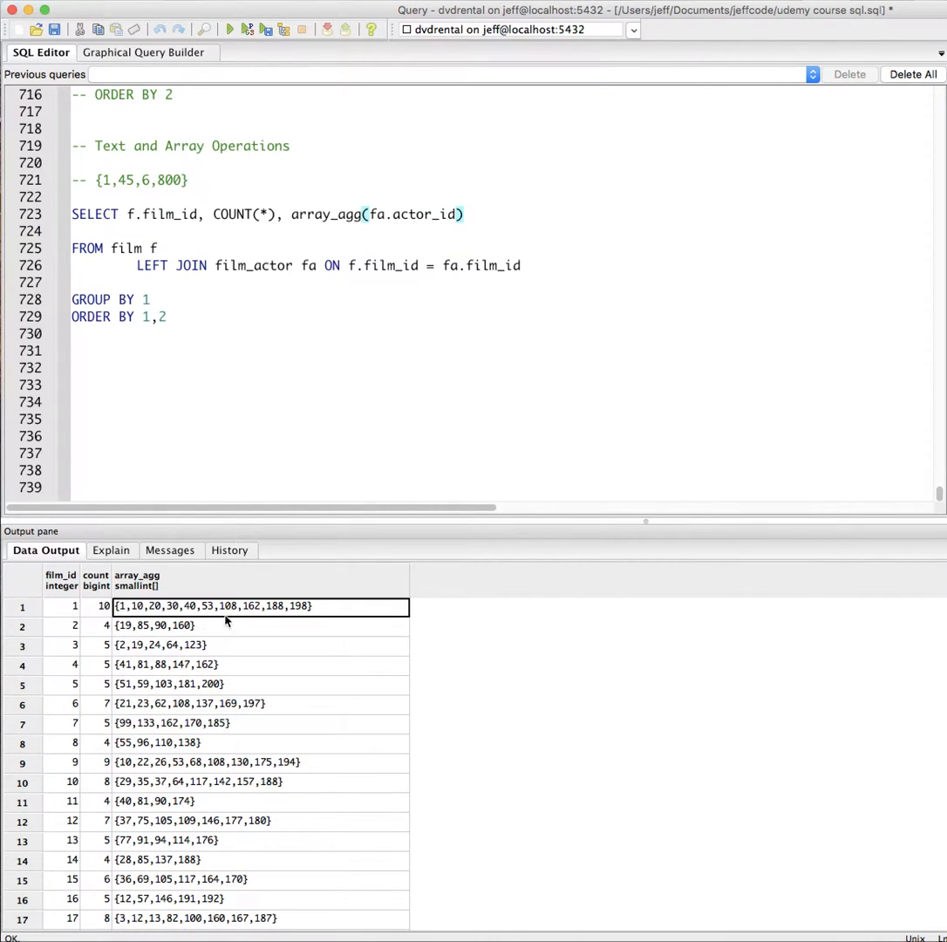
mouse_move(404, 59)
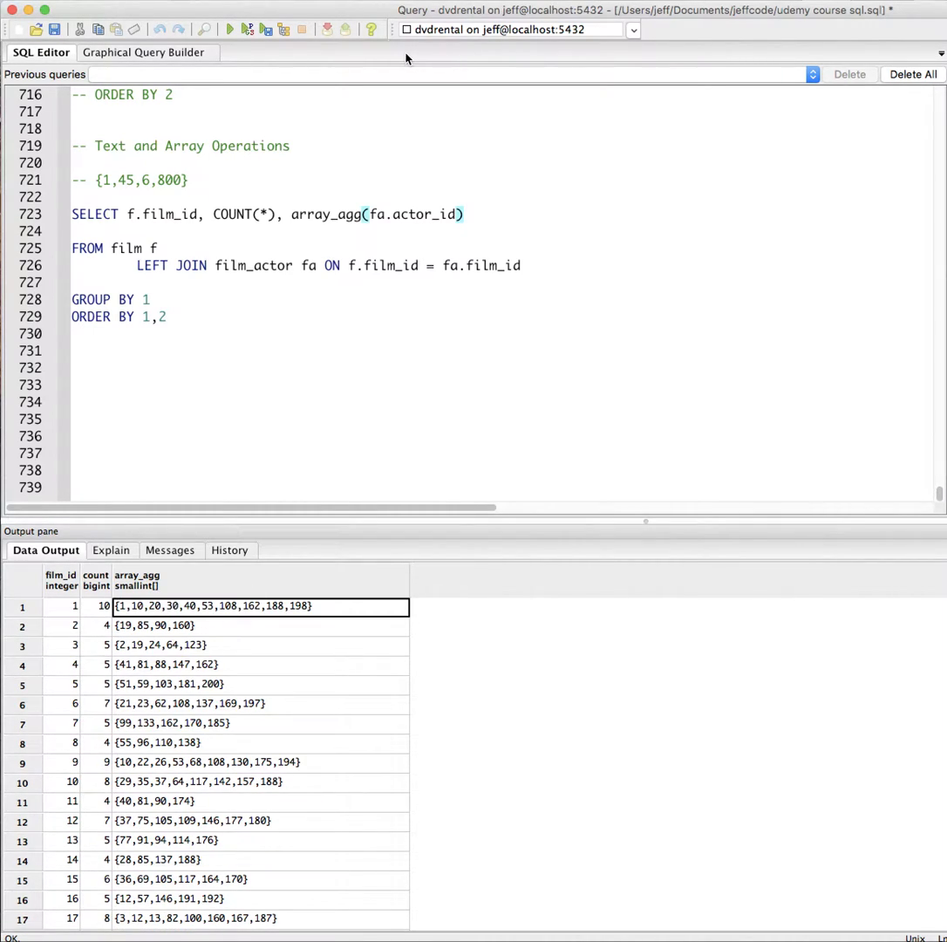
mouse_move(397, 100)
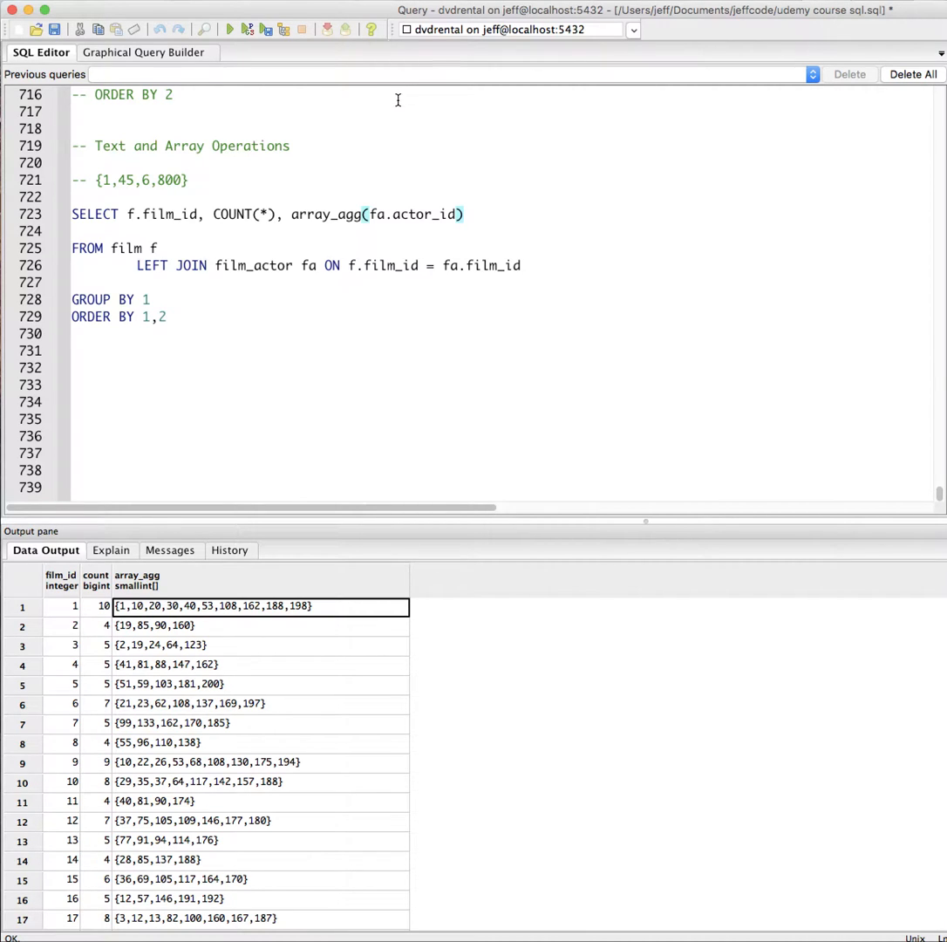
mouse_move(510, 176)
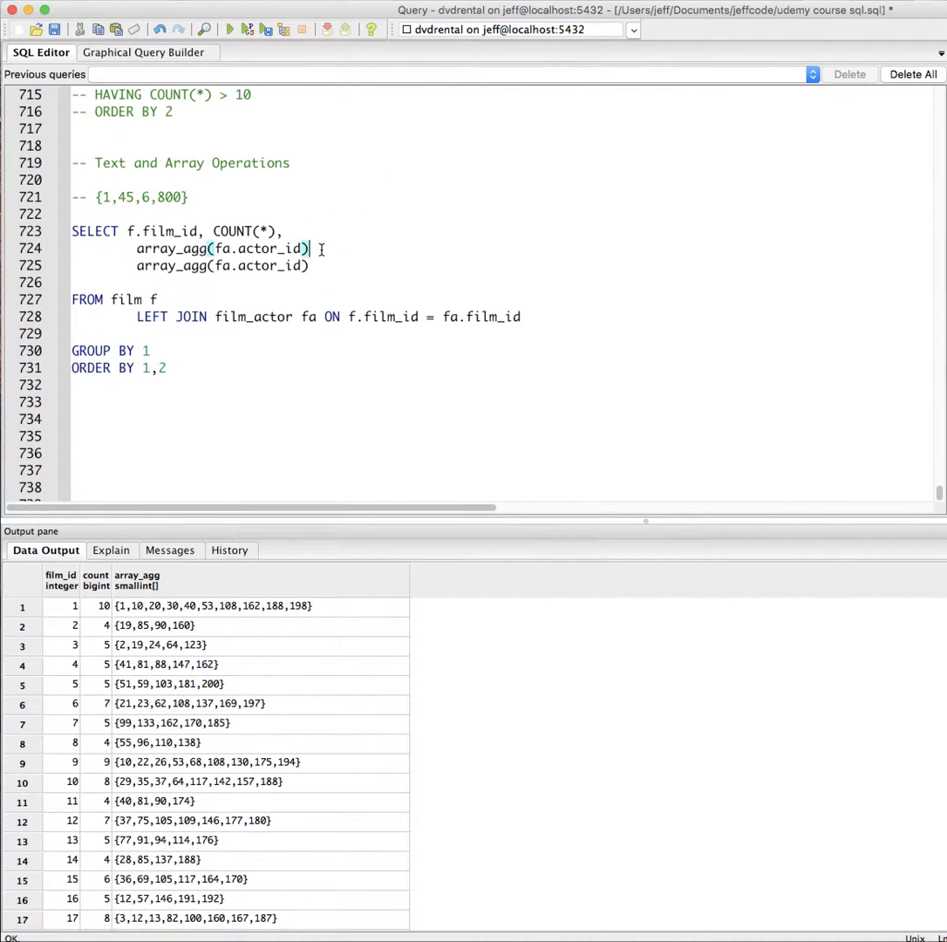
Add a second array_agg column sliced [1:1], hit a syntax error, and begin parenthesizing it
text(,)
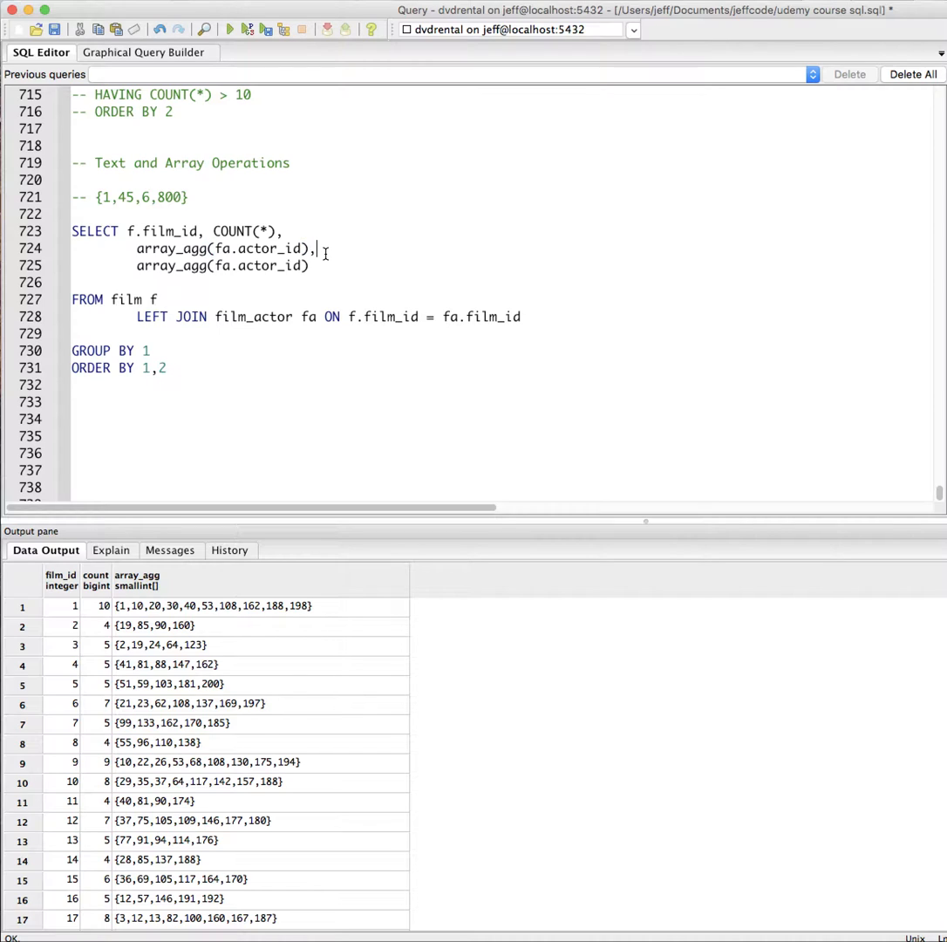
text([1])
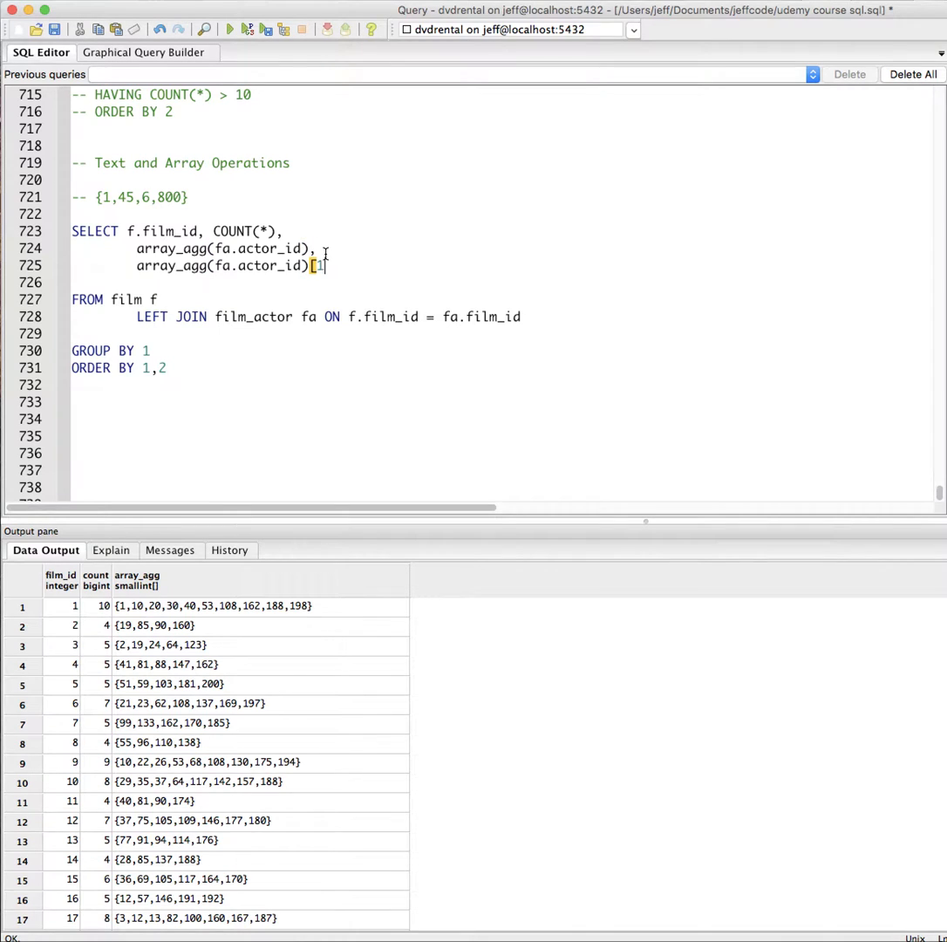
text(:1)
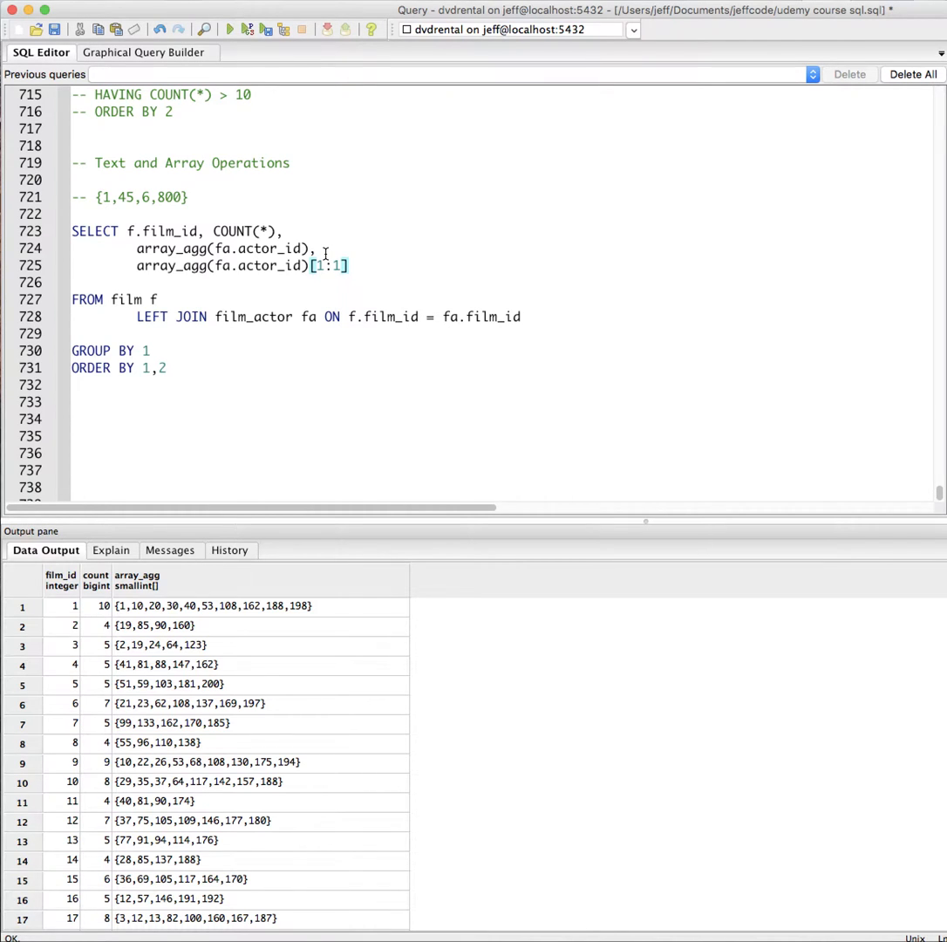
click(230, 28)
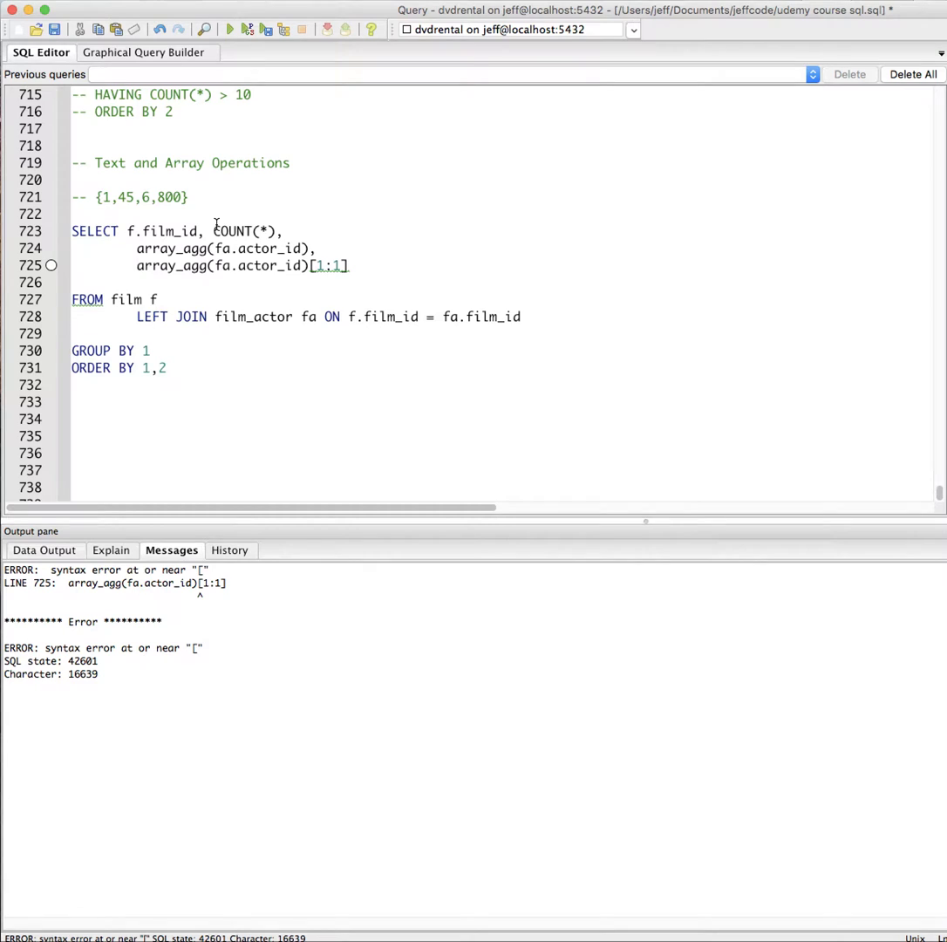
text(()
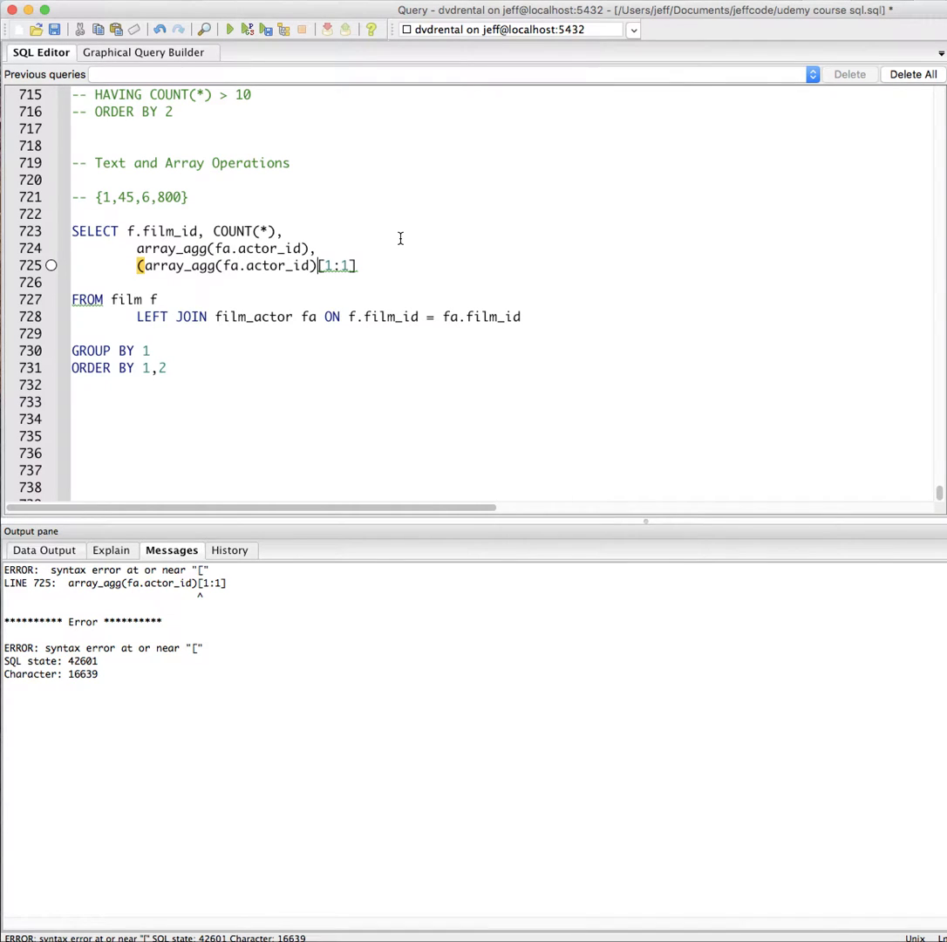
click(231, 28)
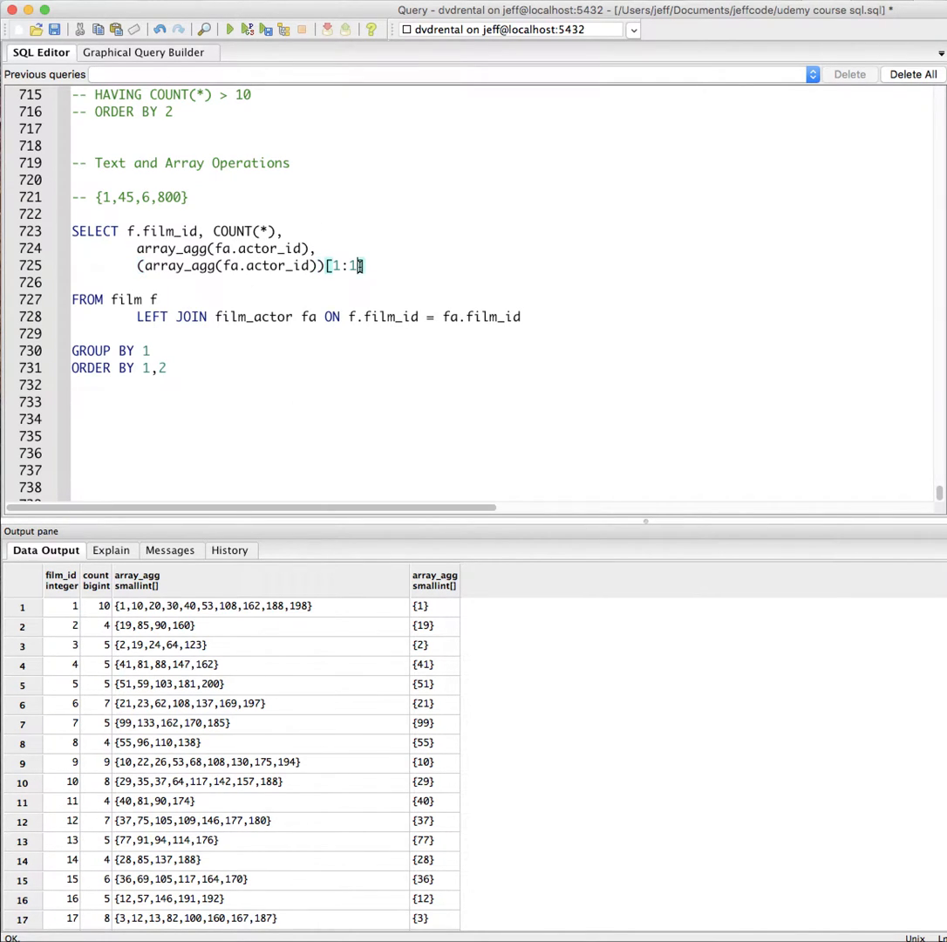
Test slices [0], [1], [1:1] and [1:99] on the parenthesized array_agg column
text([0])
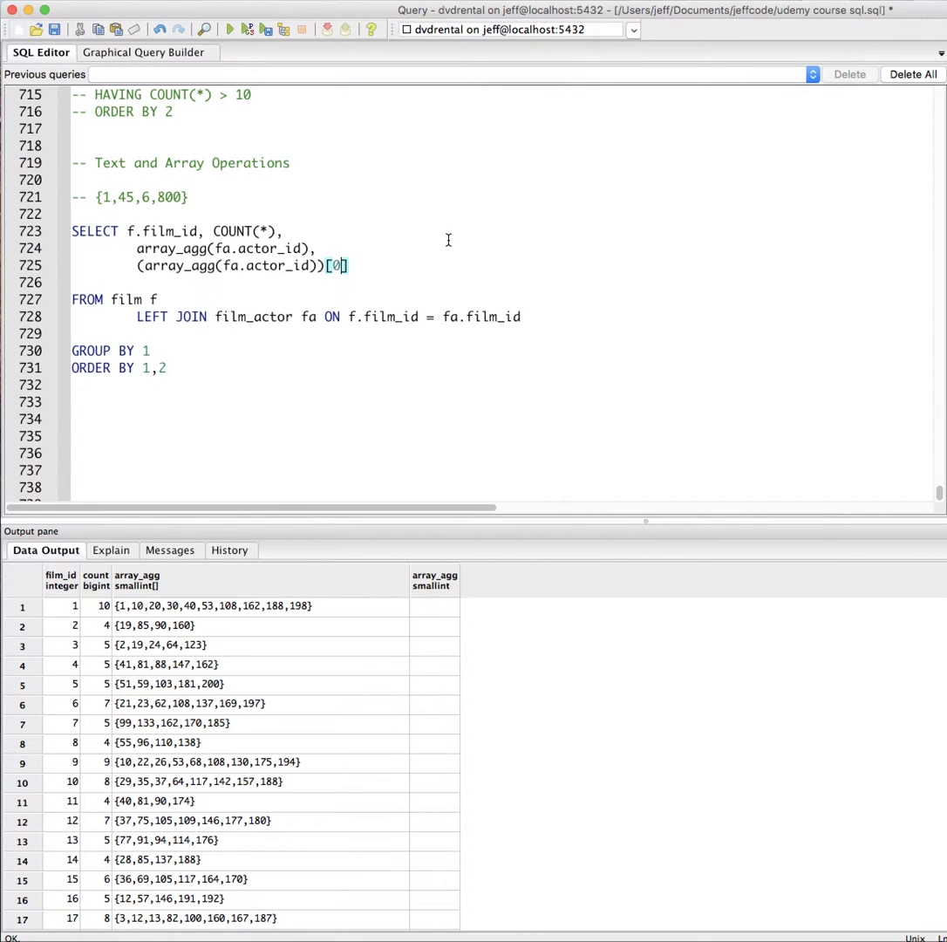
mouse_move(310, 258)
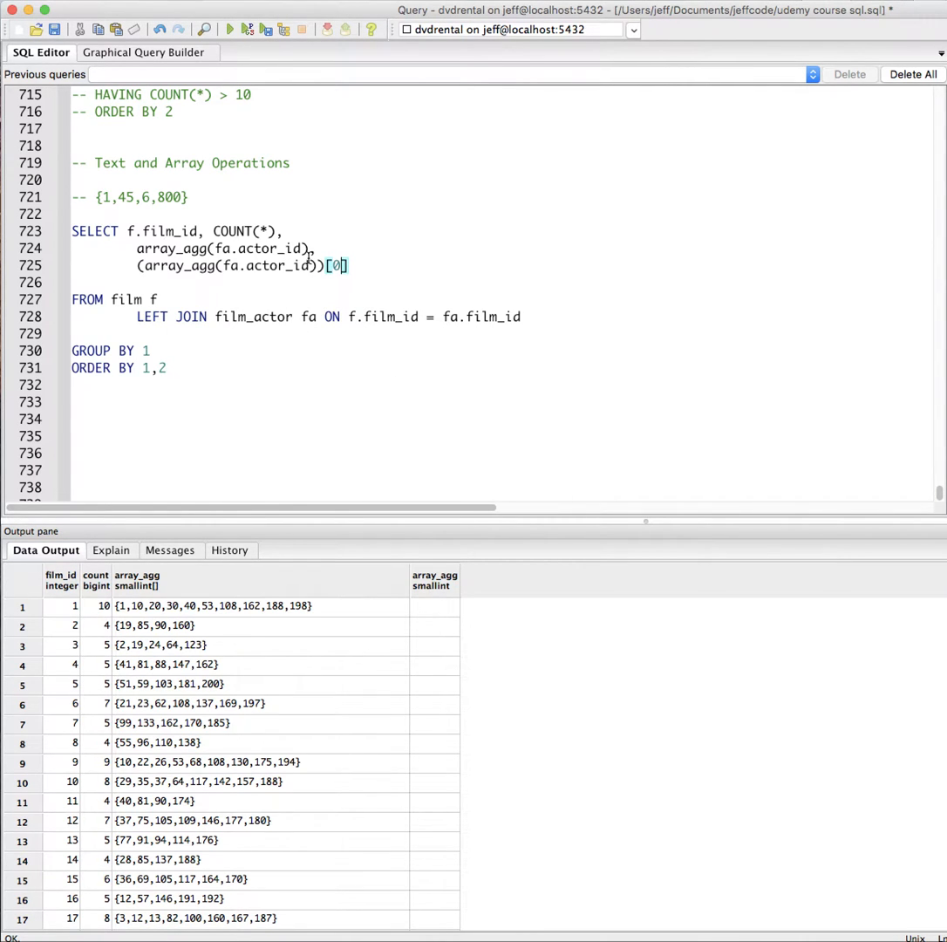
text(1)
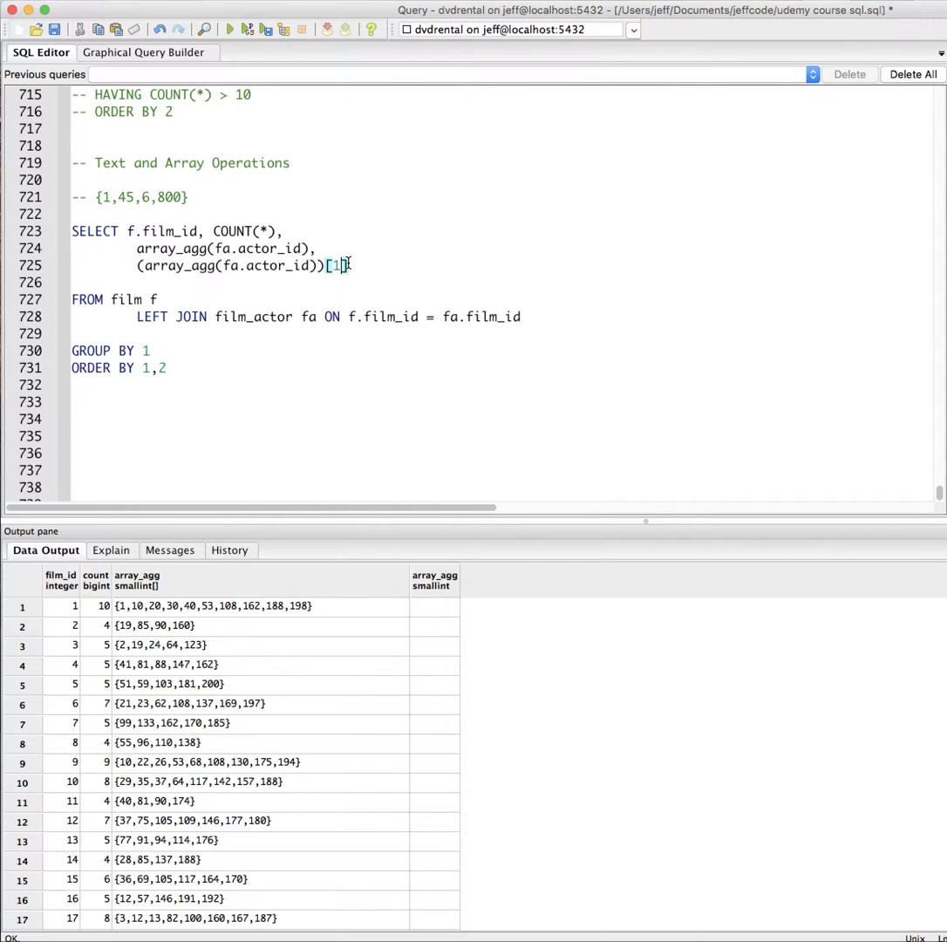
click(230, 28)
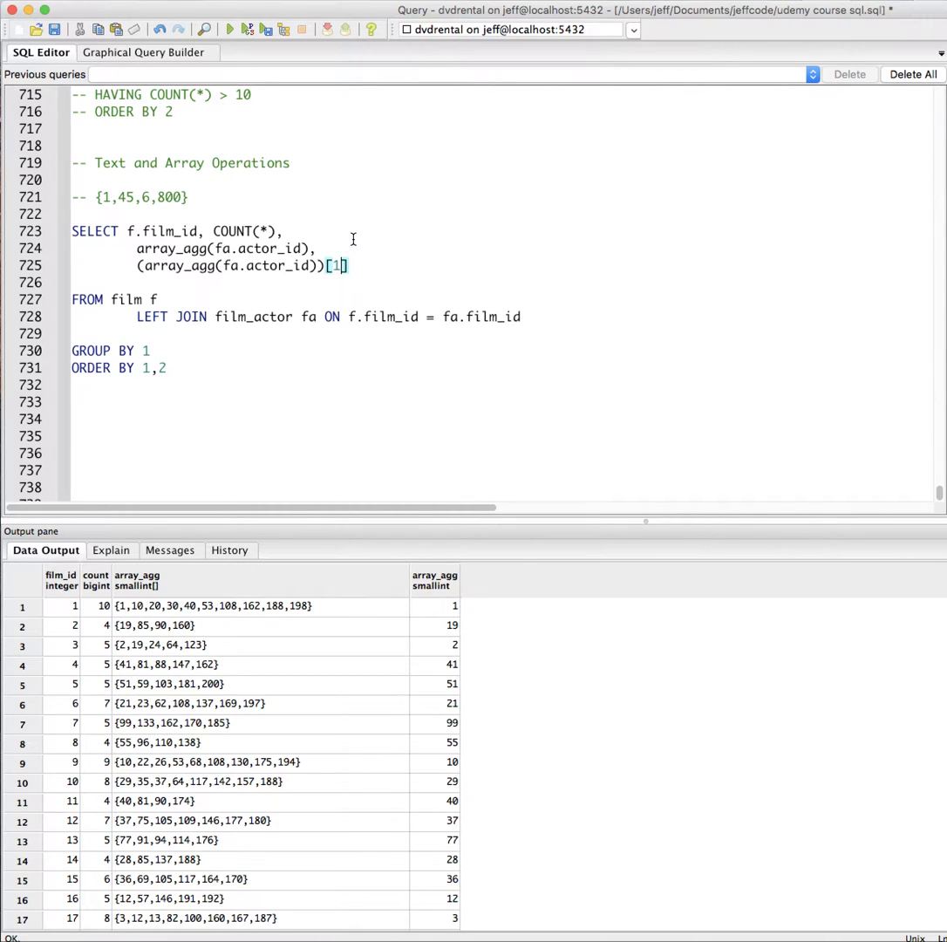
mouse_move(388, 244)
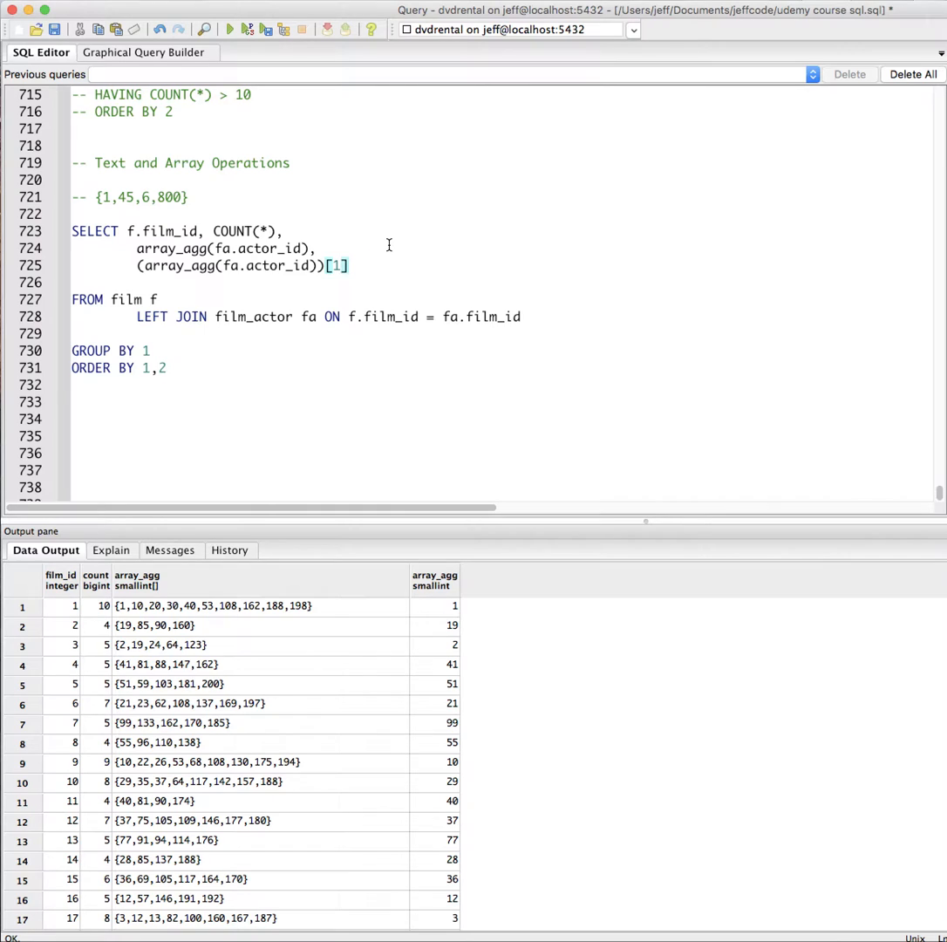
text(:1)
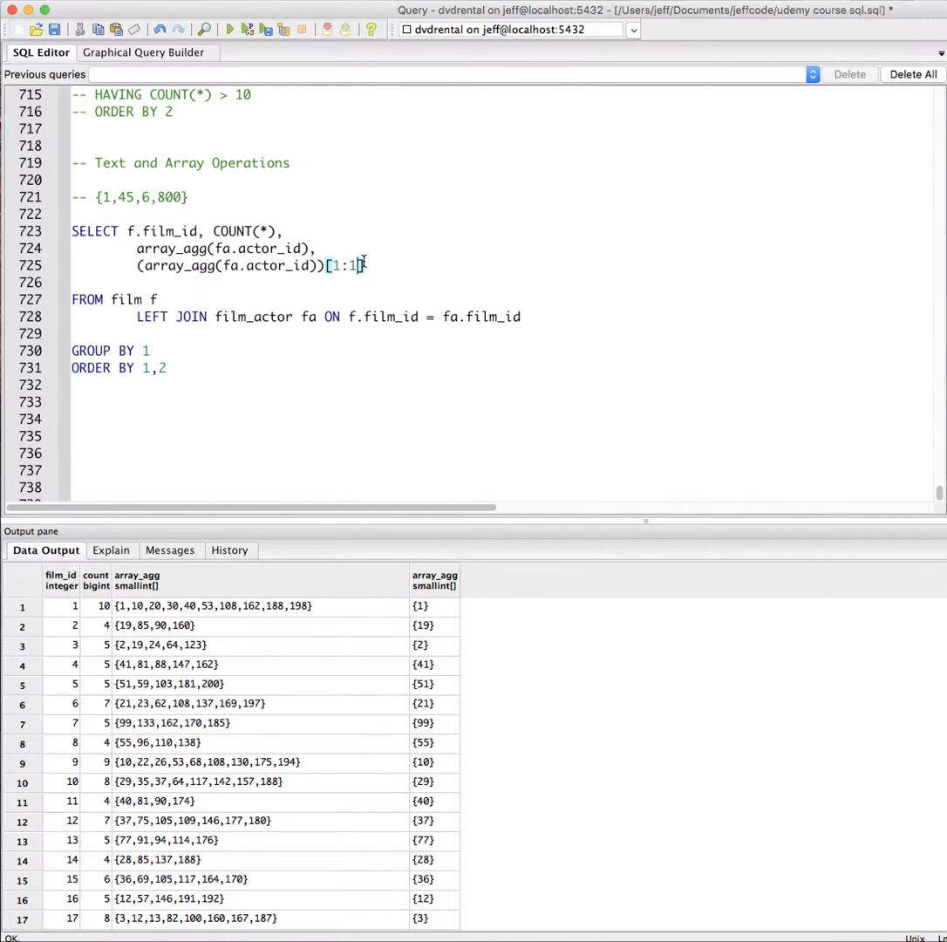
mouse_move(452, 254)
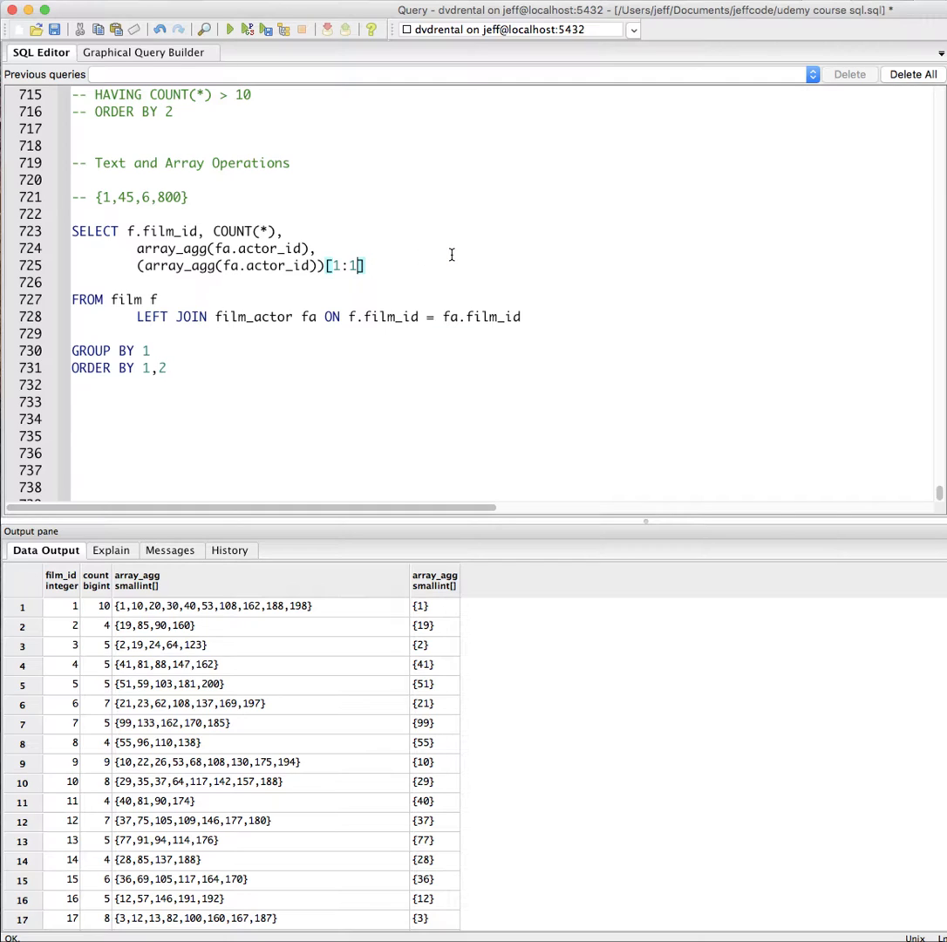
text(9)
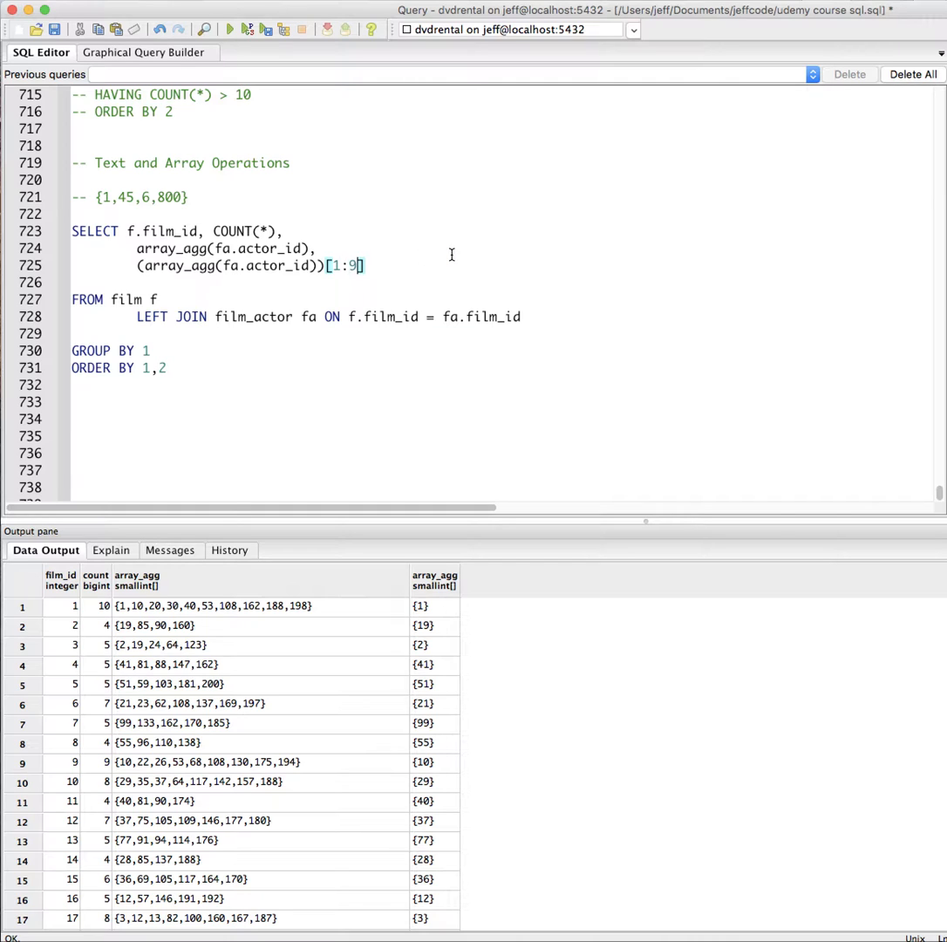
text(9)
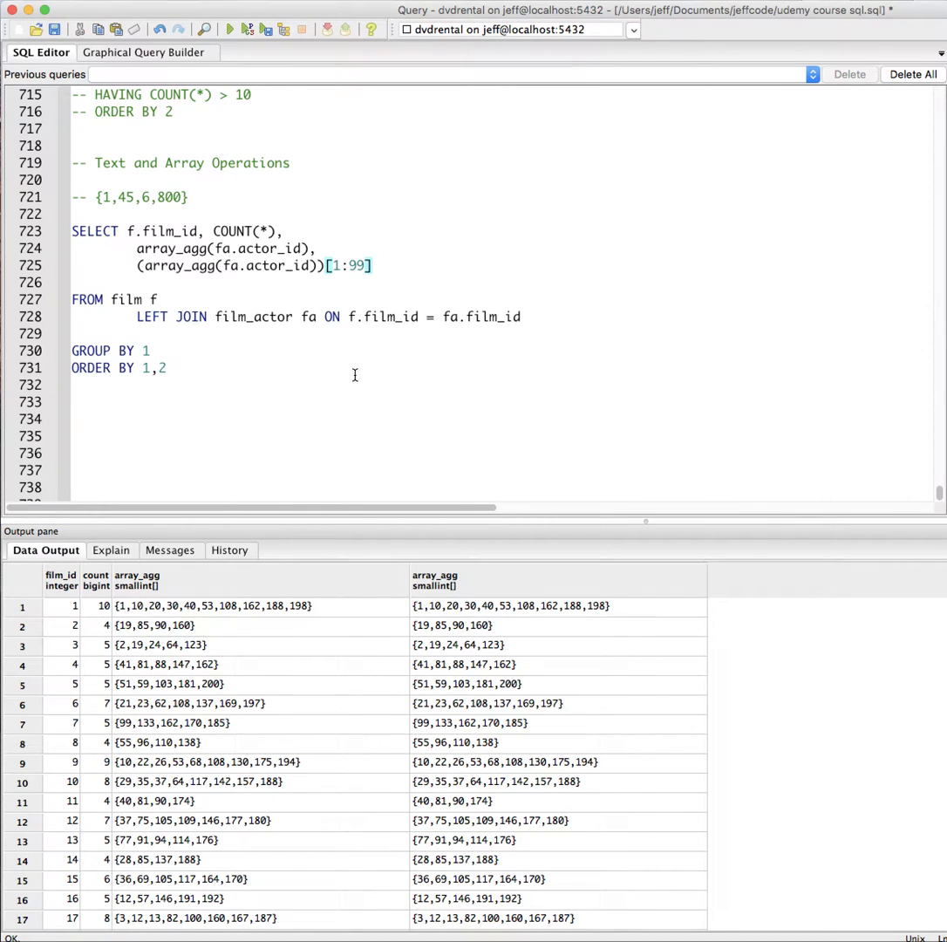
scroll(down, 3)
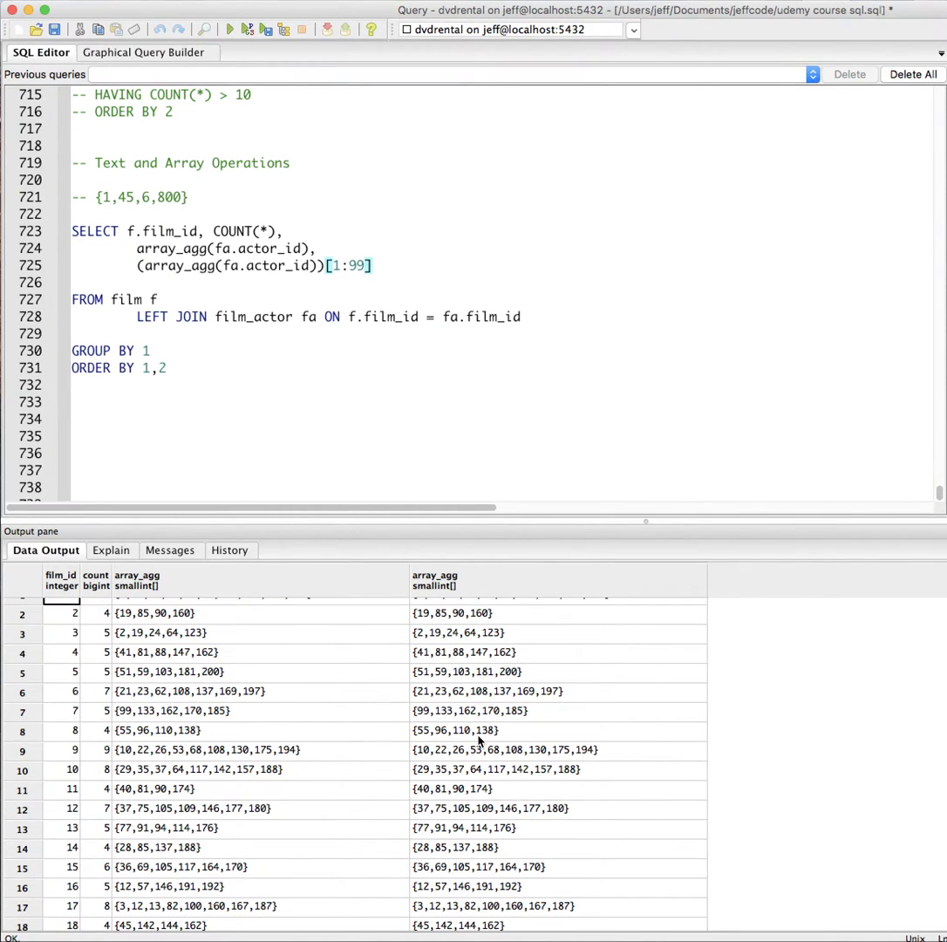
scroll(down, 3)
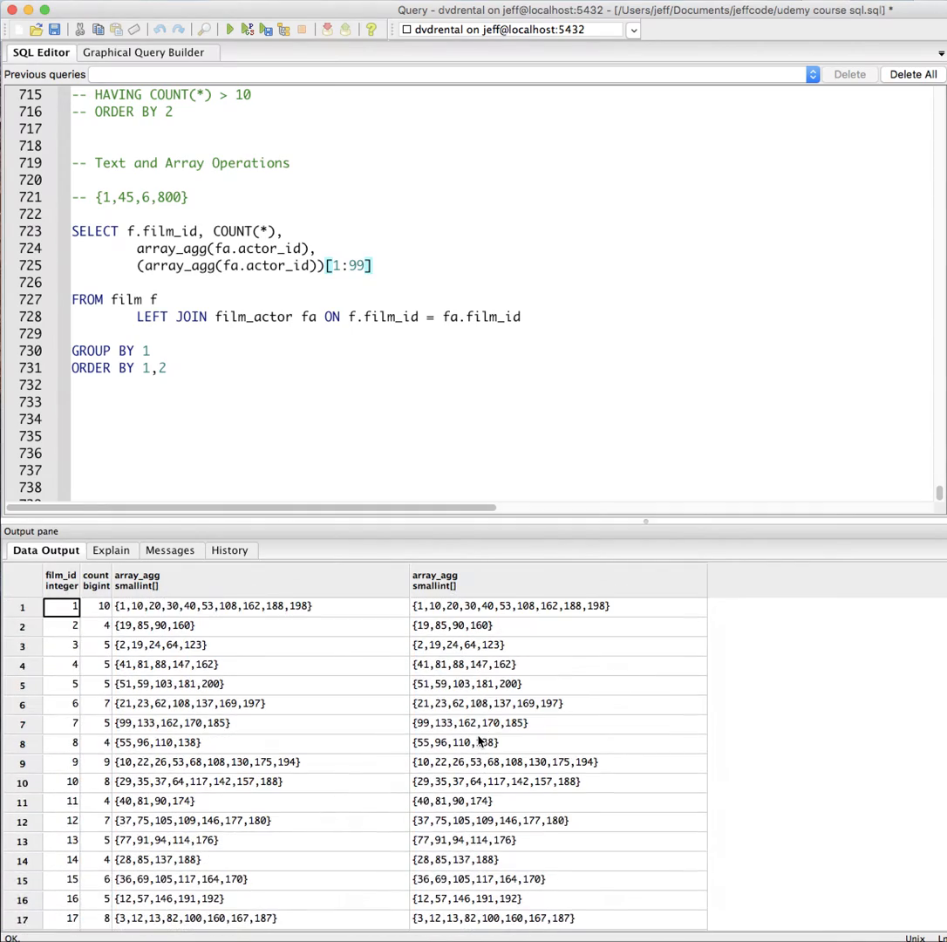
mouse_move(395, 285)
text(3)
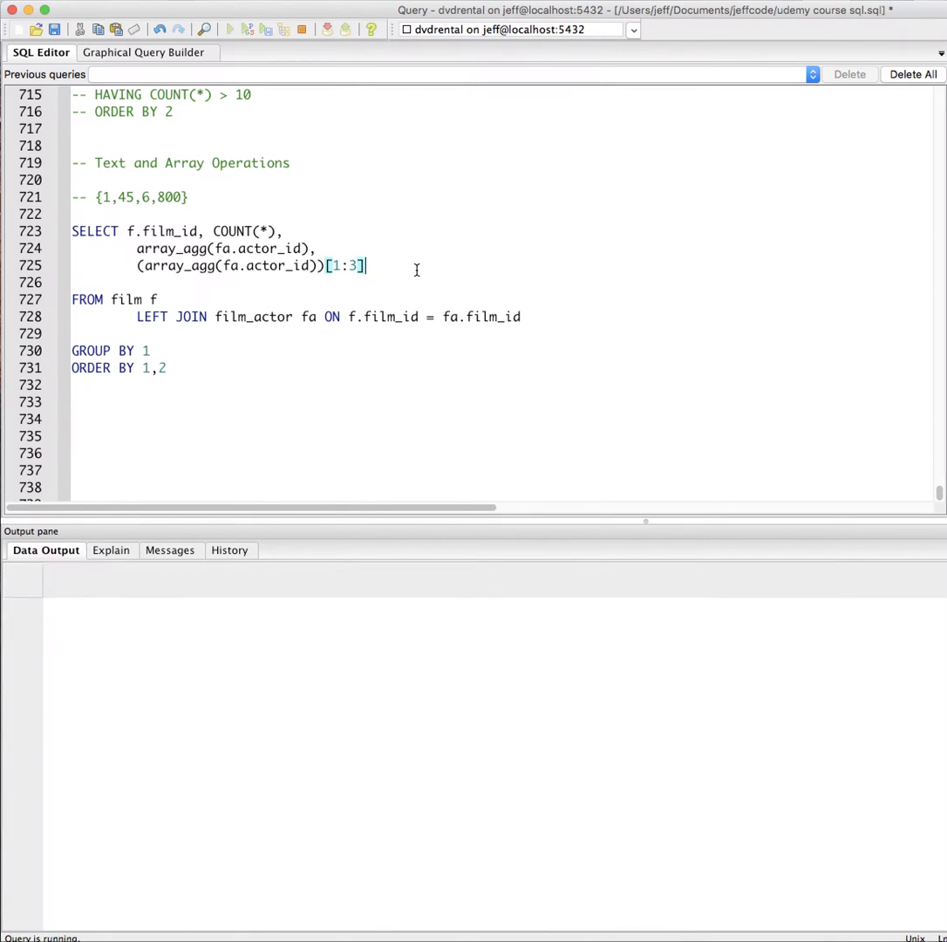
Settle on the [1:3] slice of first three actor IDs and add a trailing comma
click(230, 28)
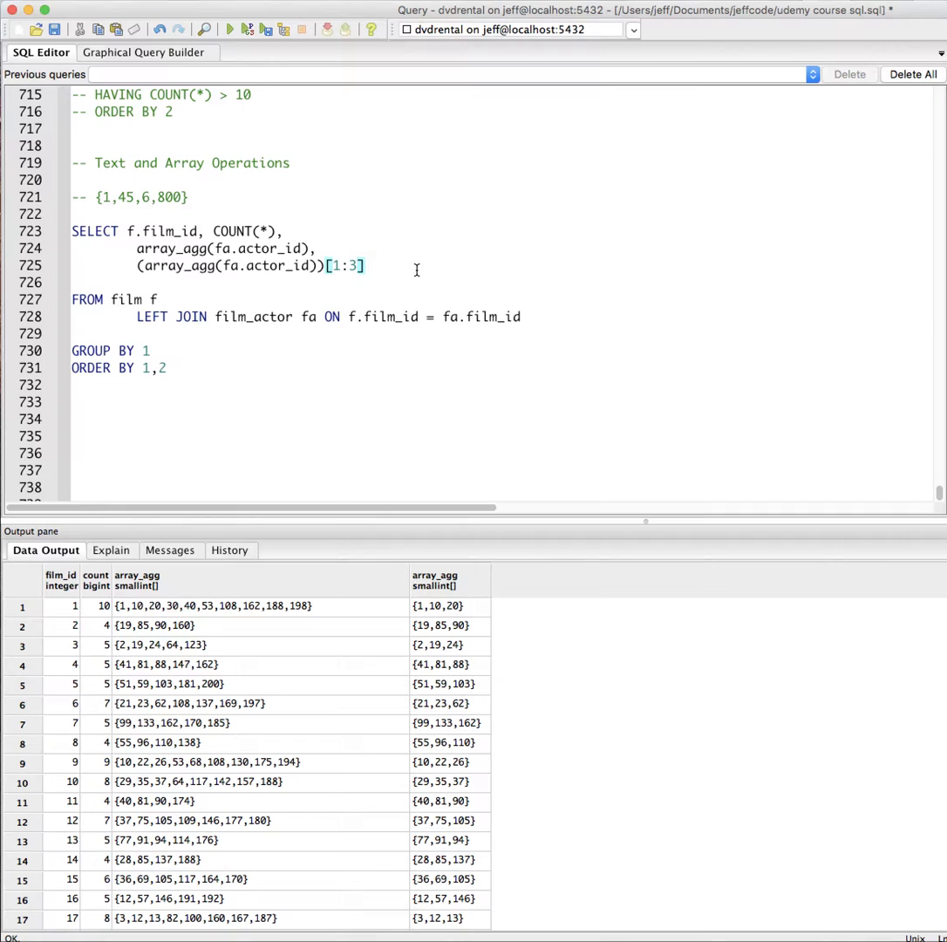
text(,)
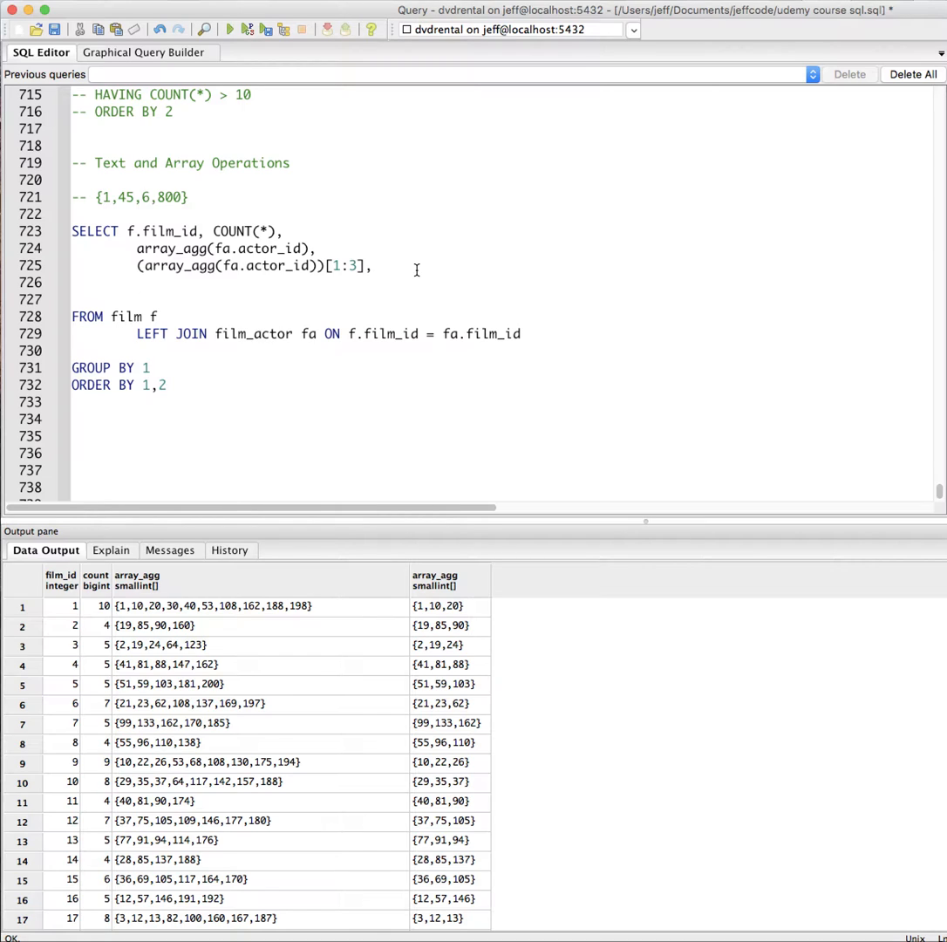
Write the subquery SELECT SUM(x) FROM UNNEST(array_agg(fa.actor_id)), x summing actor IDs
text(SELECT)
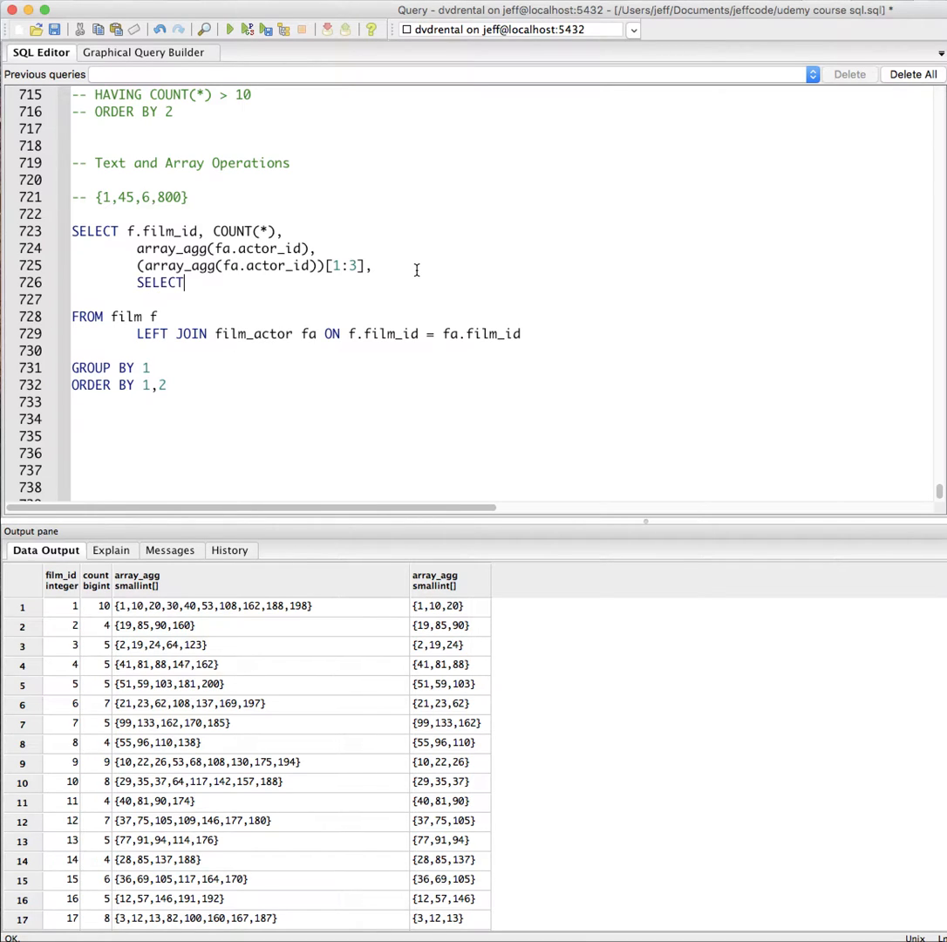
text(SUM(x)
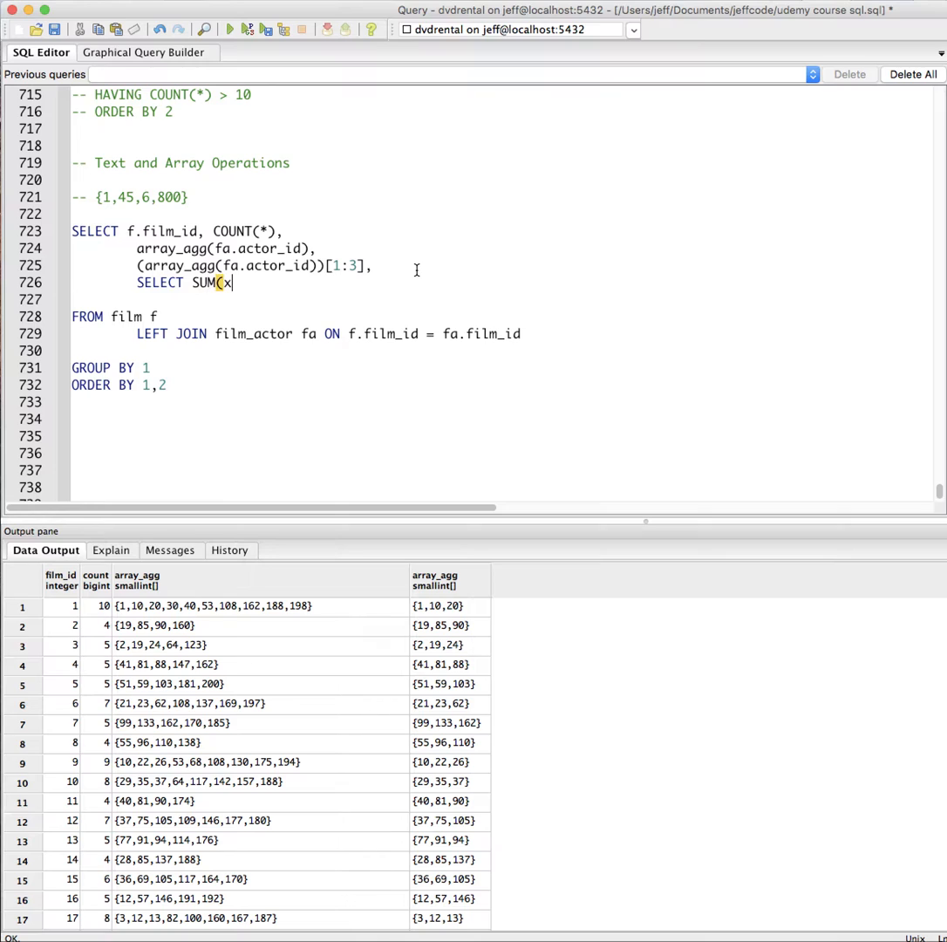
text() FROM UN)
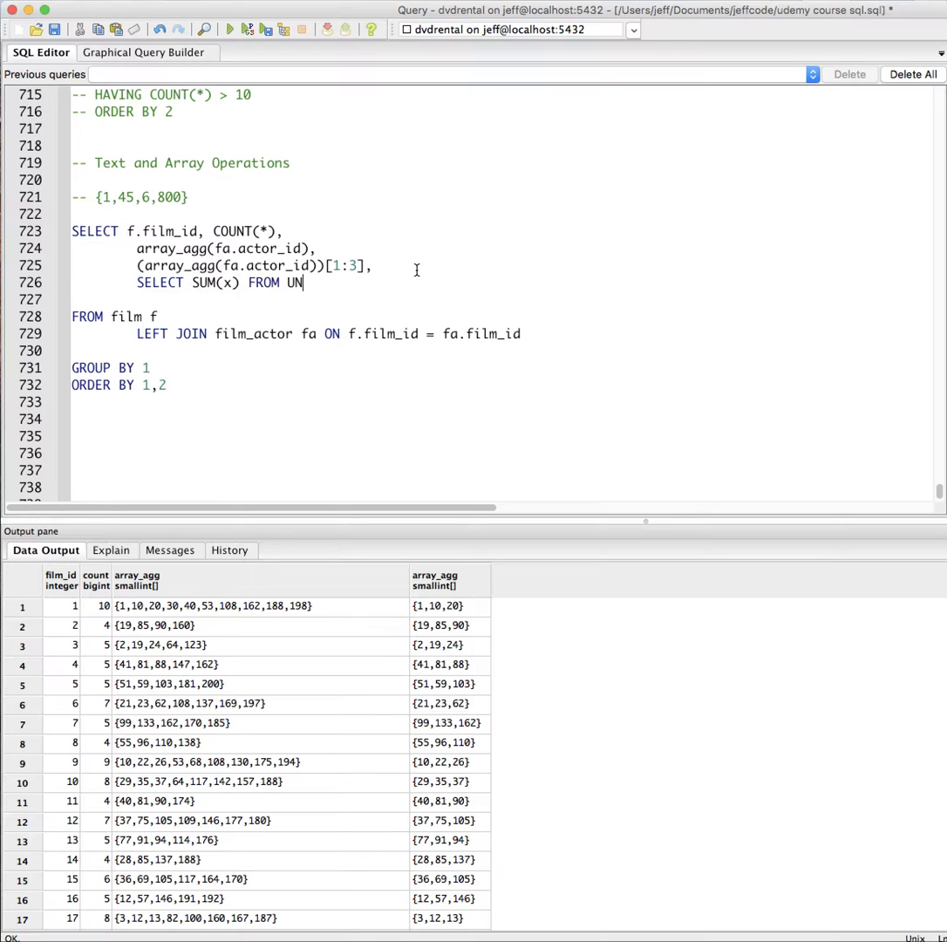
text(NEST)
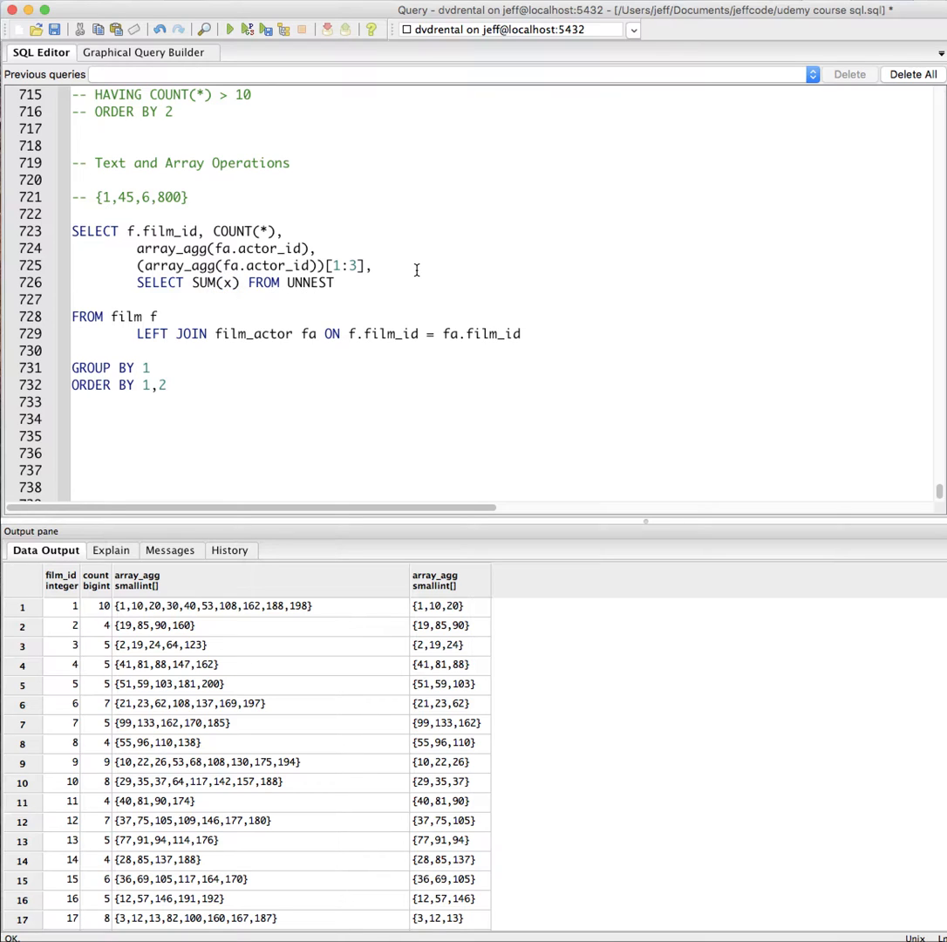
text(()
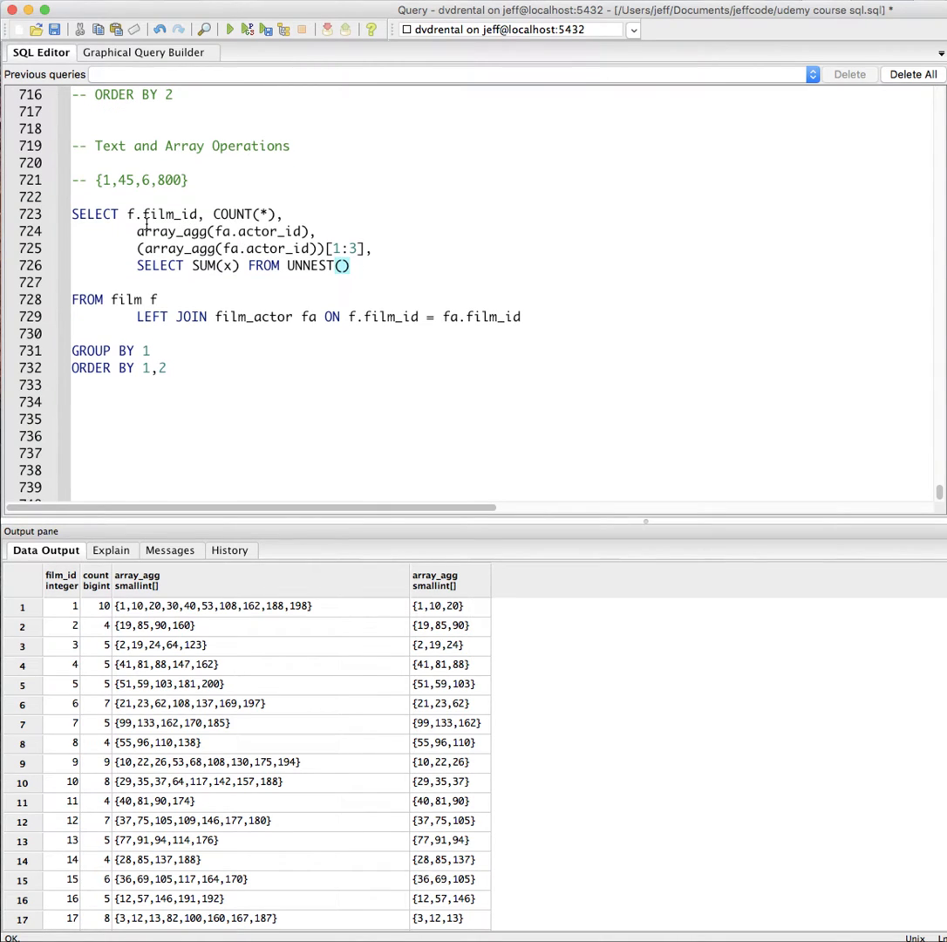
double_click(220, 231)
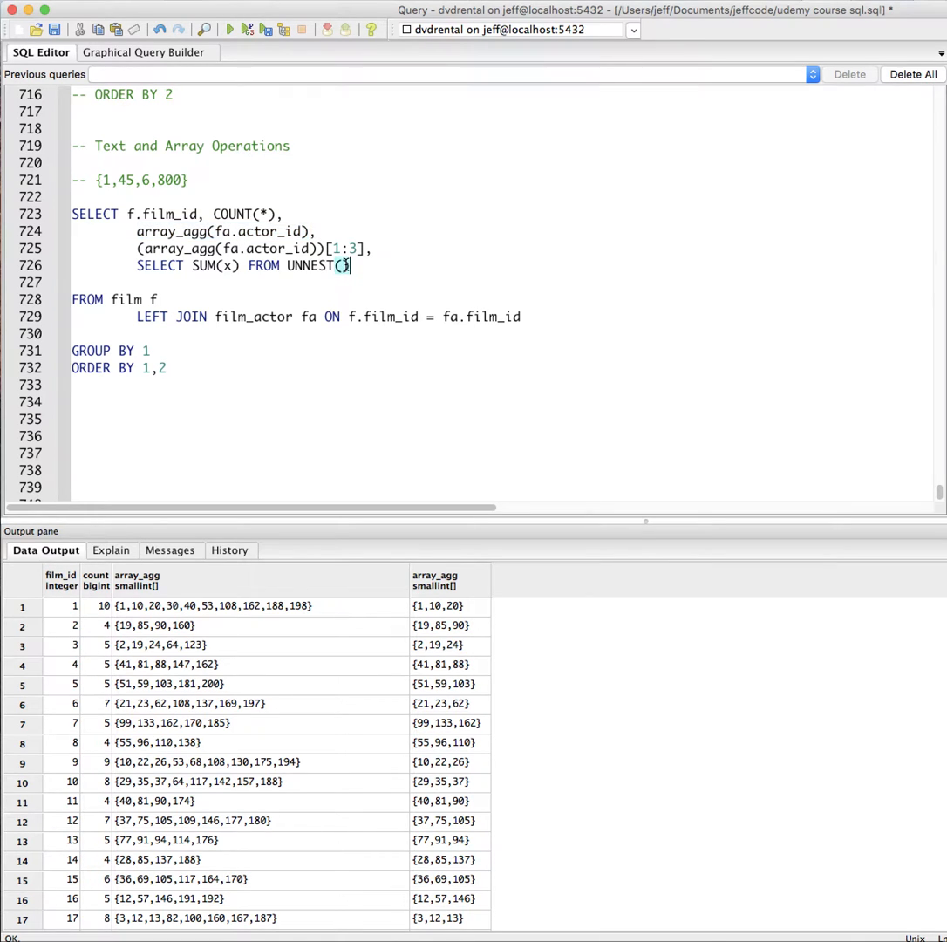
text(array_agg(fa.actor_id))
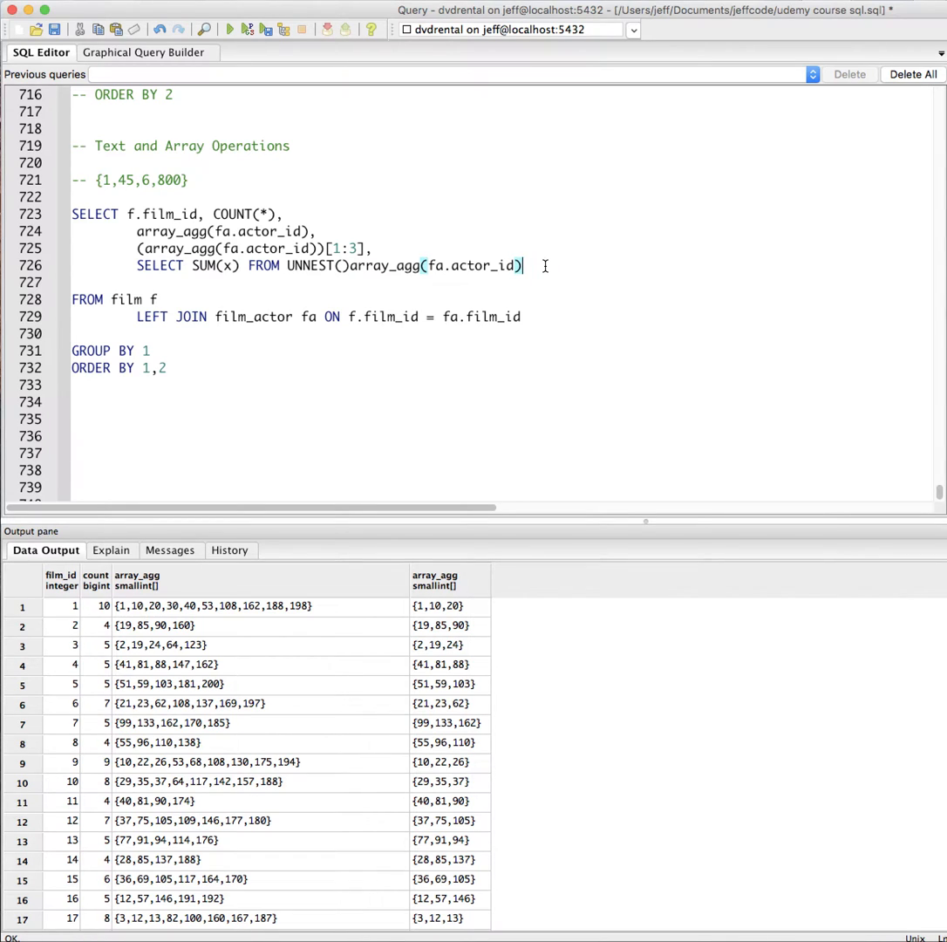
text(, x)
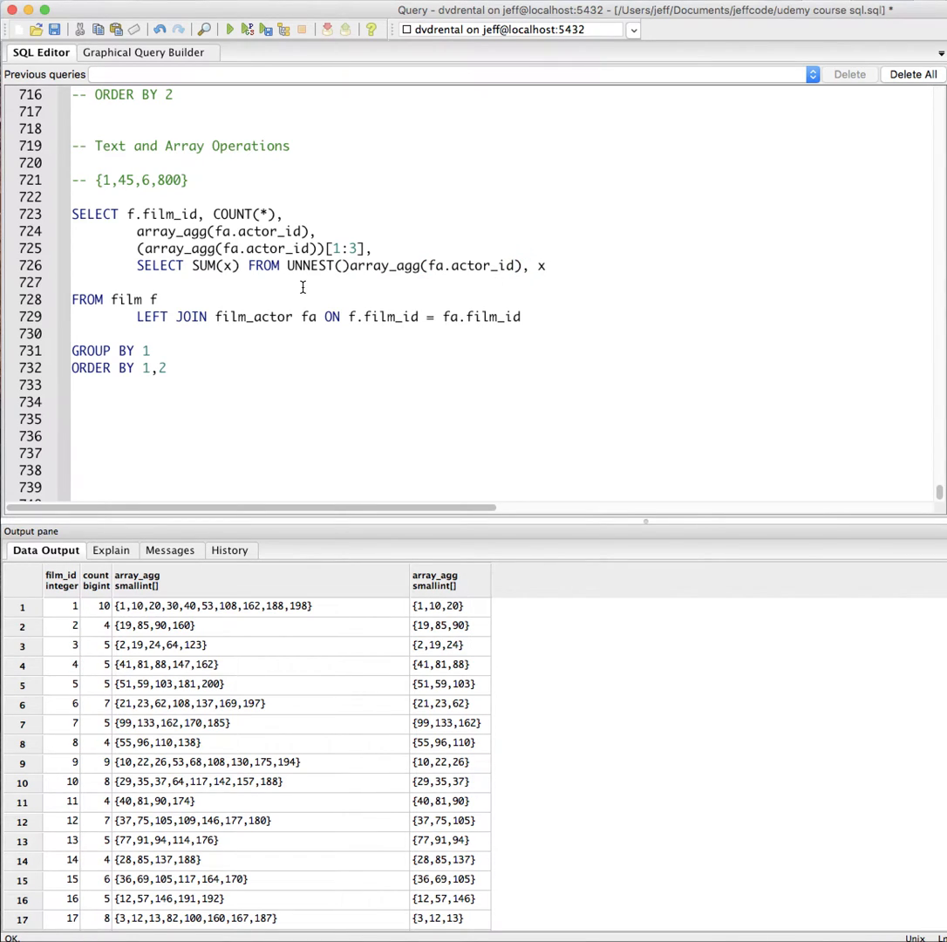
mouse_move(453, 251)
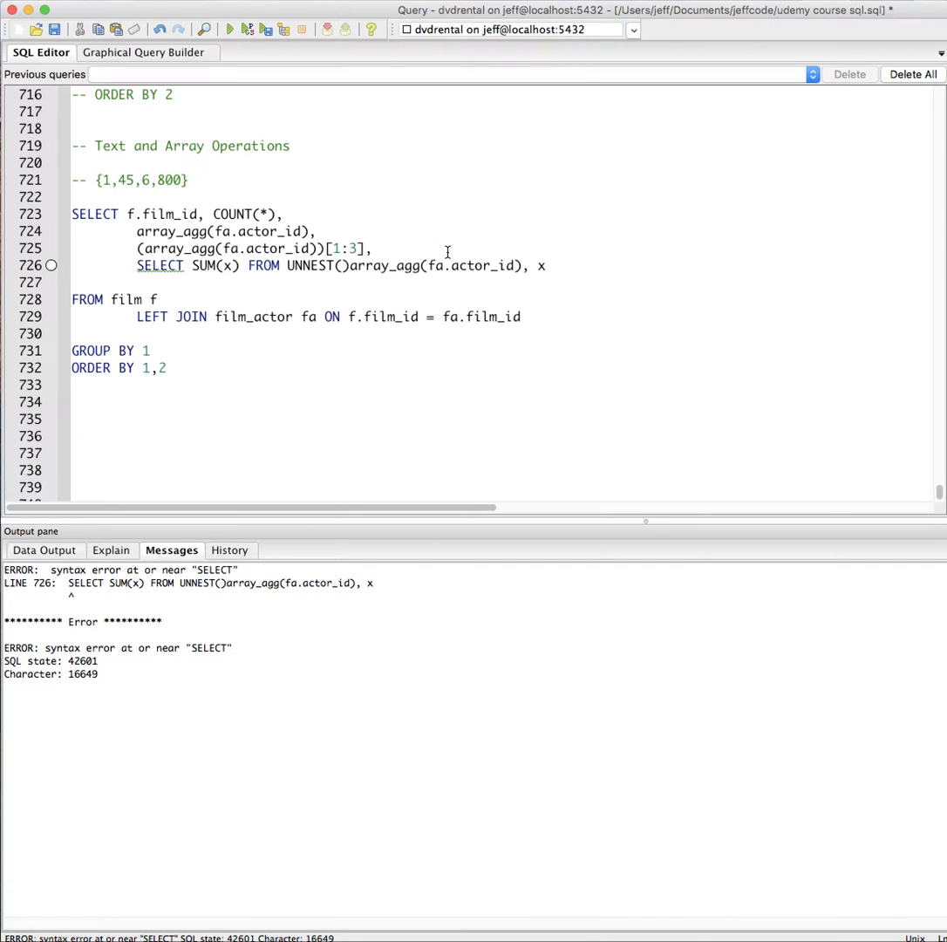
Parenthesize the subquery as (SELECT SUM(x) FROM UNNEST(array_agg(fa.actor_id), x)) and execute it
text(()
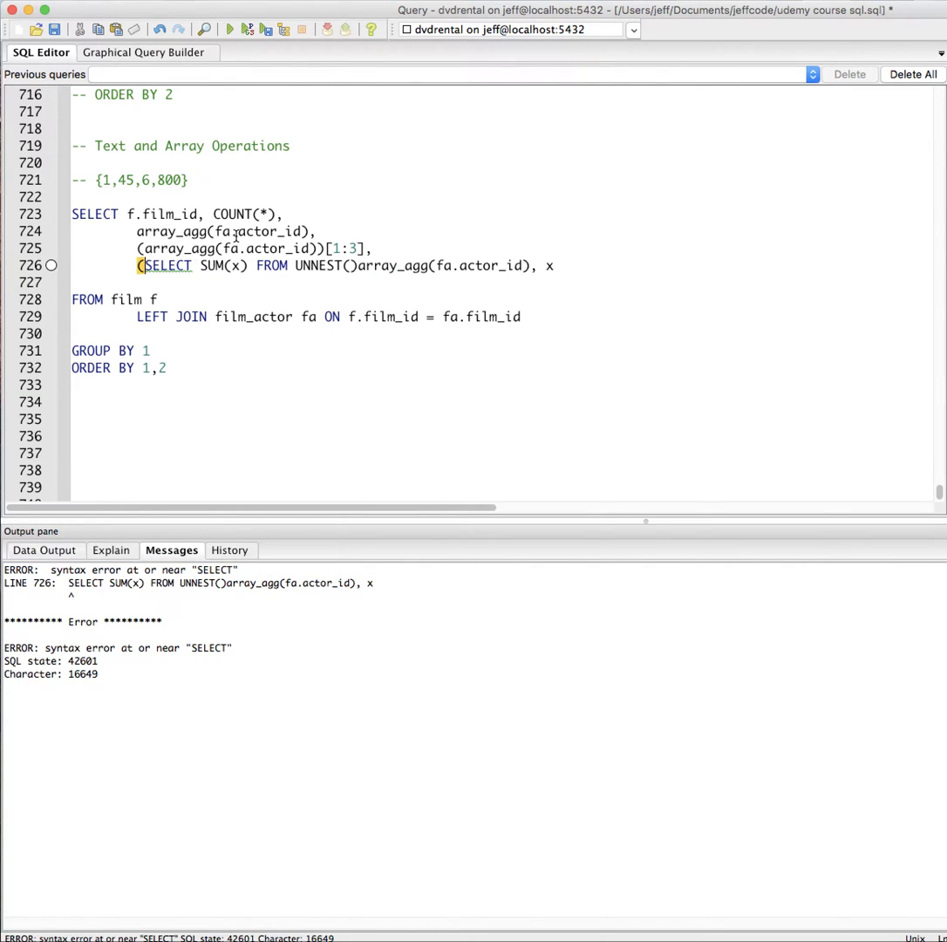
mouse_move(422, 251)
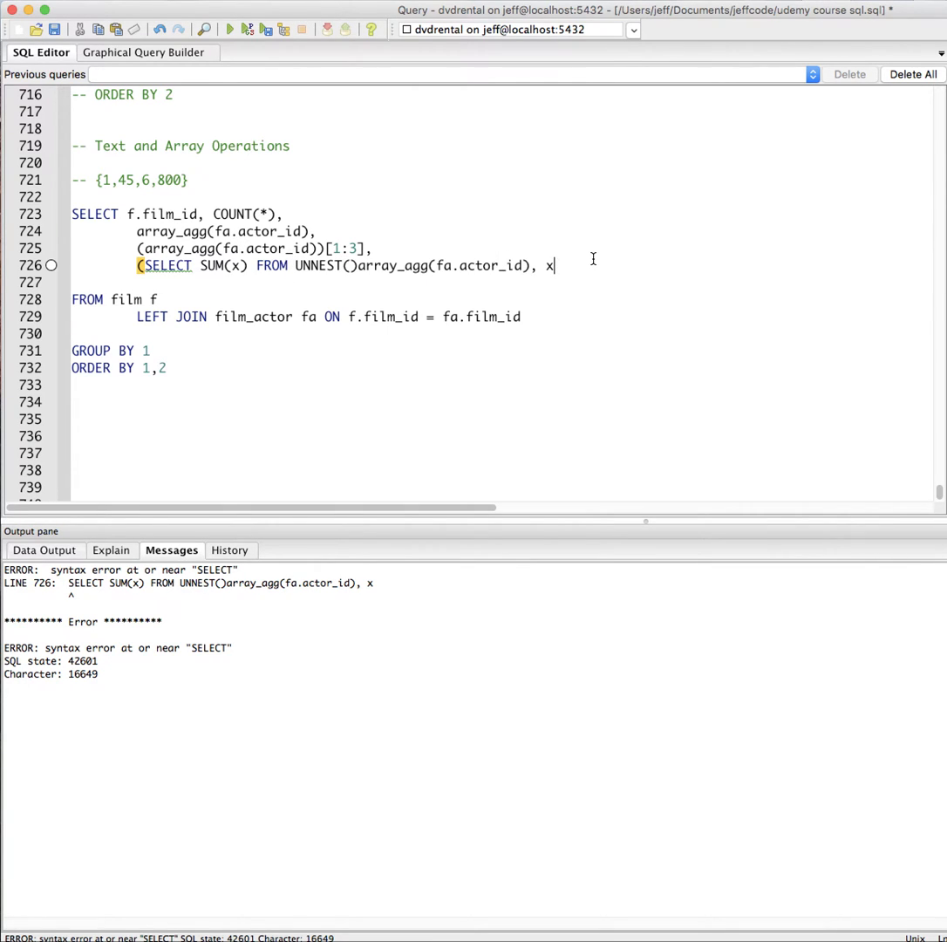
text())
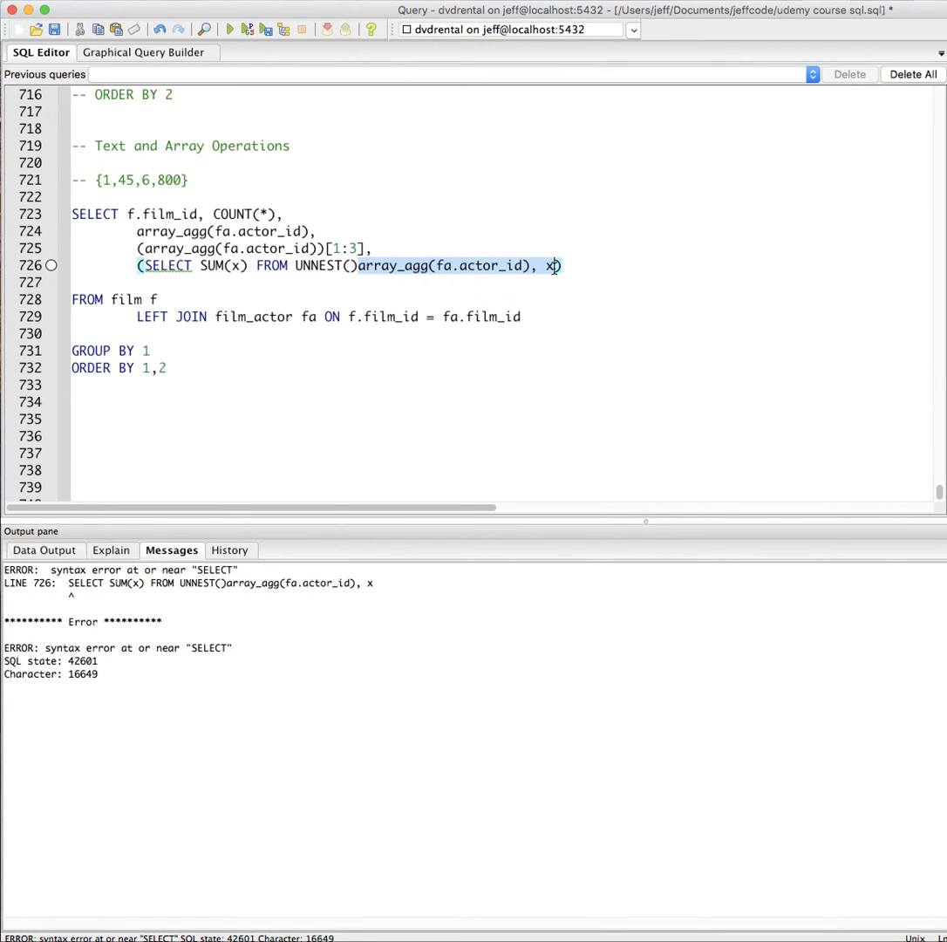
key(Backspace)
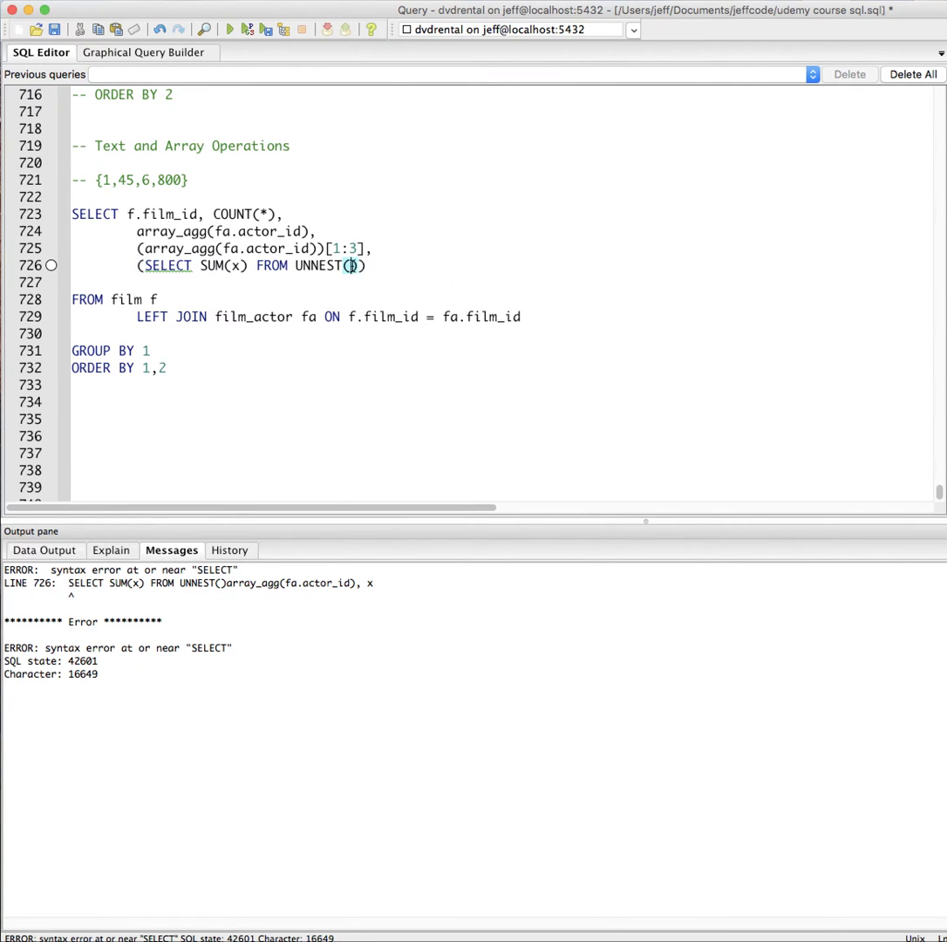
text(array_agg(fa.actor_id), x))
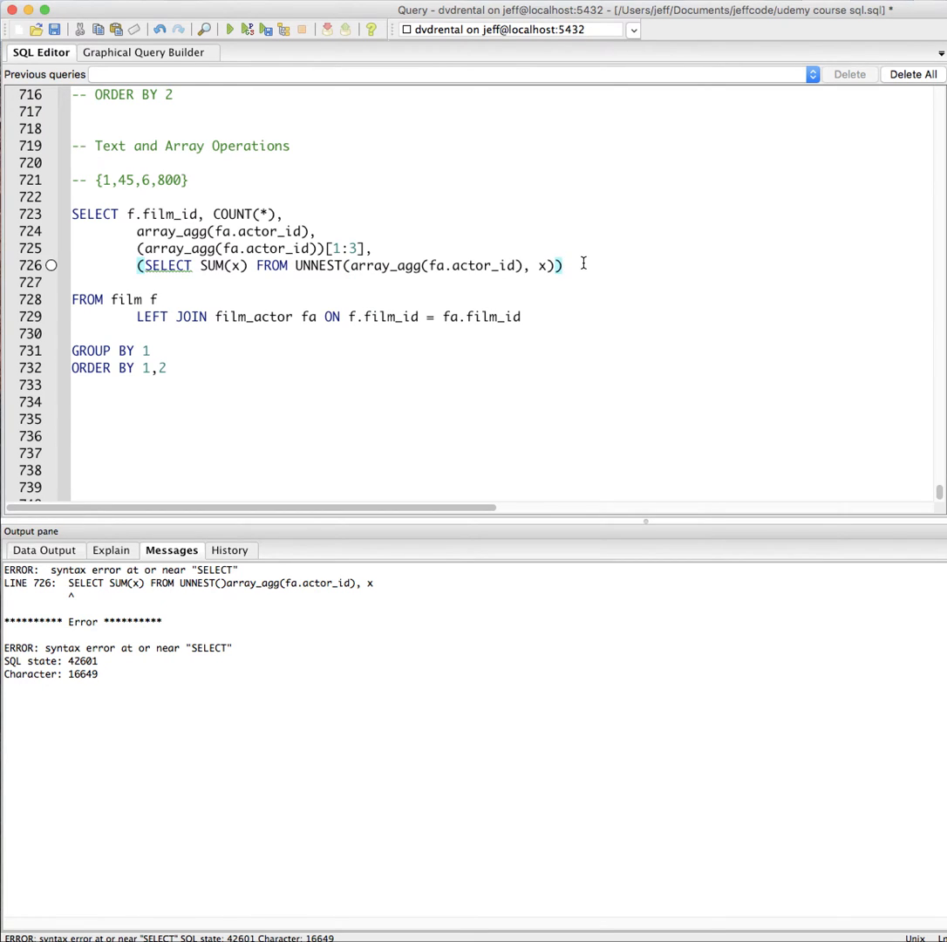
click(230, 28)
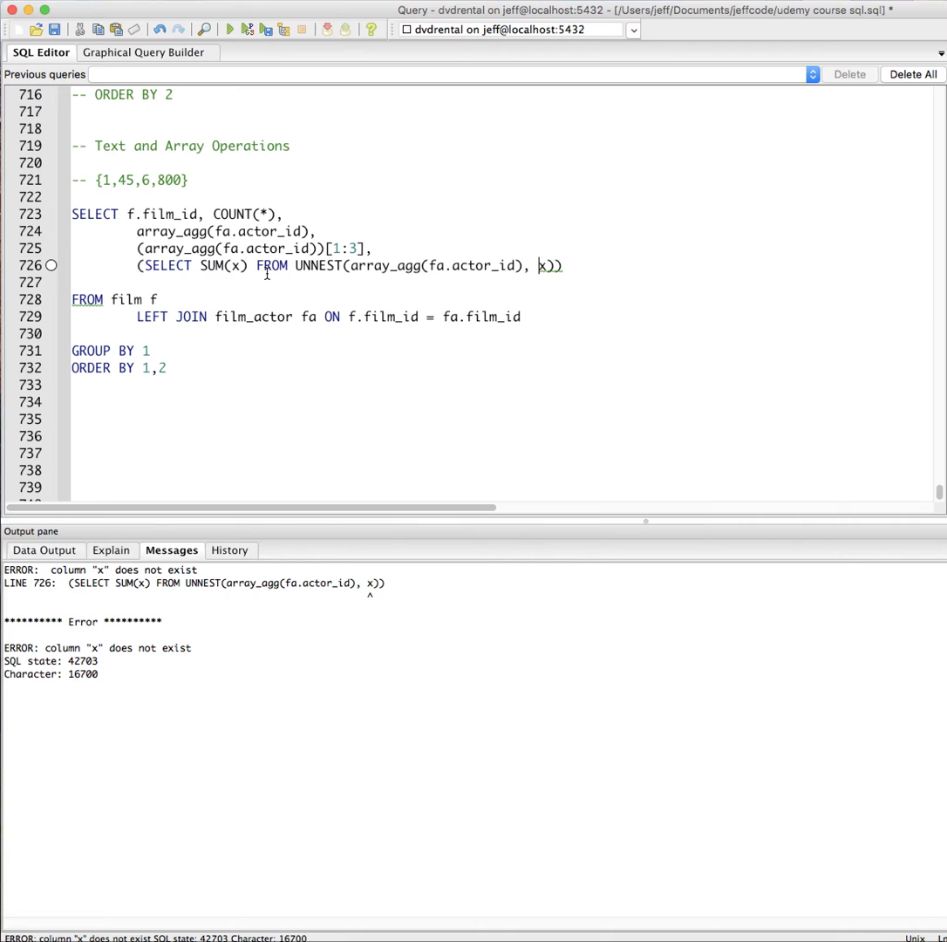
mouse_move(446, 265)
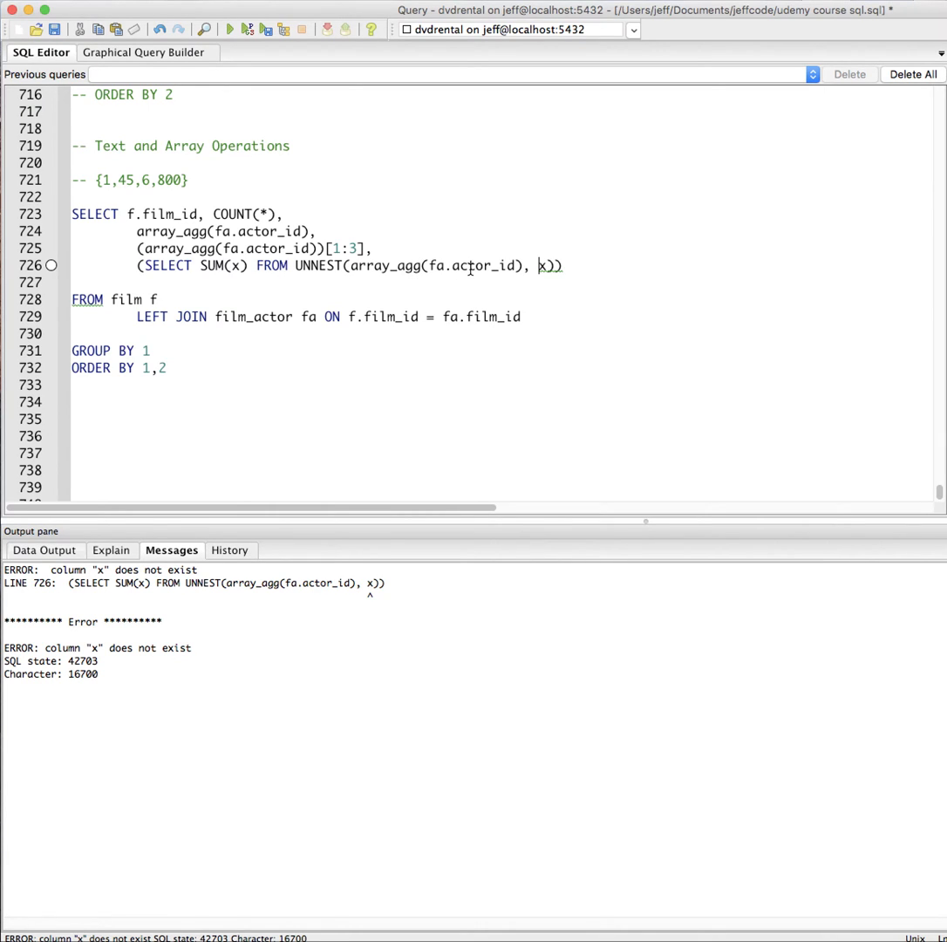
mouse_move(572, 248)
text())
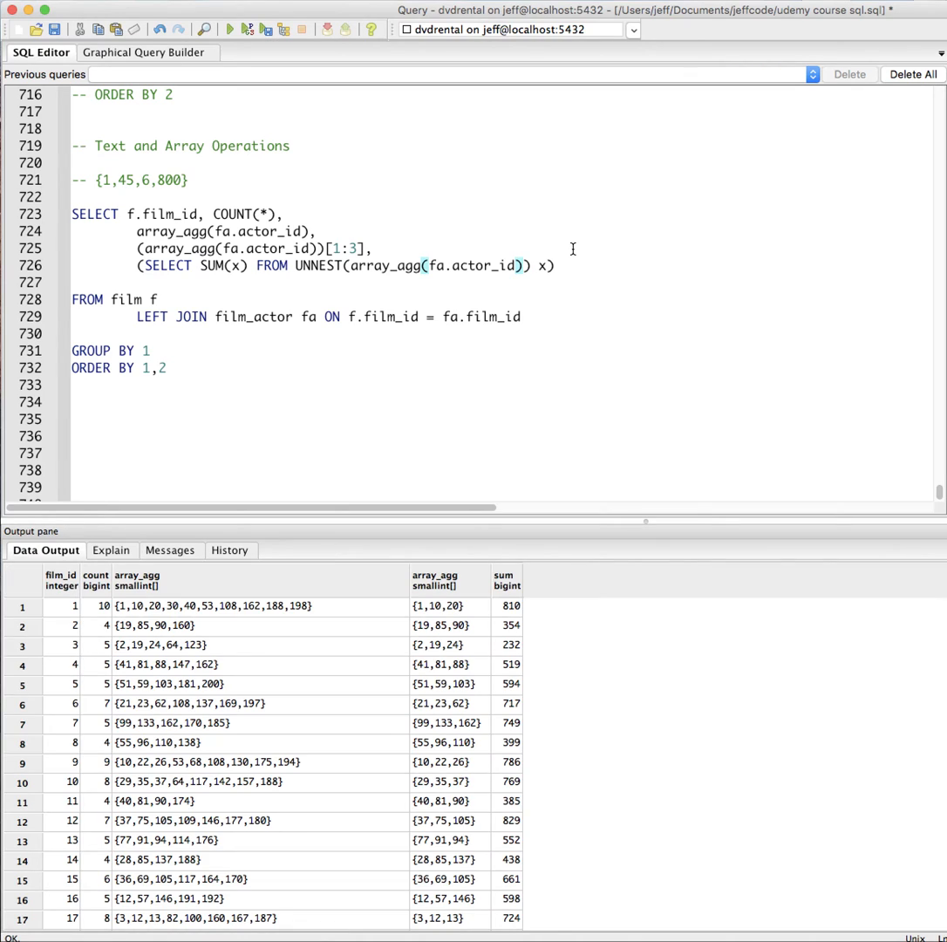
mouse_move(478, 314)
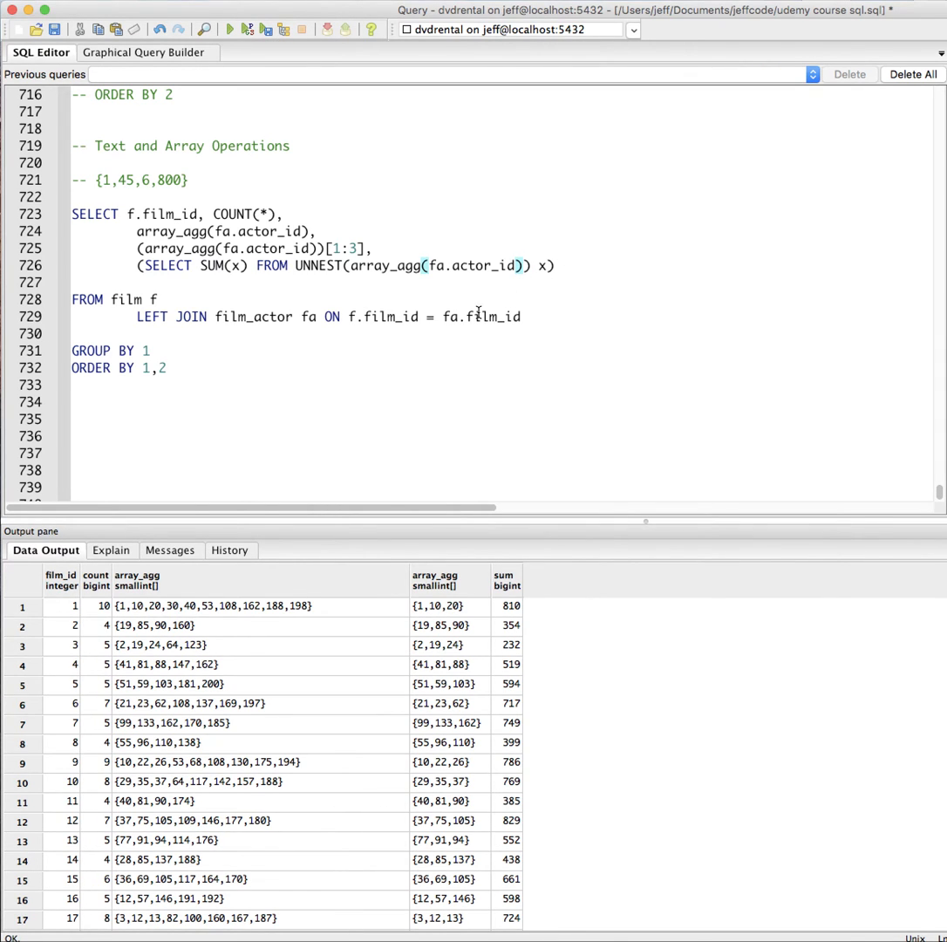
mouse_move(436, 247)
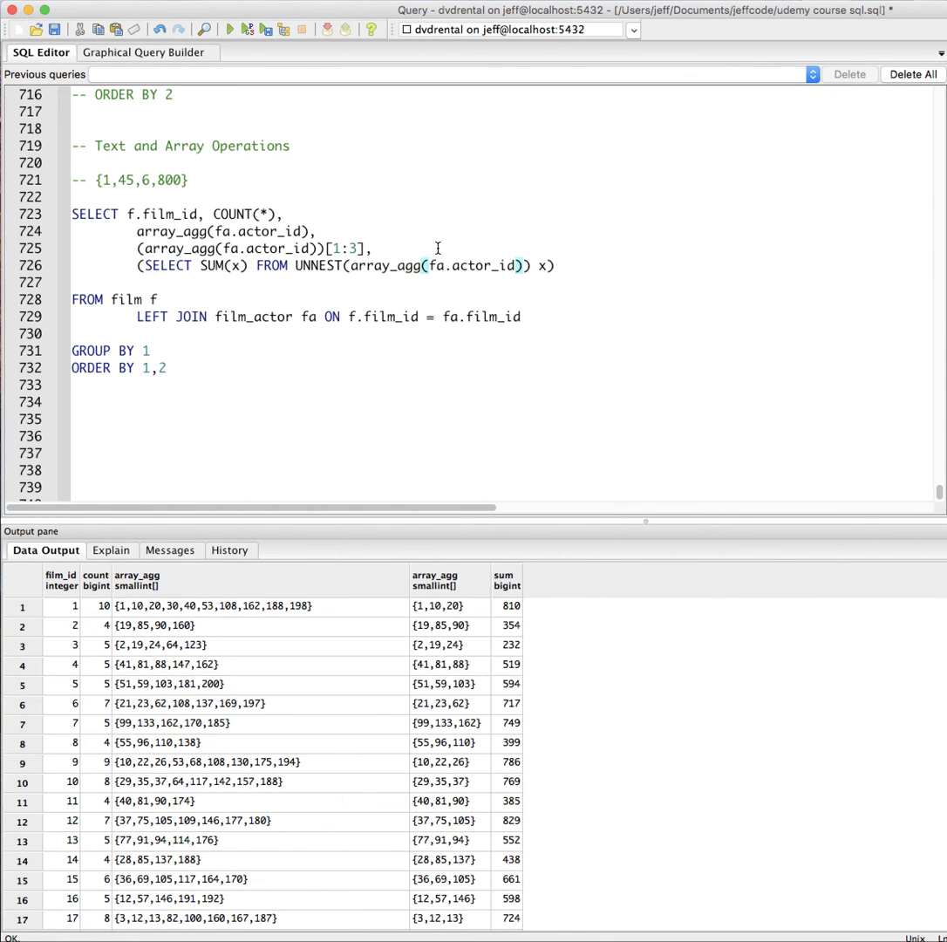
mouse_move(361, 263)
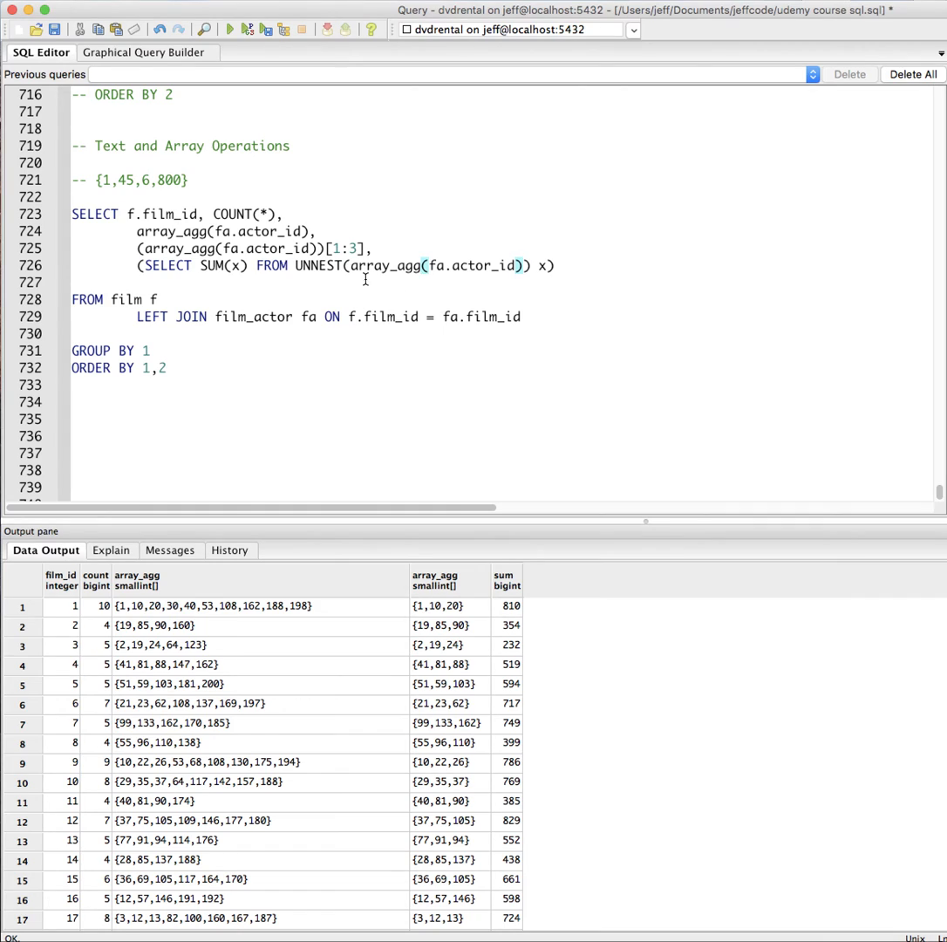
mouse_move(293, 465)
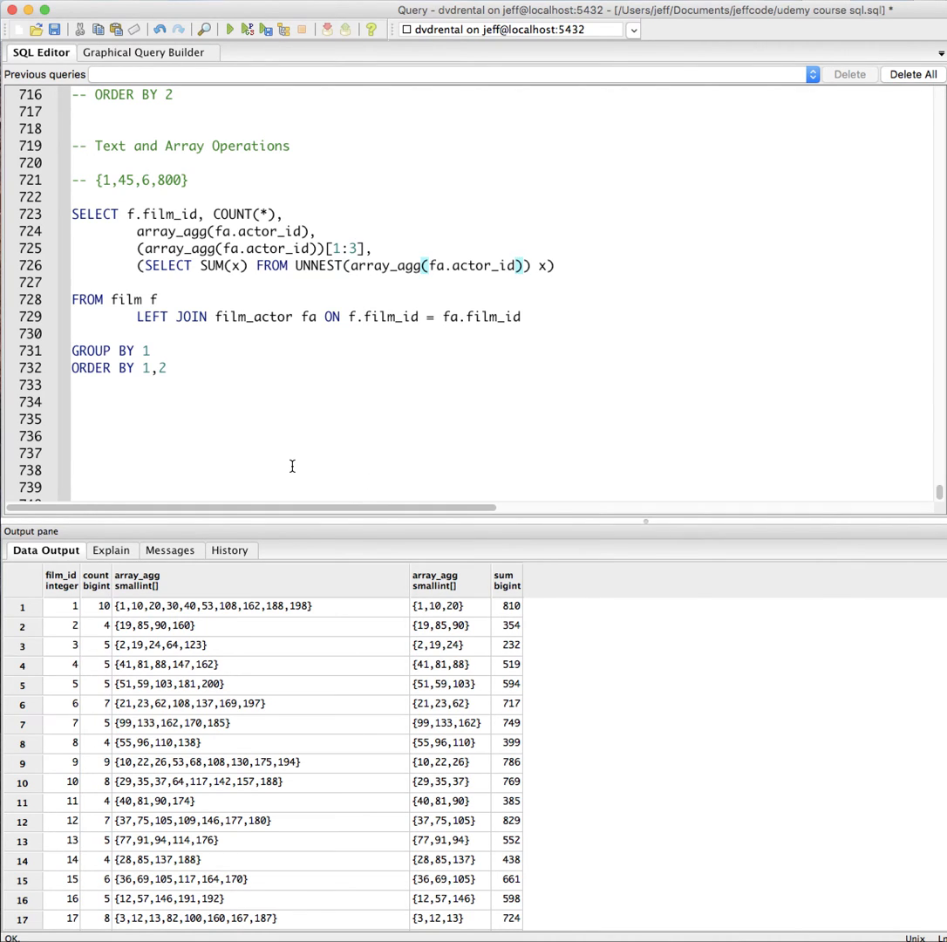
mouse_move(339, 295)
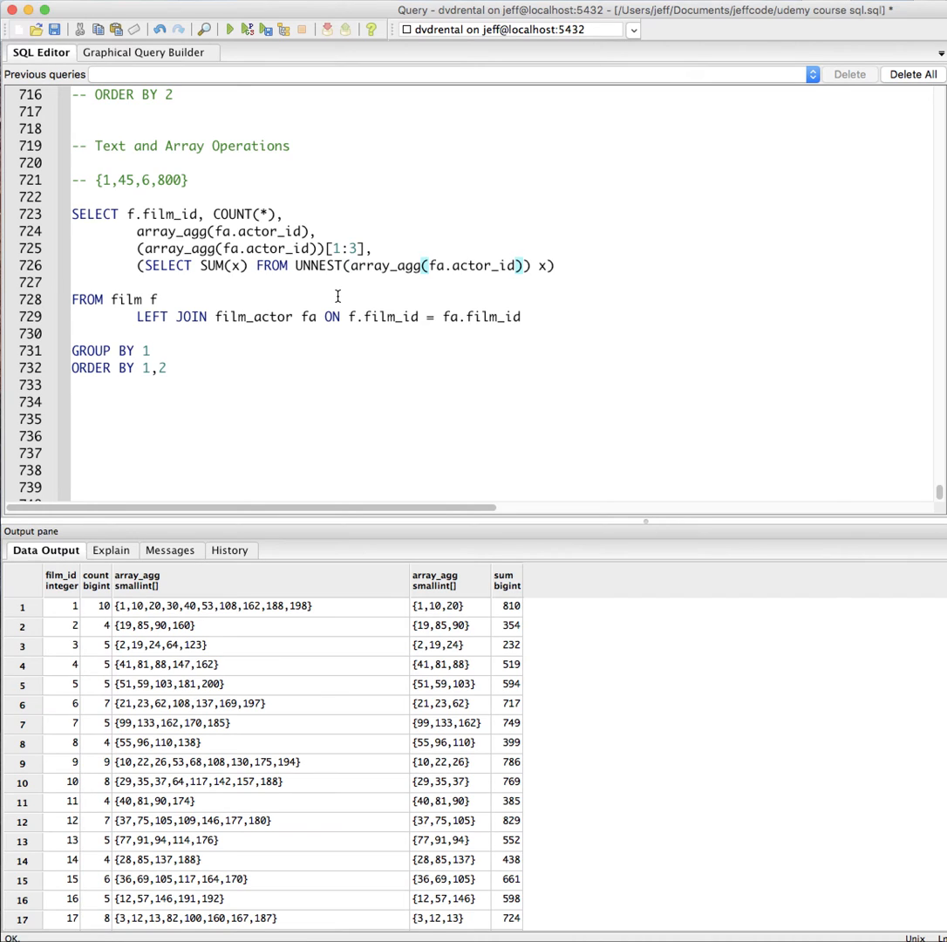
mouse_move(118, 605)
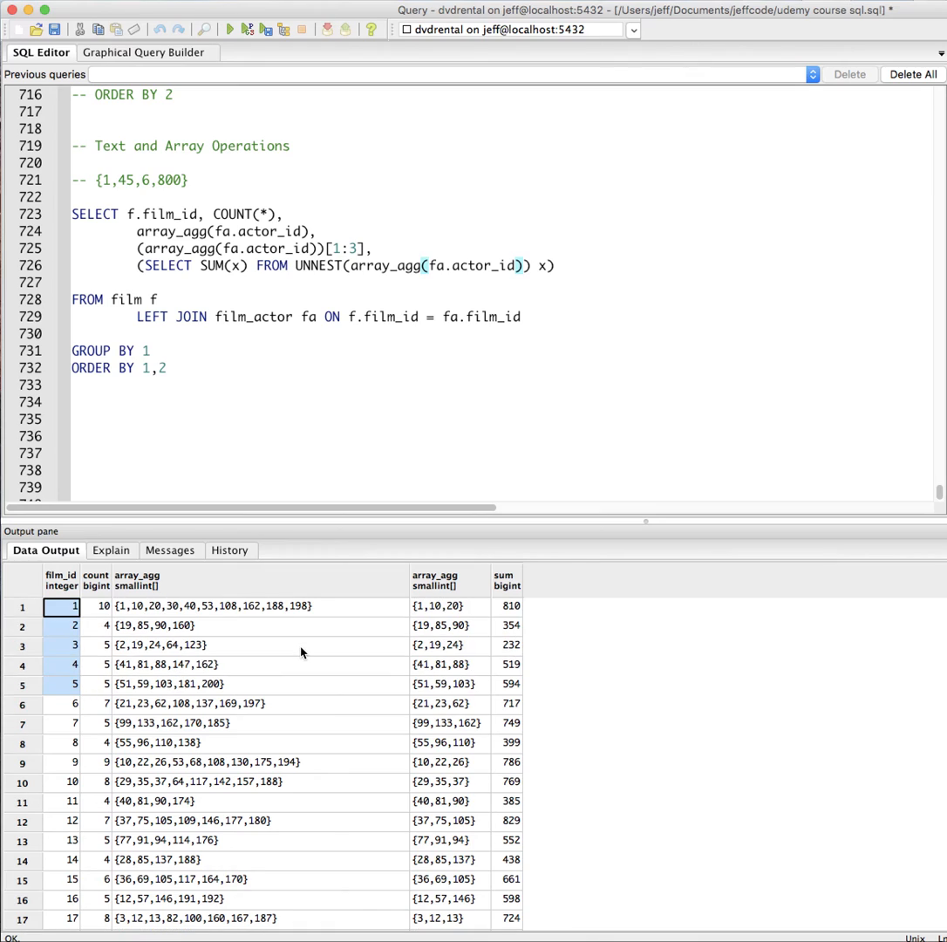
mouse_move(338, 638)
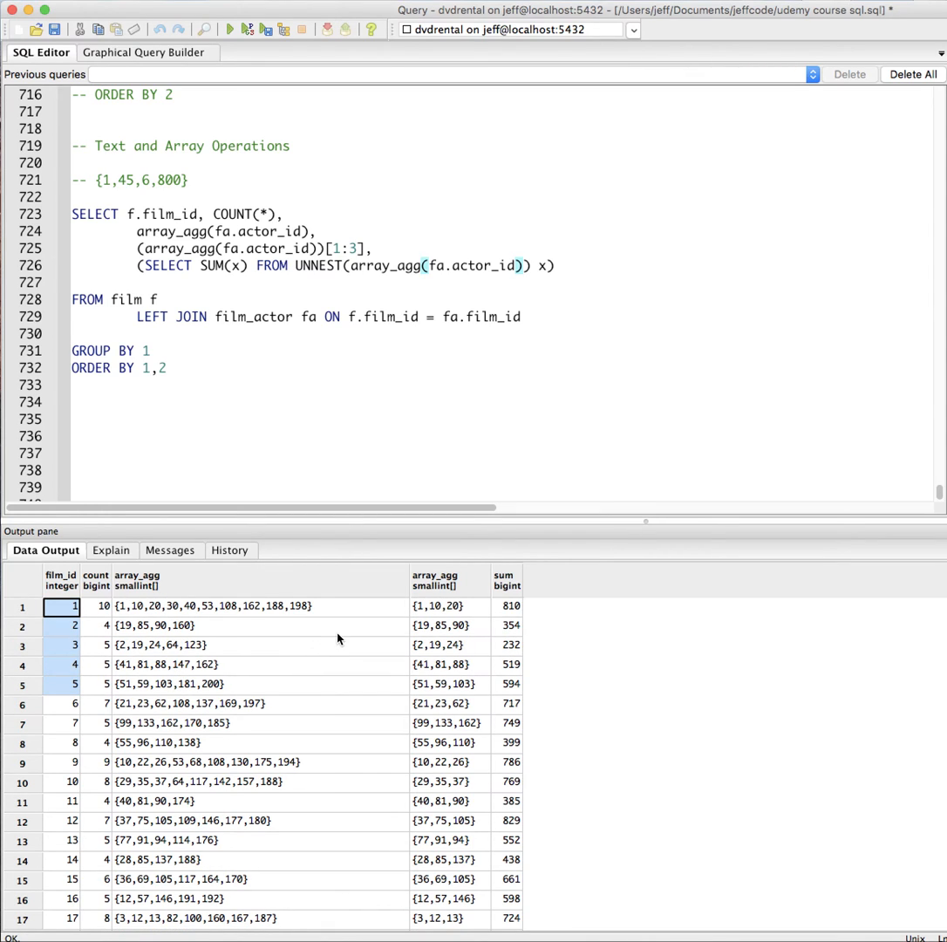
mouse_move(483, 193)
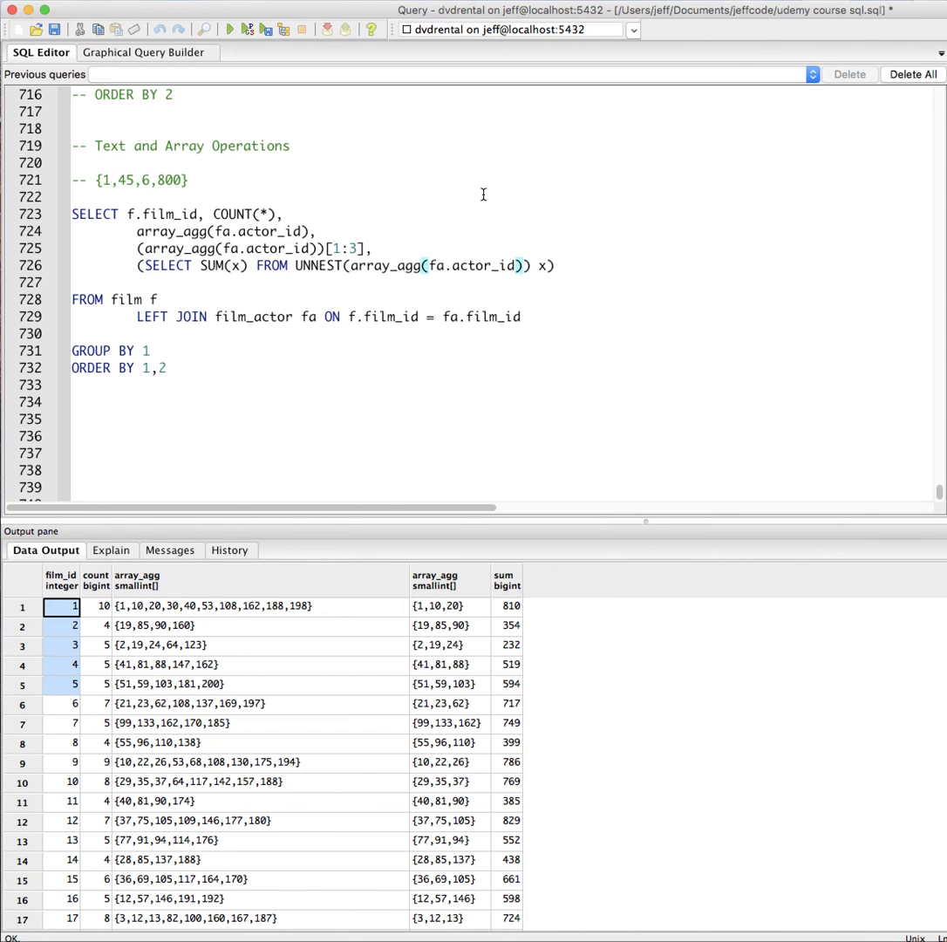
mouse_move(502, 288)
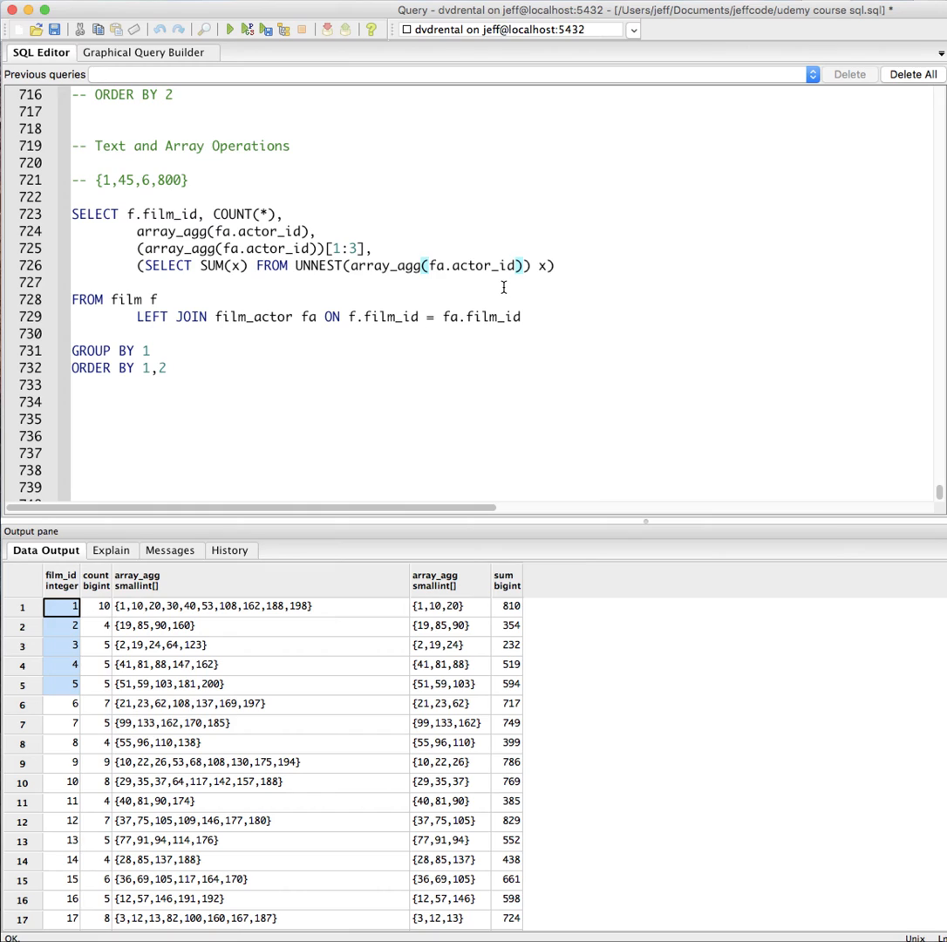
mouse_move(443, 247)
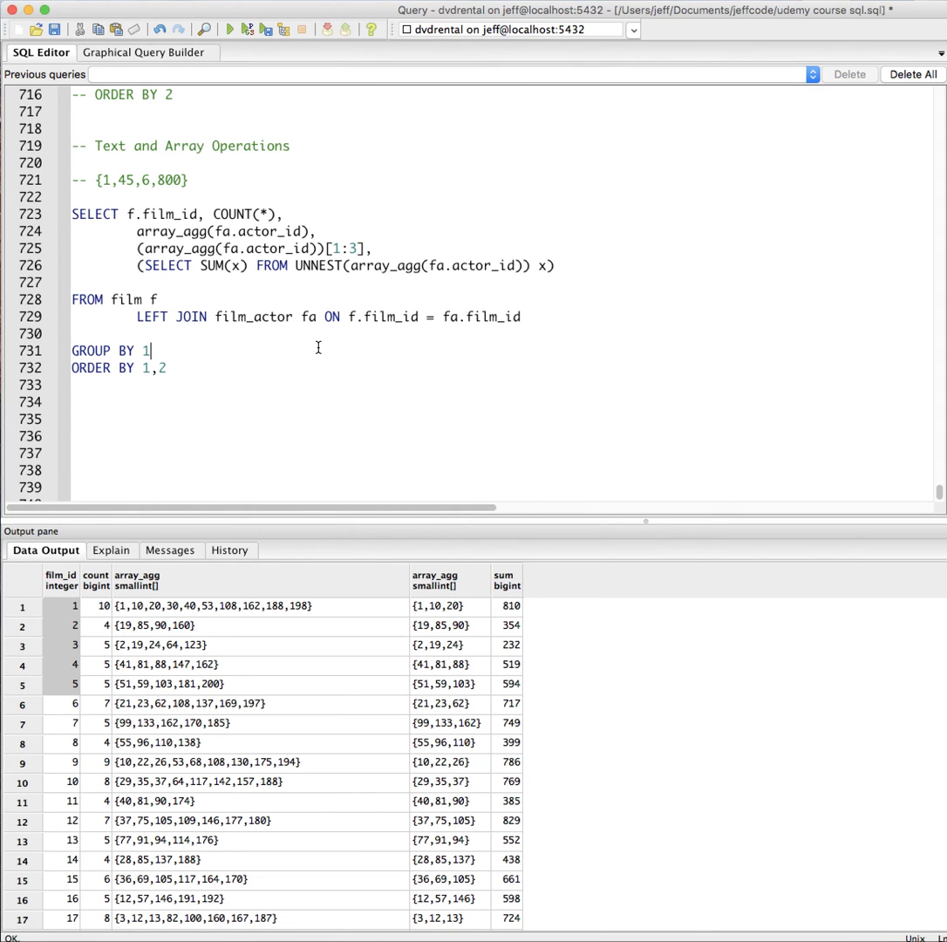
mouse_move(256, 213)
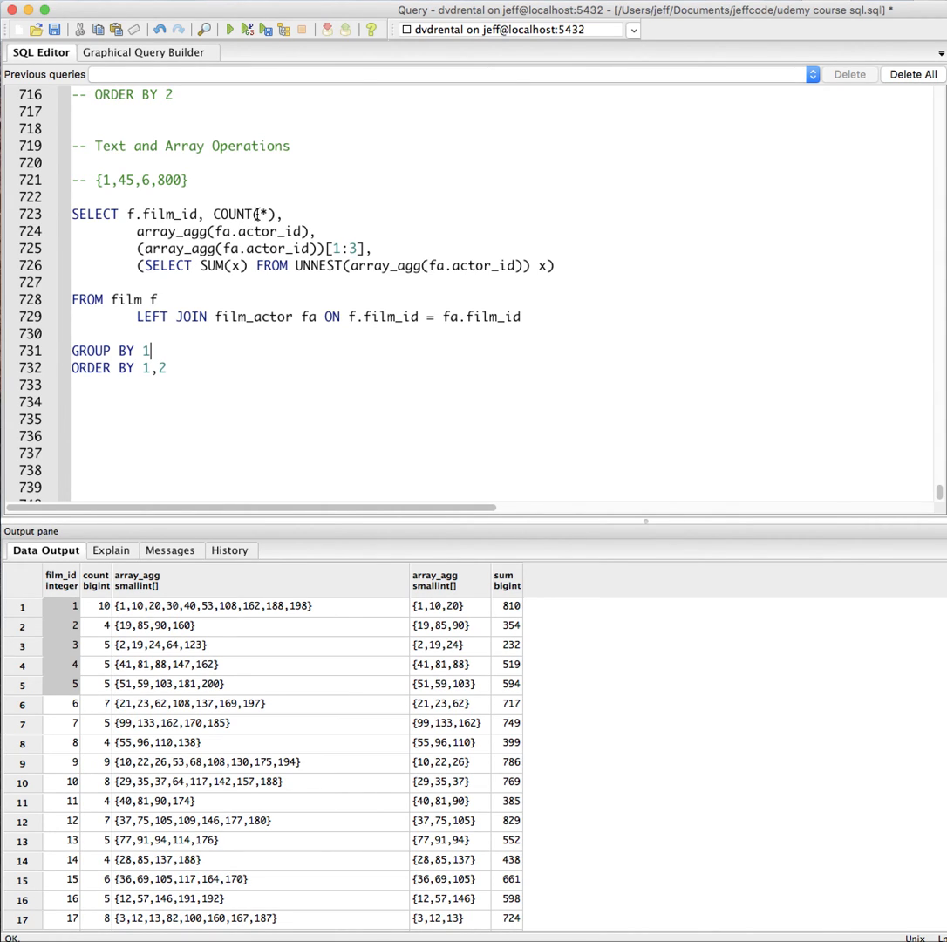
double_click(245, 212)
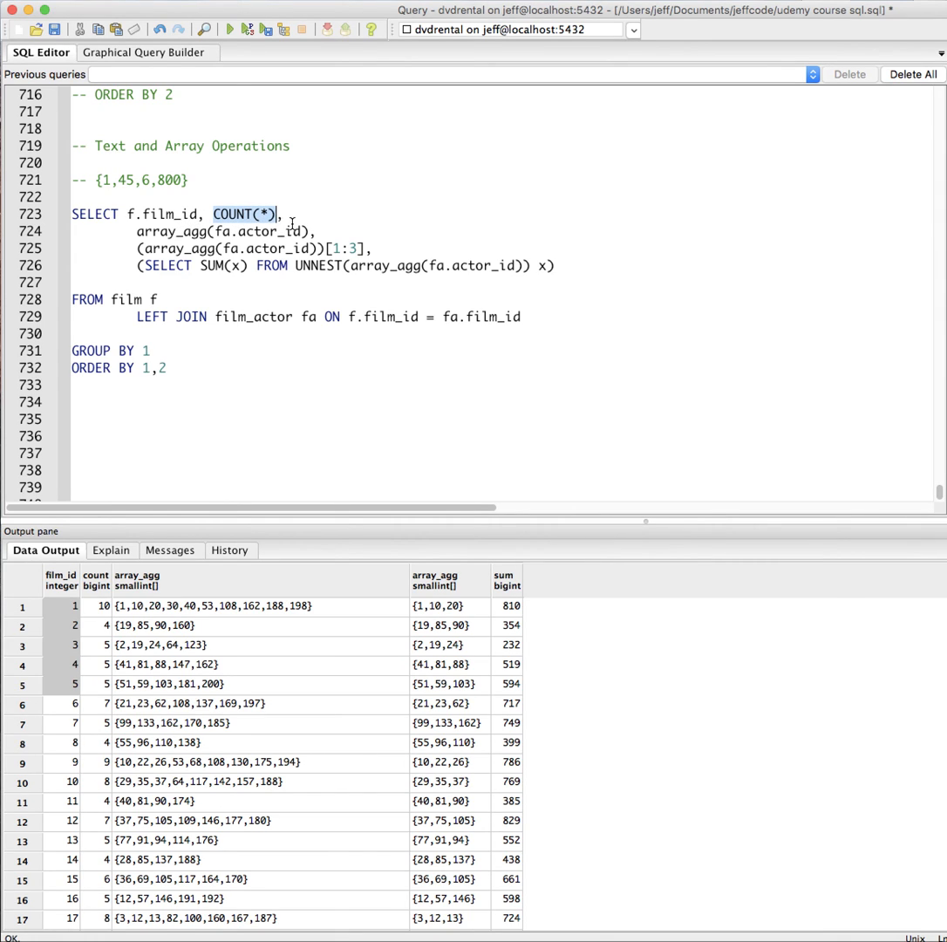
mouse_move(303, 230)
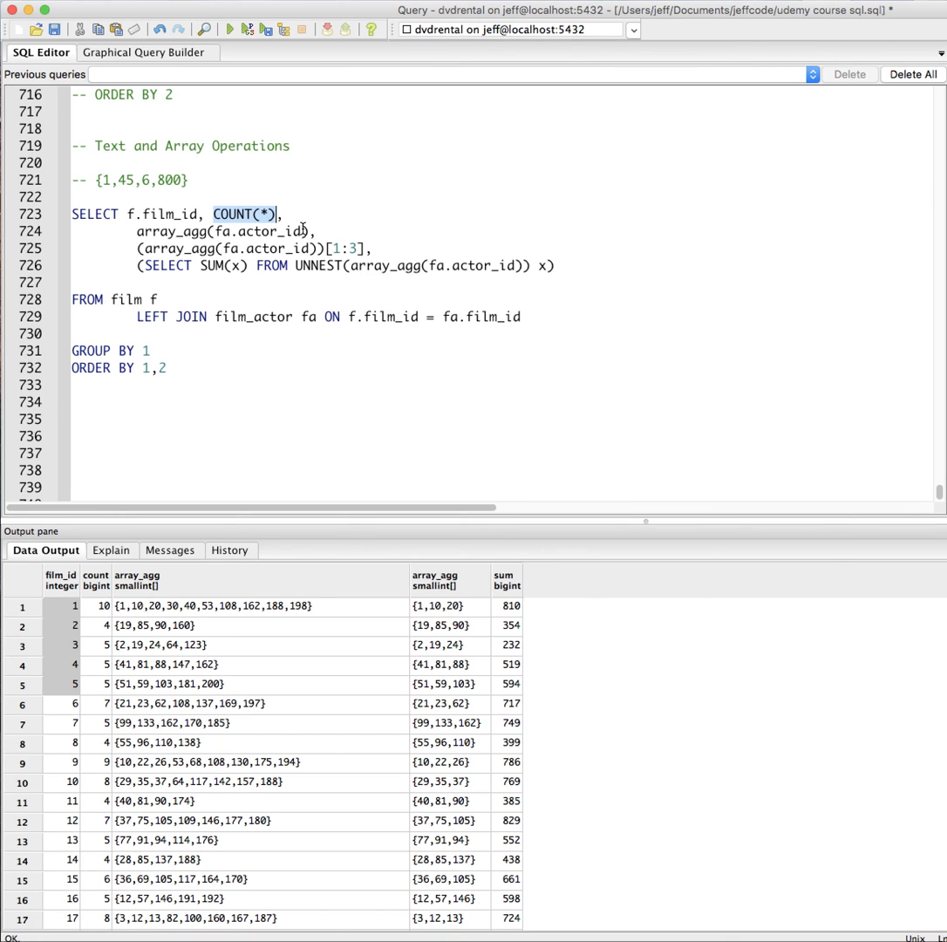
mouse_move(304, 283)
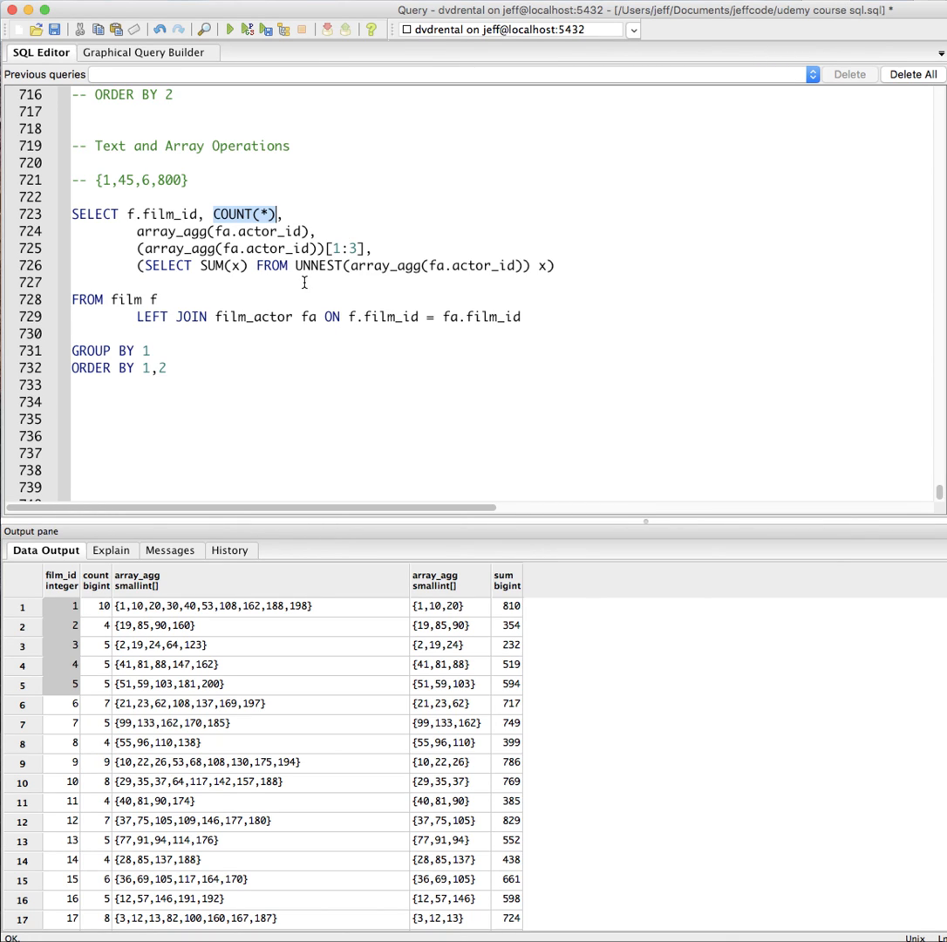